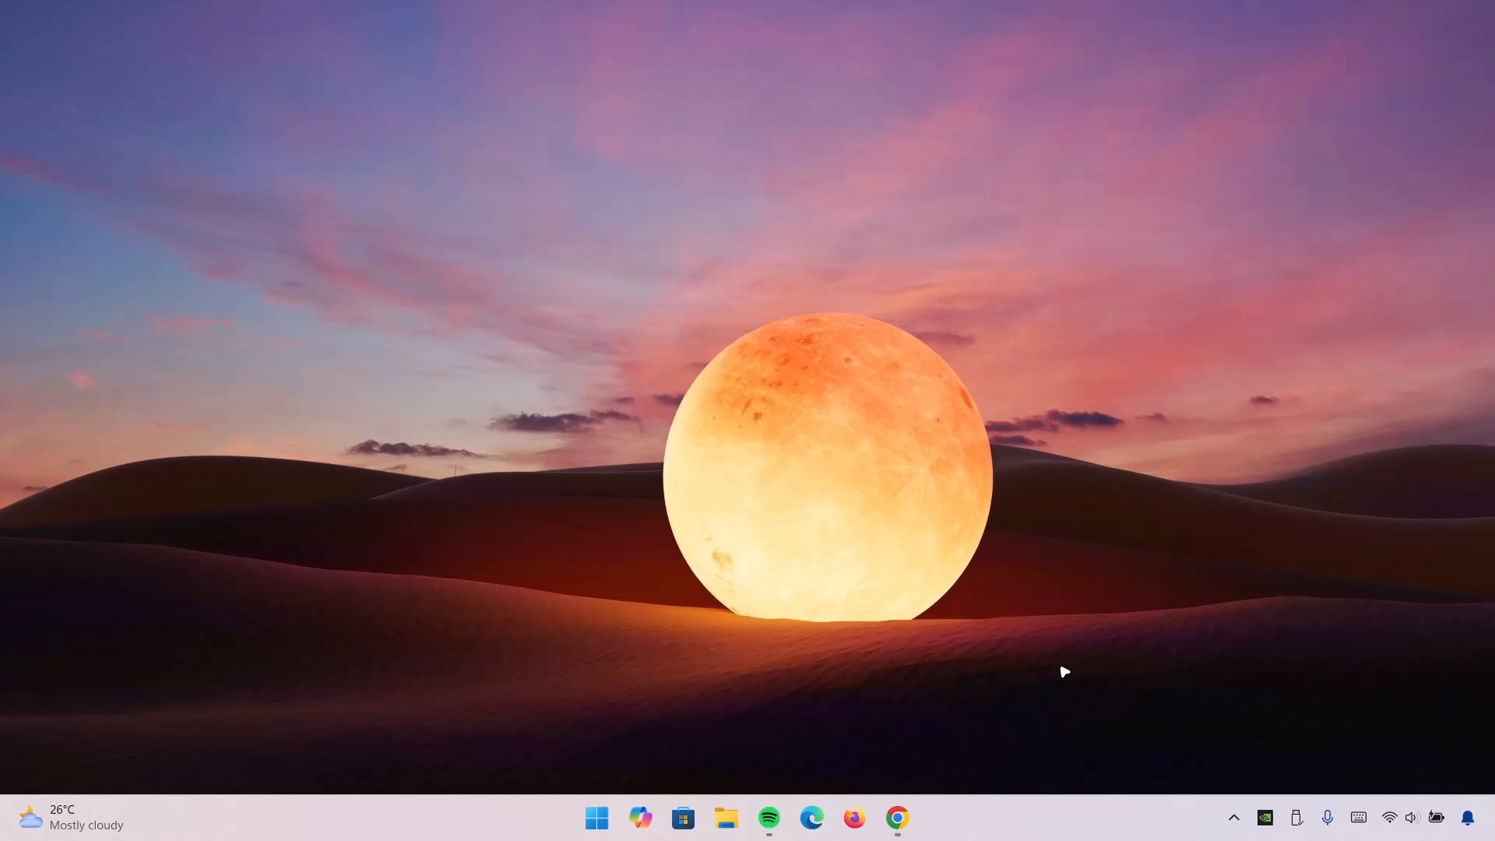
# Download windhawk_setup.exe from windhawk.net in Chrome
pyautogui.click(897, 820)
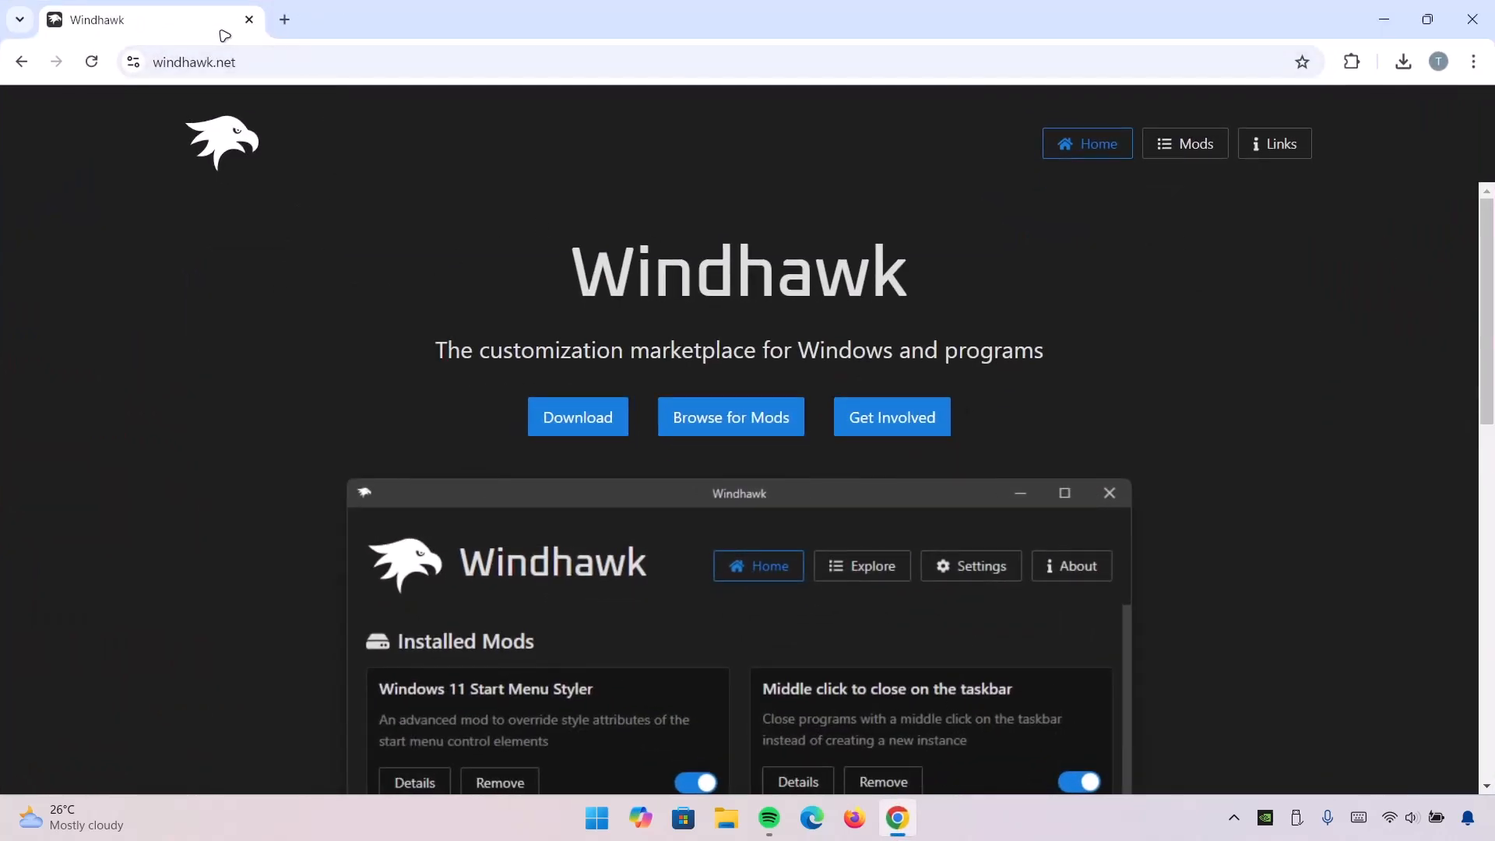
pyautogui.moveTo(553, 413)
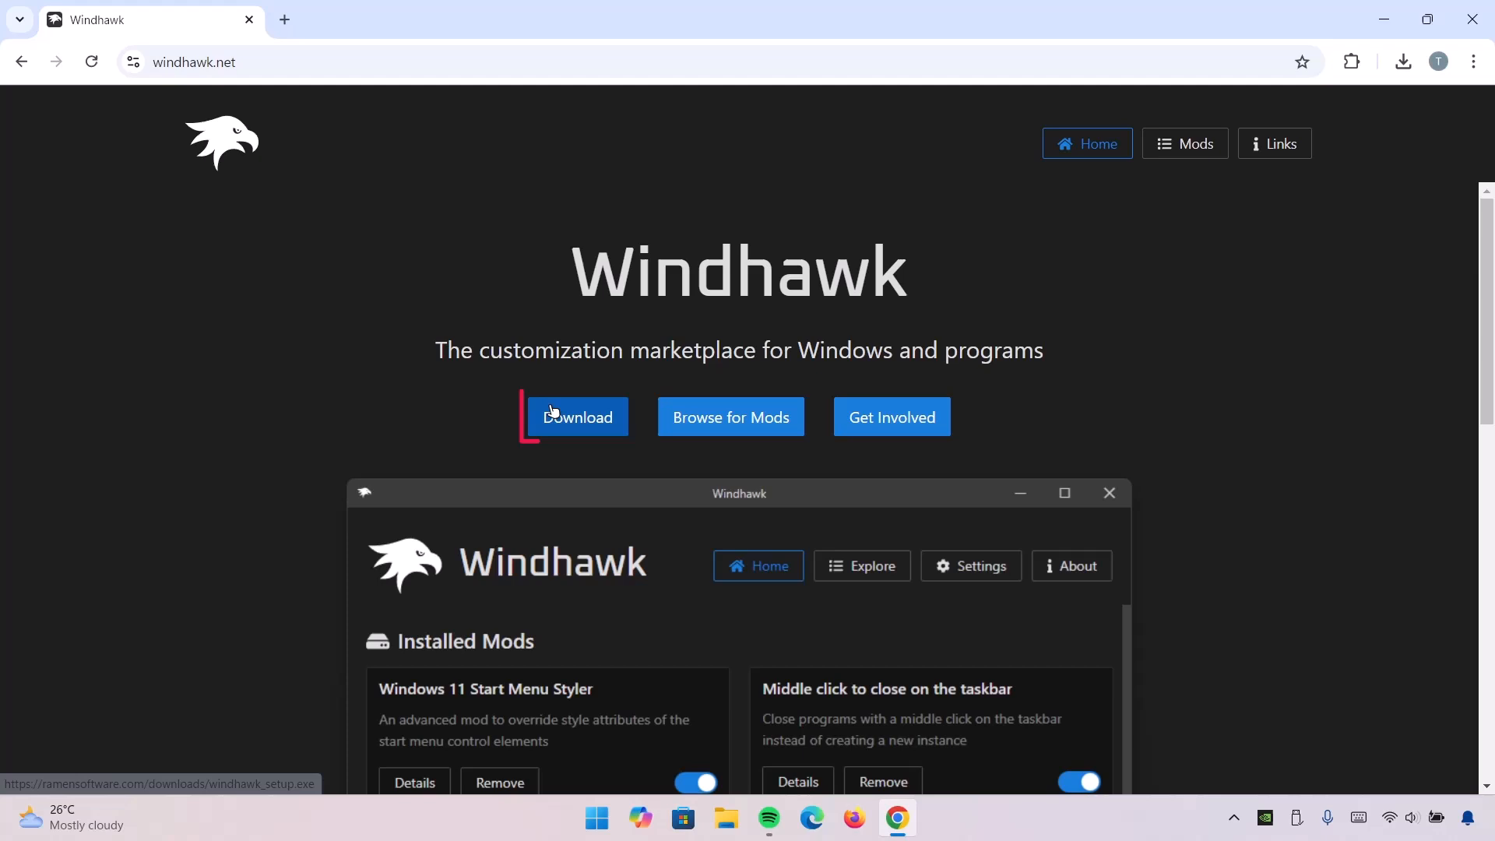
pyautogui.click(576, 418)
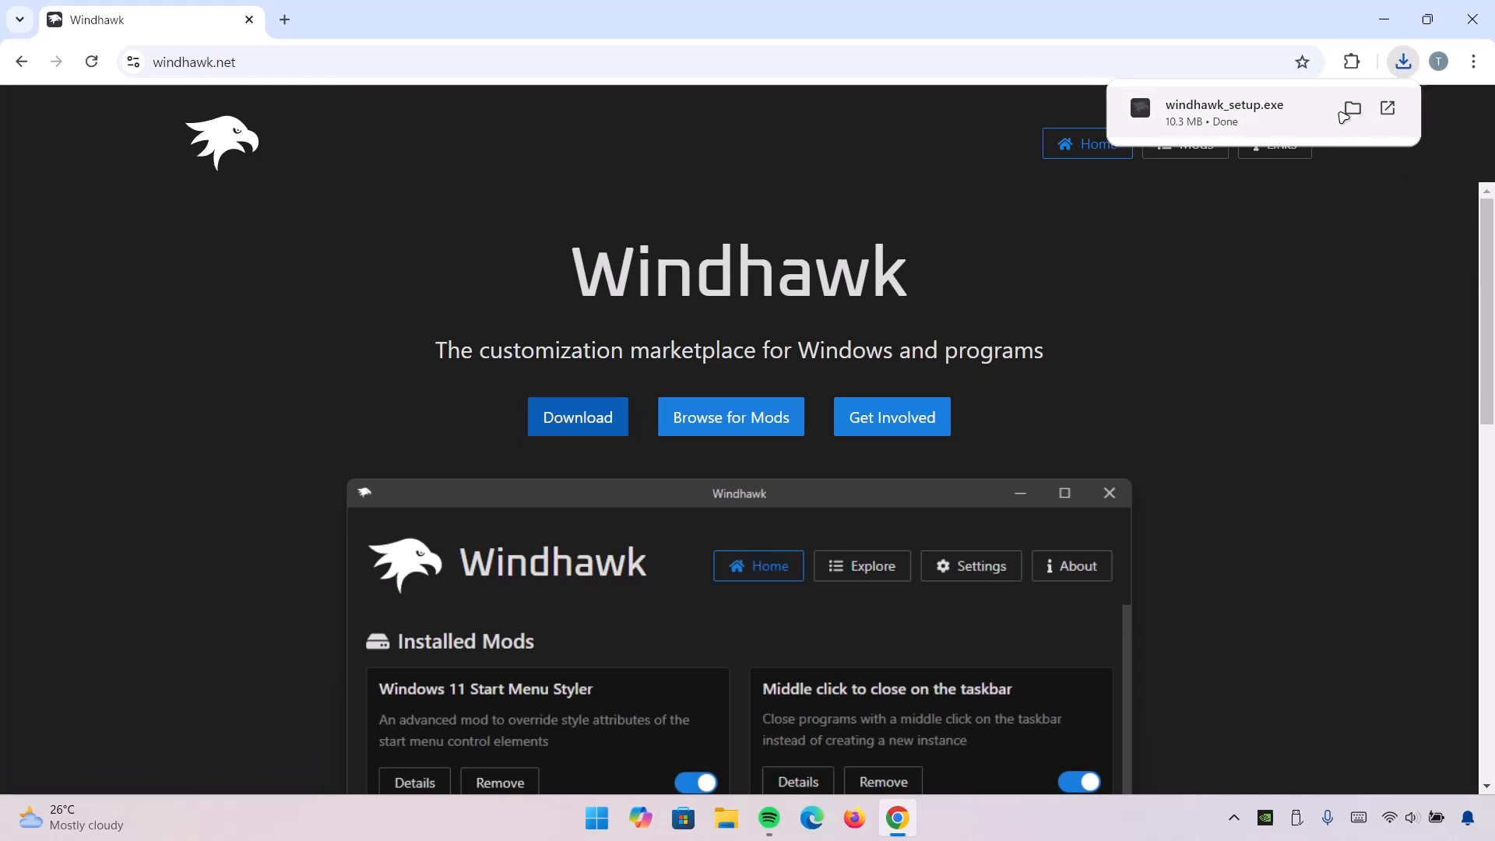
# Run windhawk_setup.exe and install Windhawk as a Standard installation into the default folder
pyautogui.click(1352, 109)
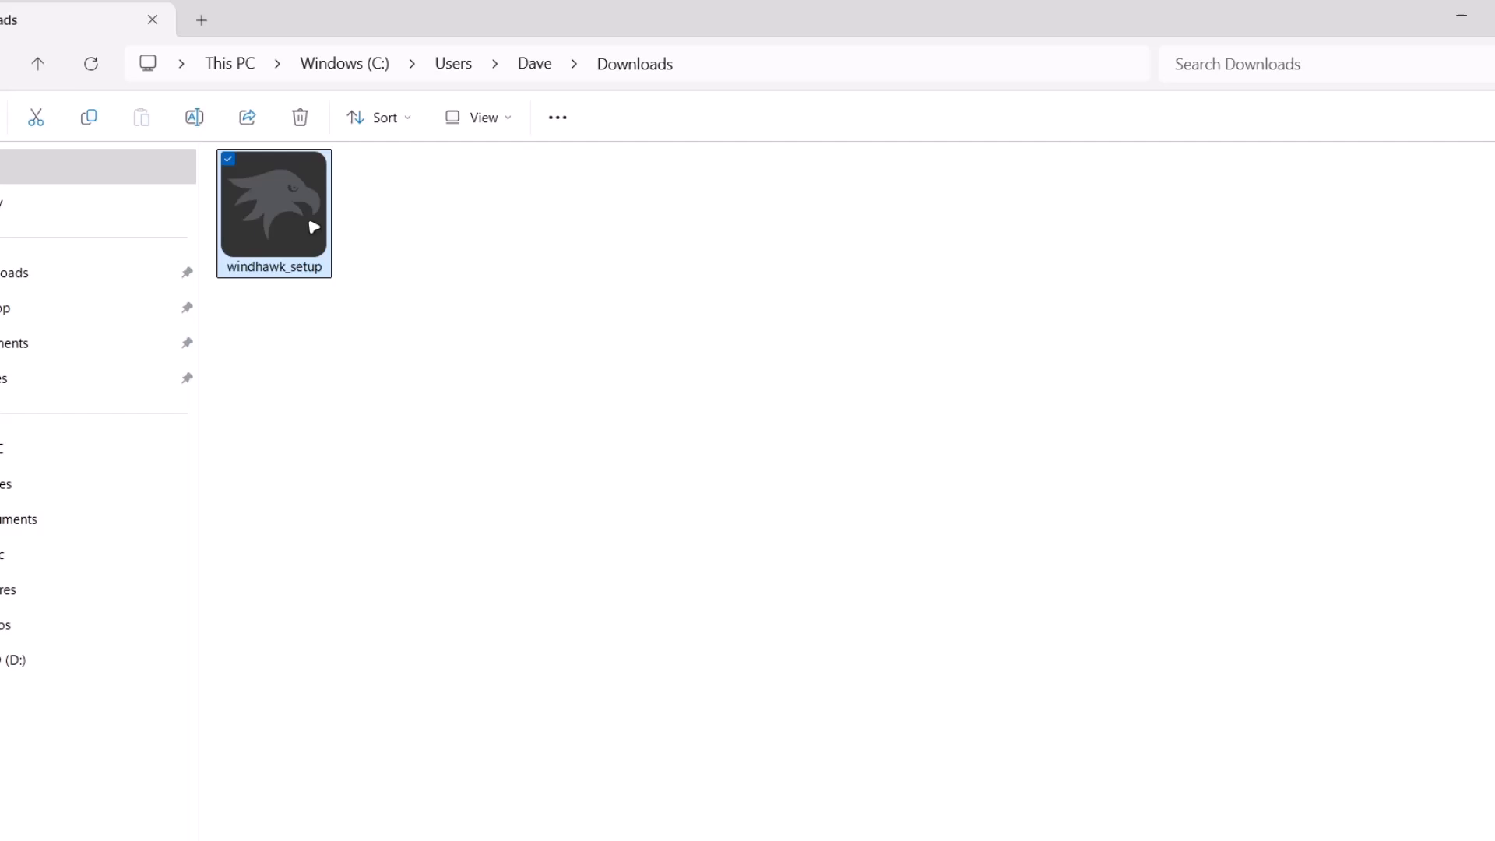
pyautogui.moveTo(370, 461)
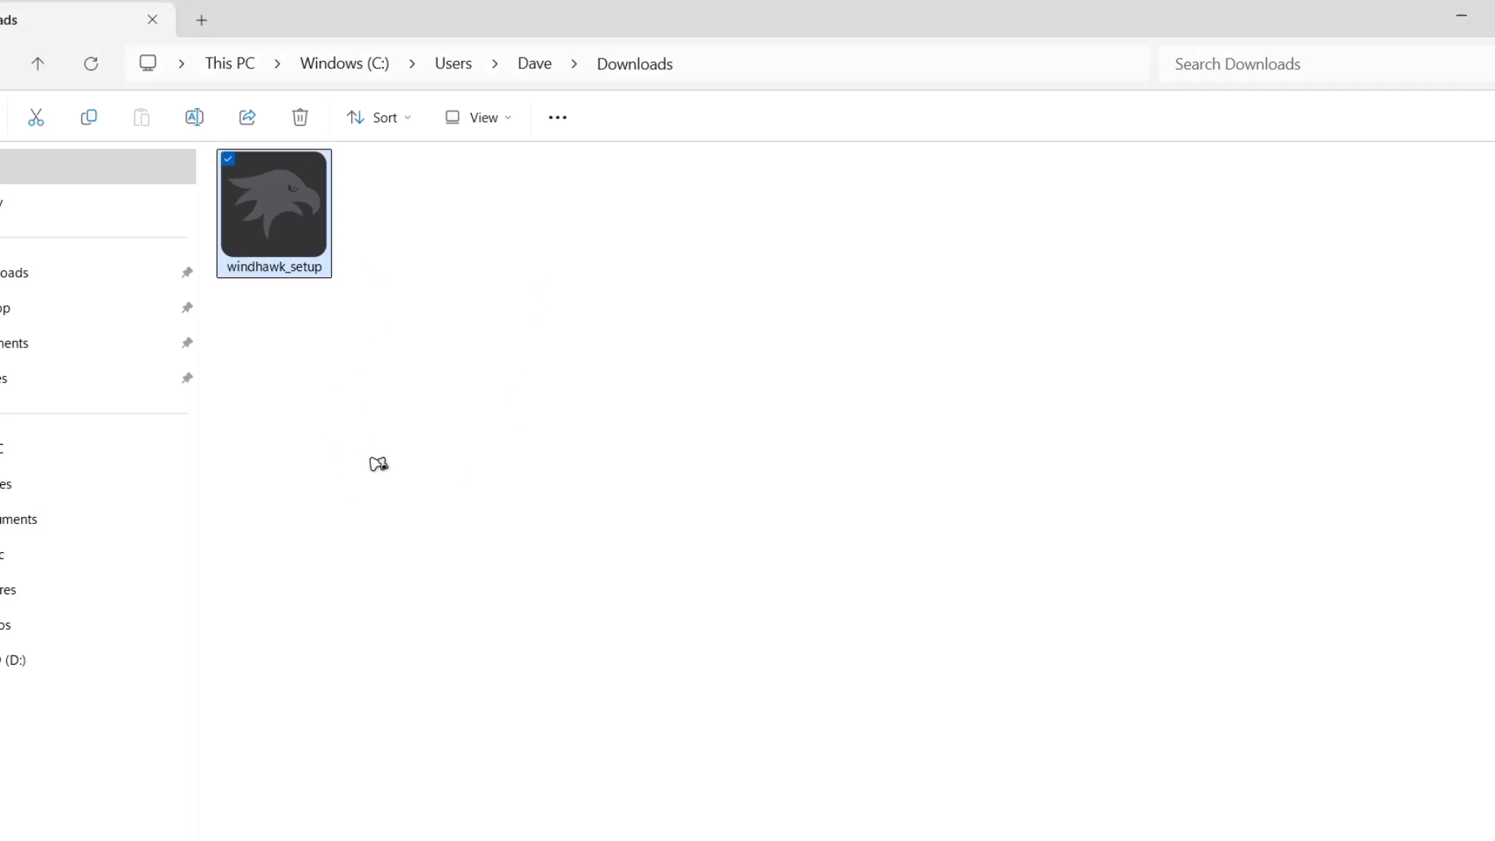
pyautogui.doubleClick(274, 211)
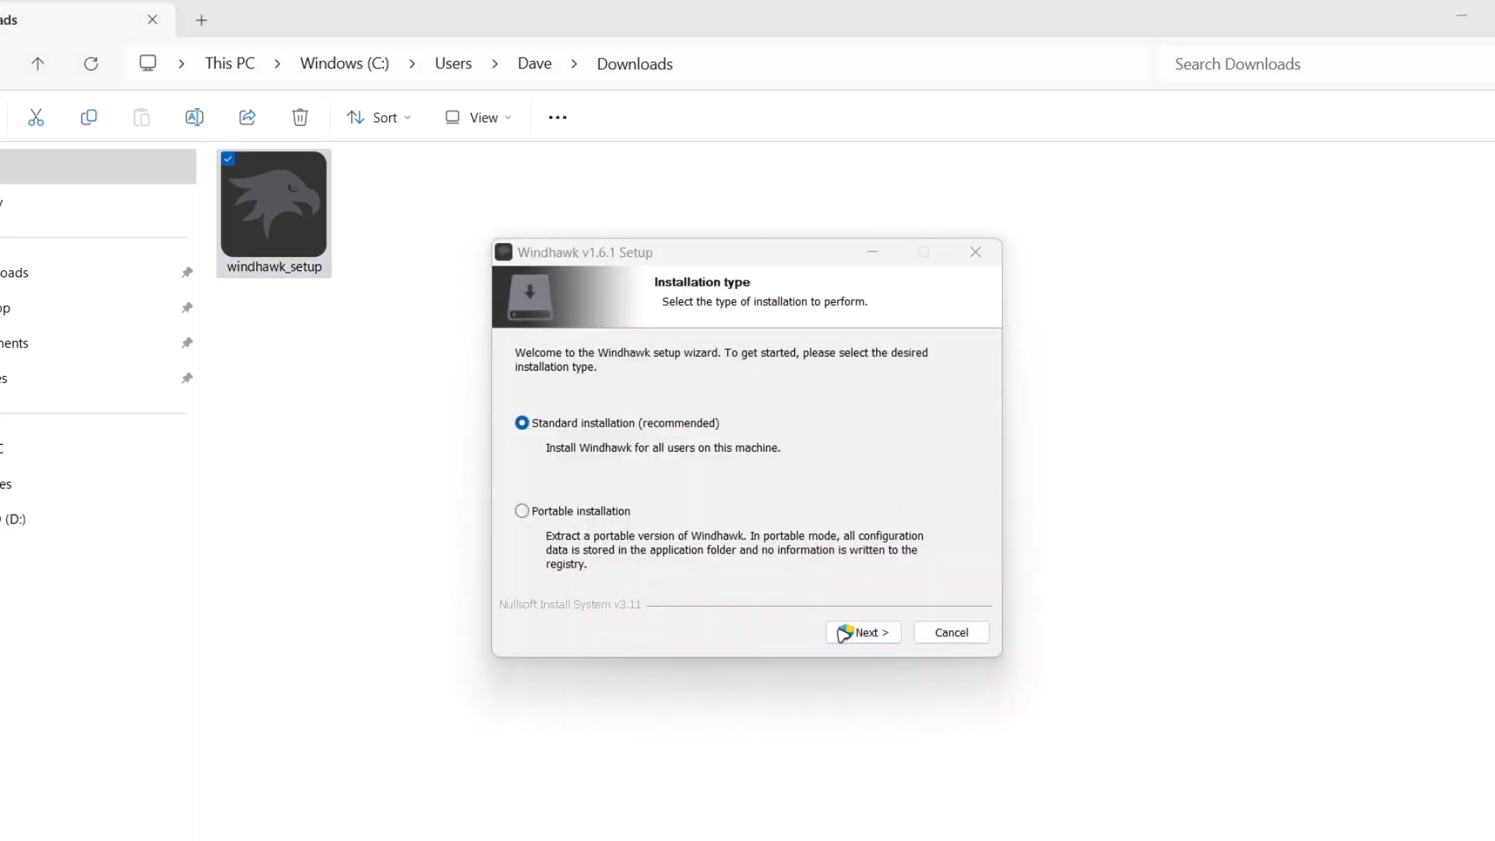
pyautogui.click(863, 633)
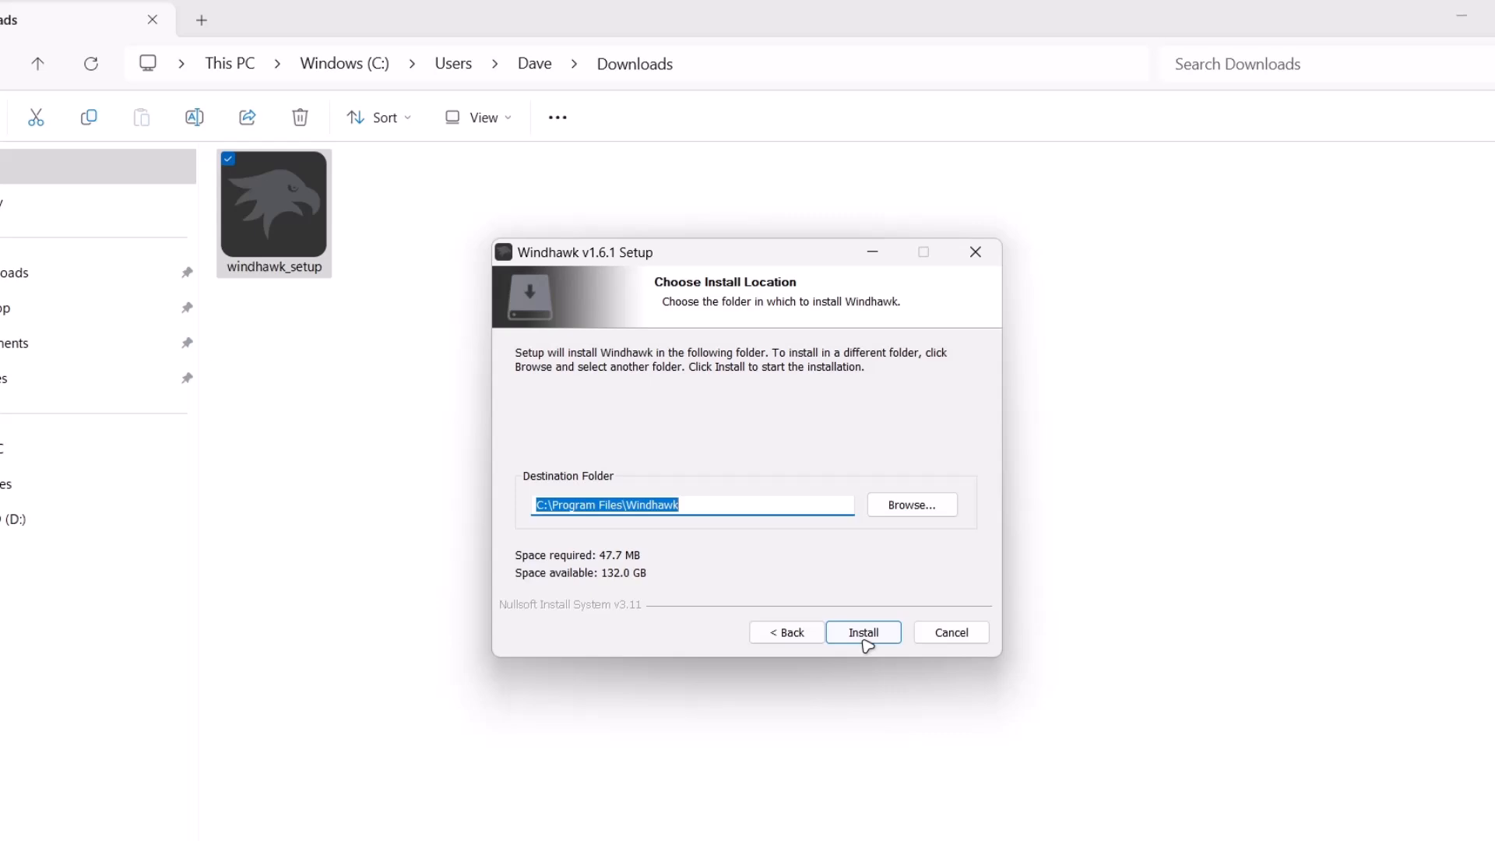
pyautogui.click(862, 633)
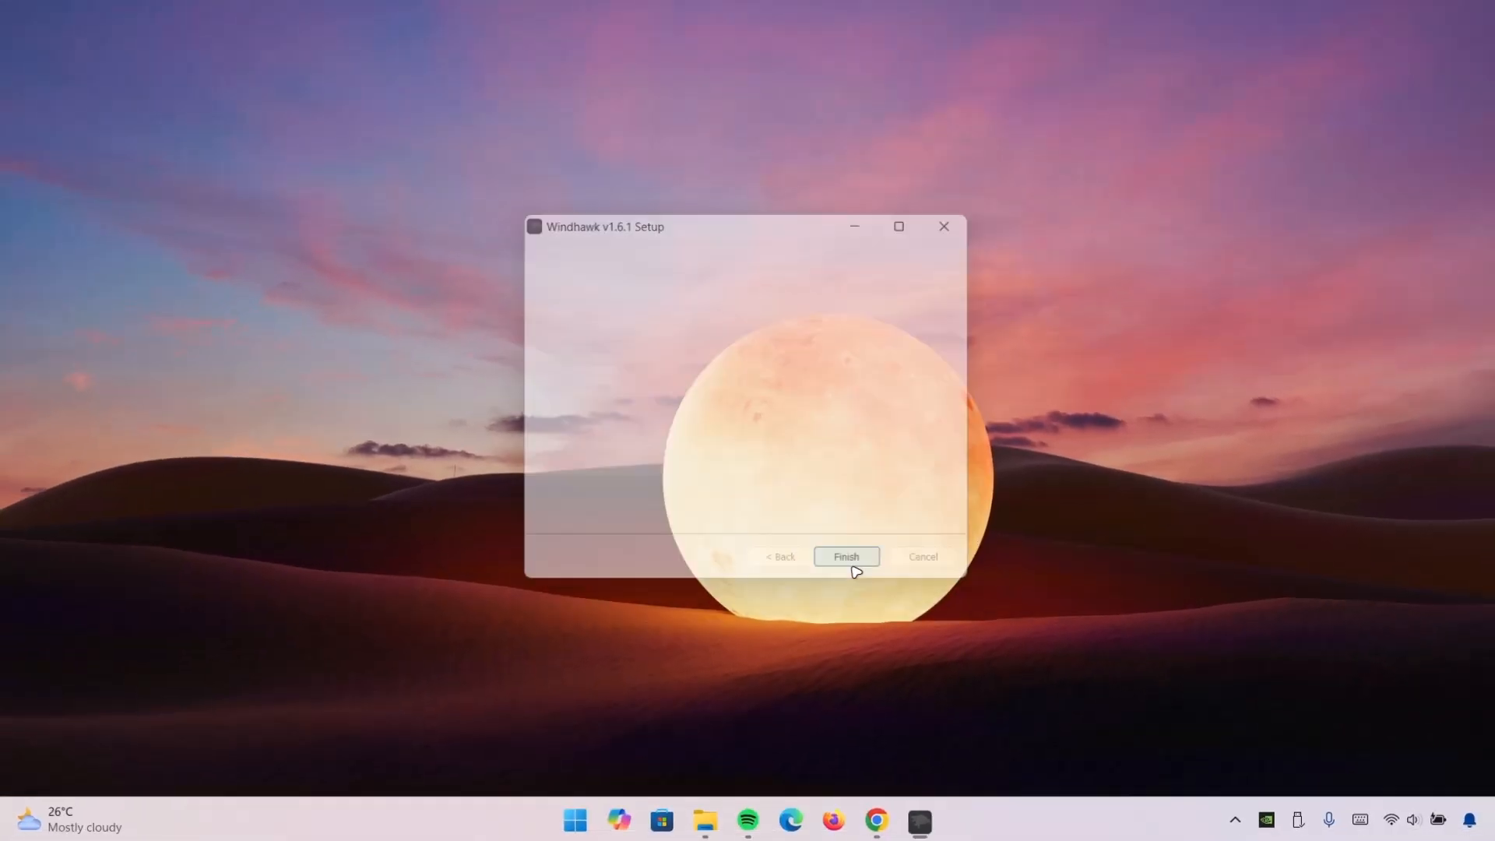
# Search Windhawk's Explore catalogue for 'resource redi' and install Resource Redirect, accepting the risk warning
pyautogui.click(848, 556)
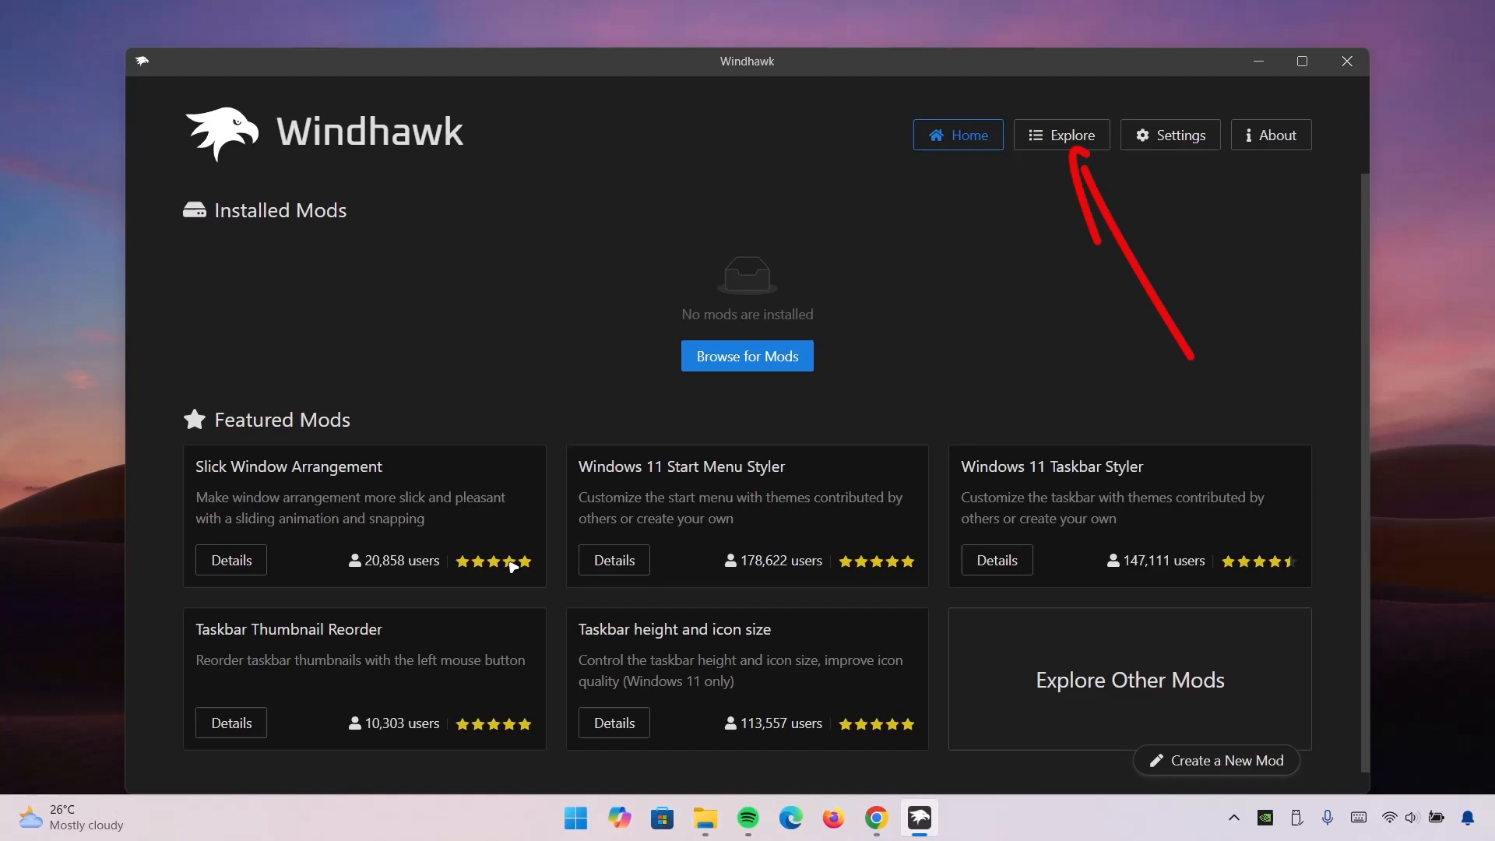
pyautogui.click(1062, 134)
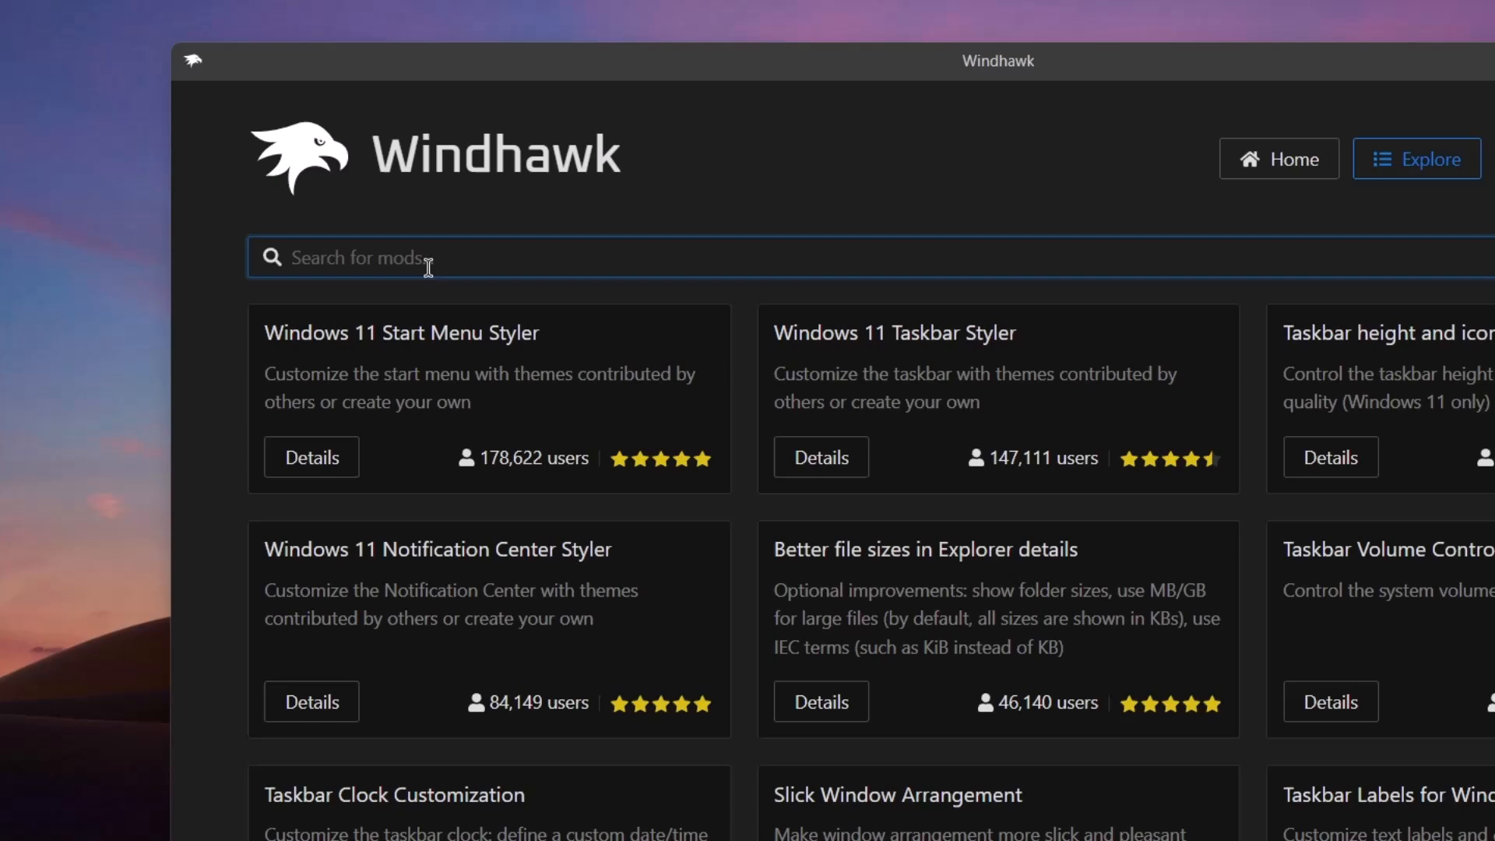
pyautogui.write('resource redi')
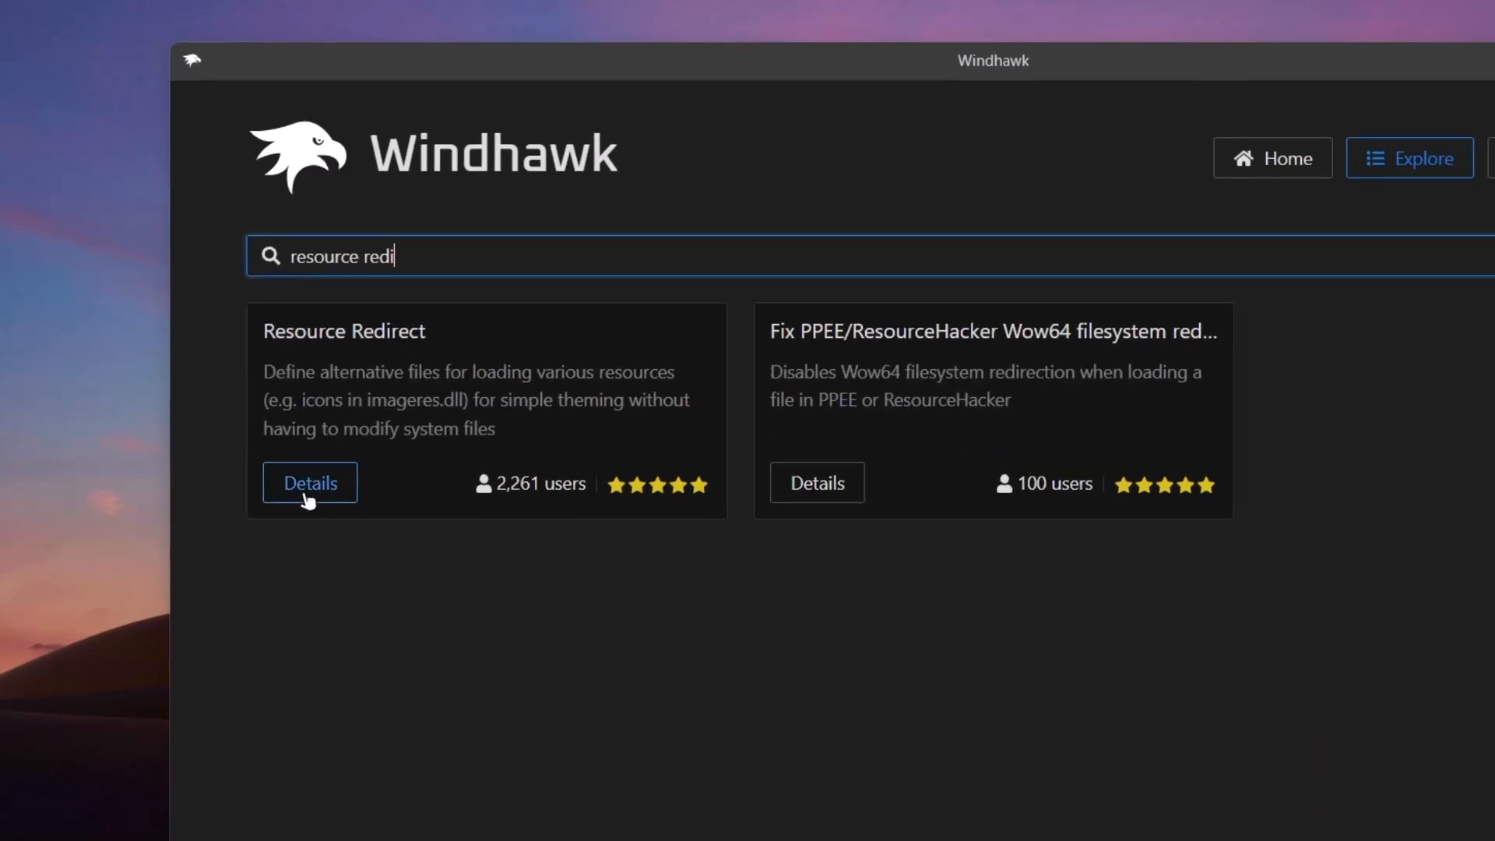
pyautogui.click(310, 483)
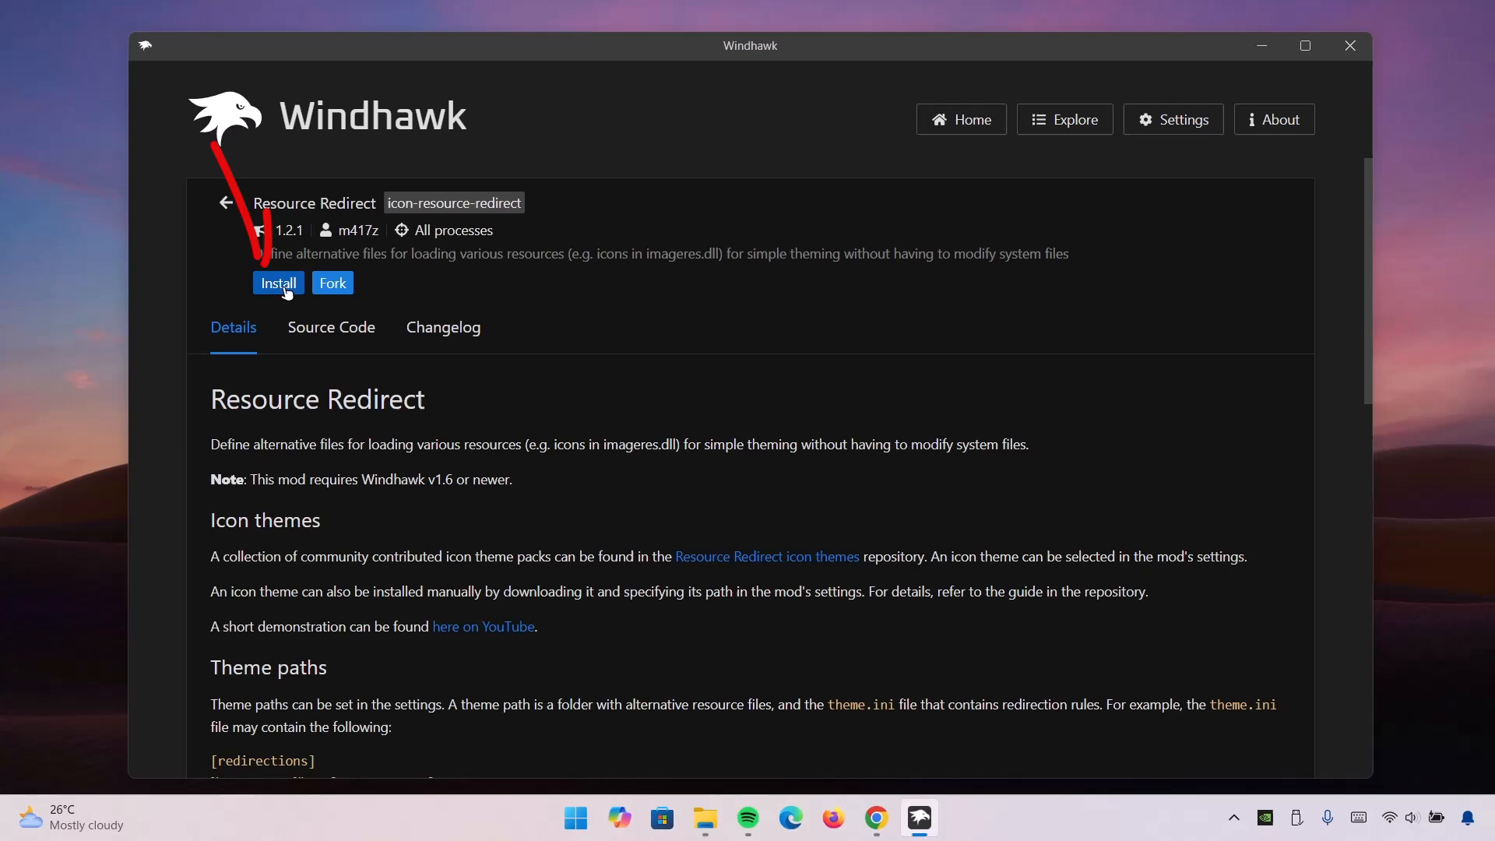
pyautogui.click(278, 281)
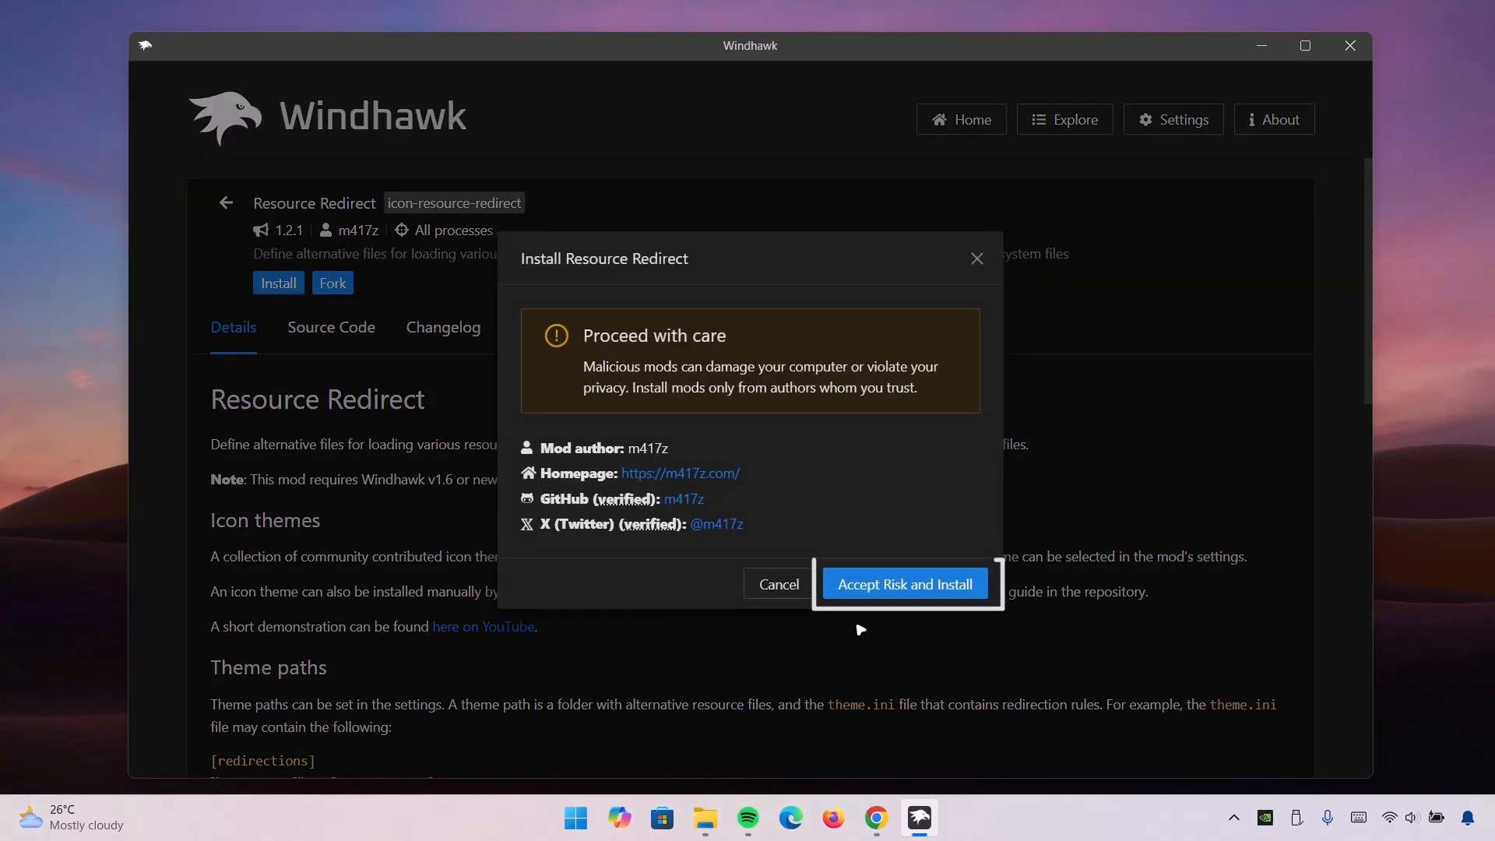
pyautogui.click(904, 584)
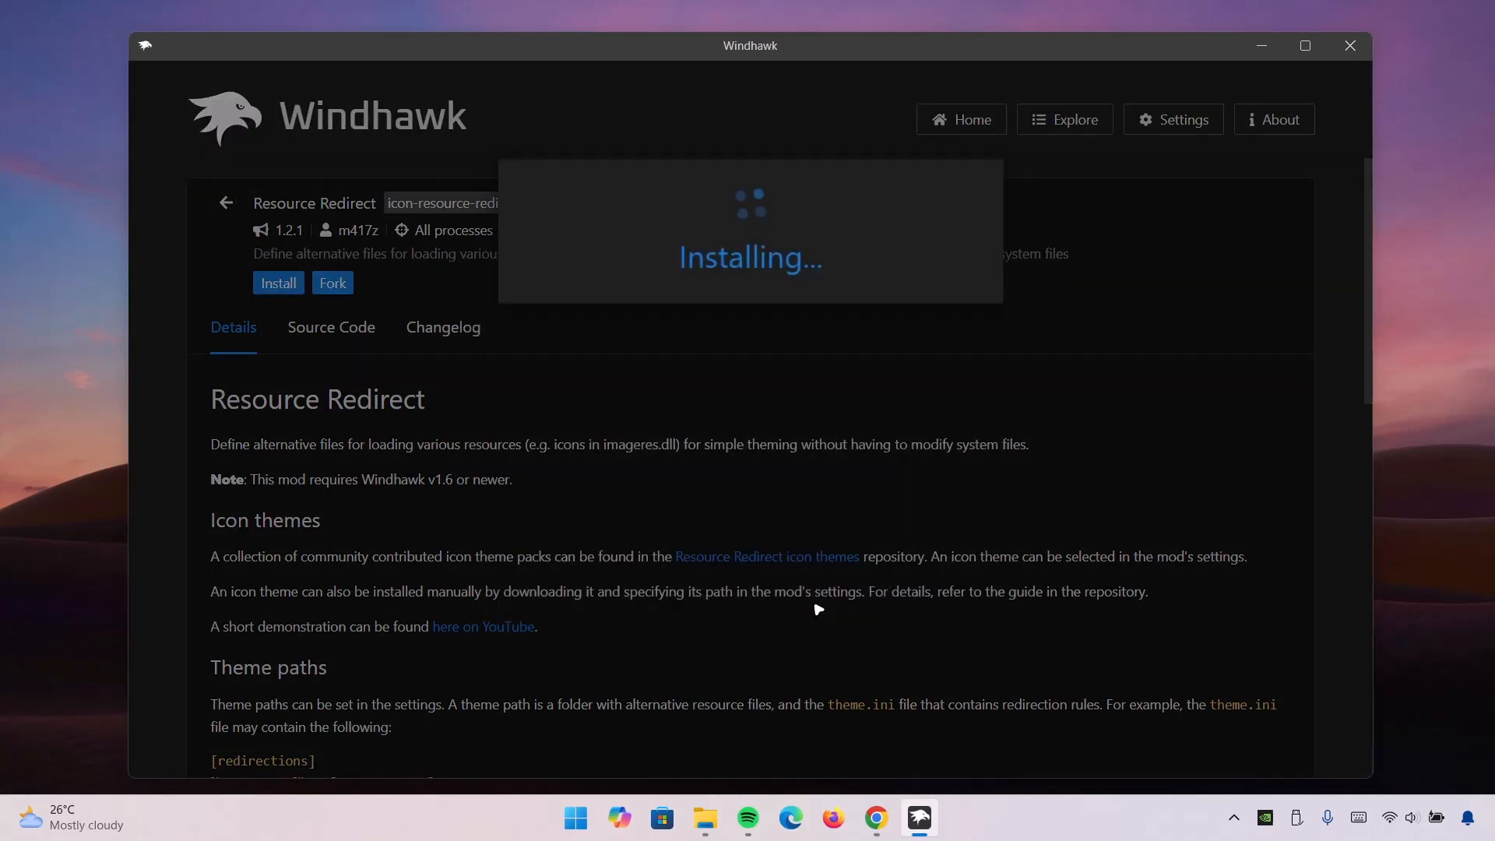
pyautogui.moveTo(664, 362)
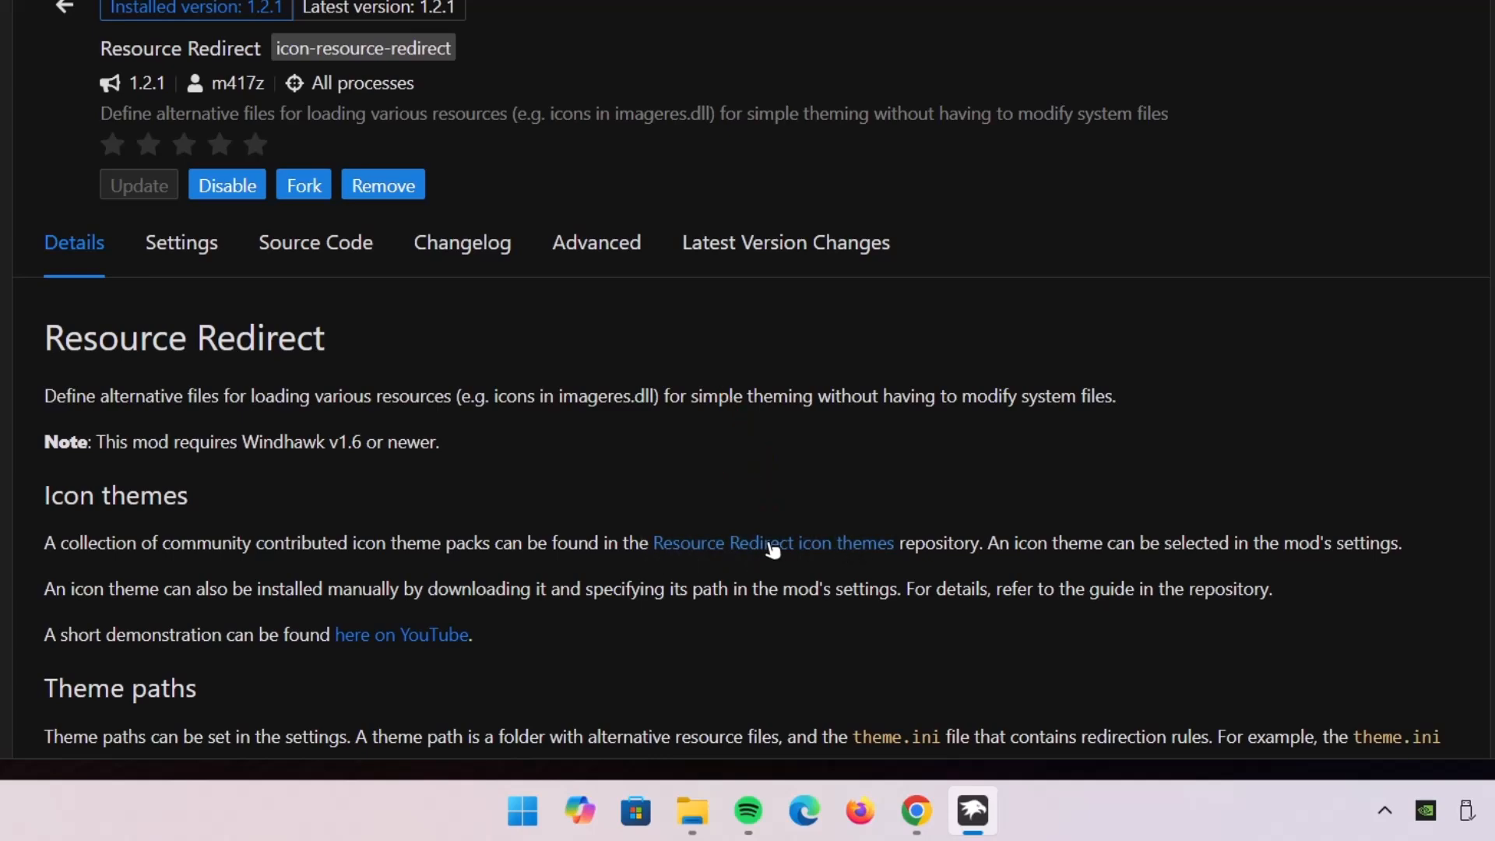
# Browse the Resource Redirect icon themes repository README down to the Sweet Rainbow preview
pyautogui.click(772, 544)
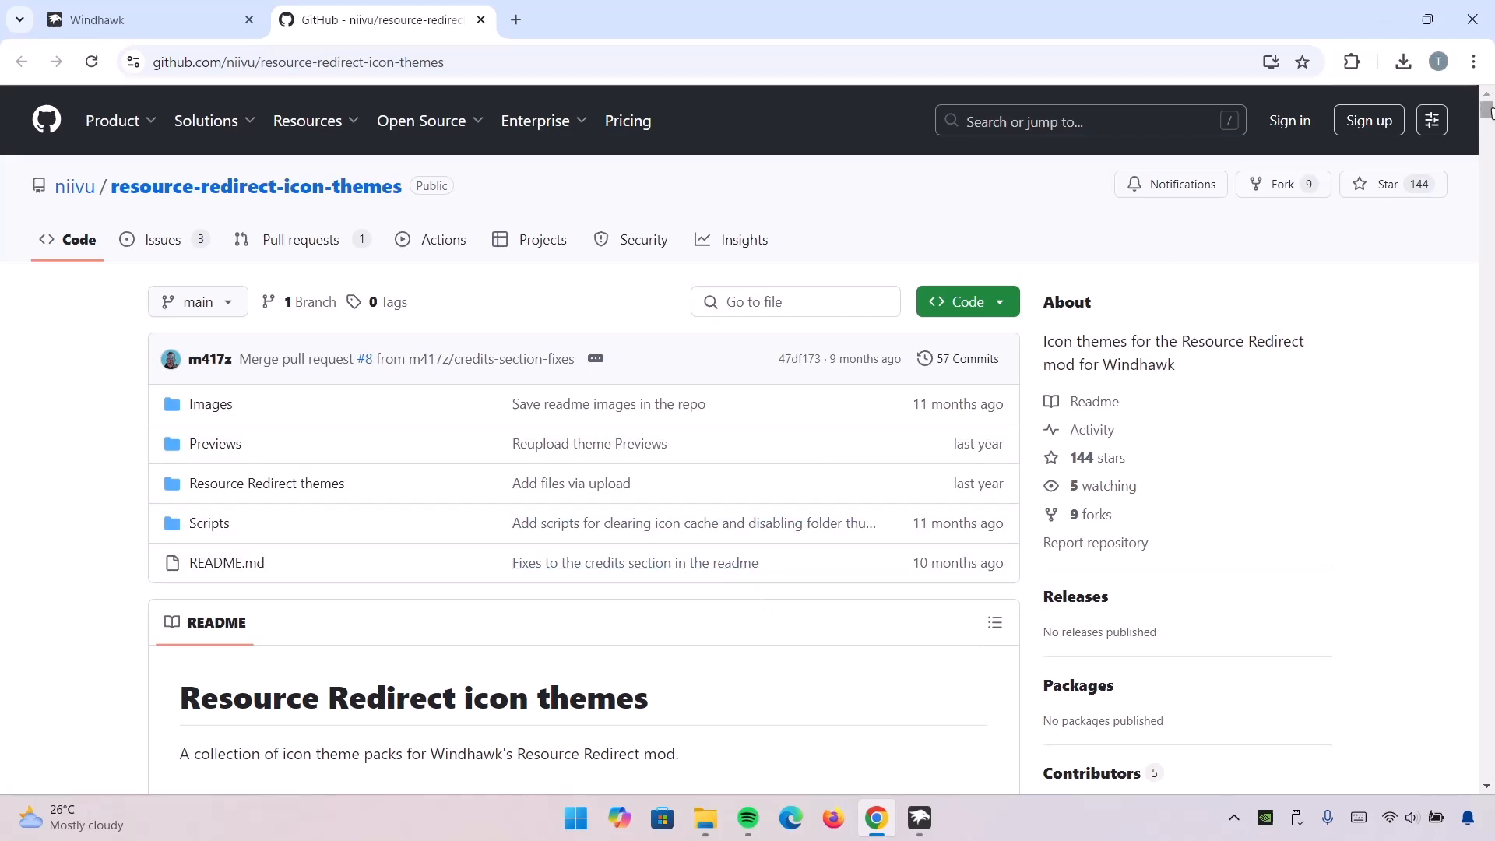
pyautogui.scroll(-3)
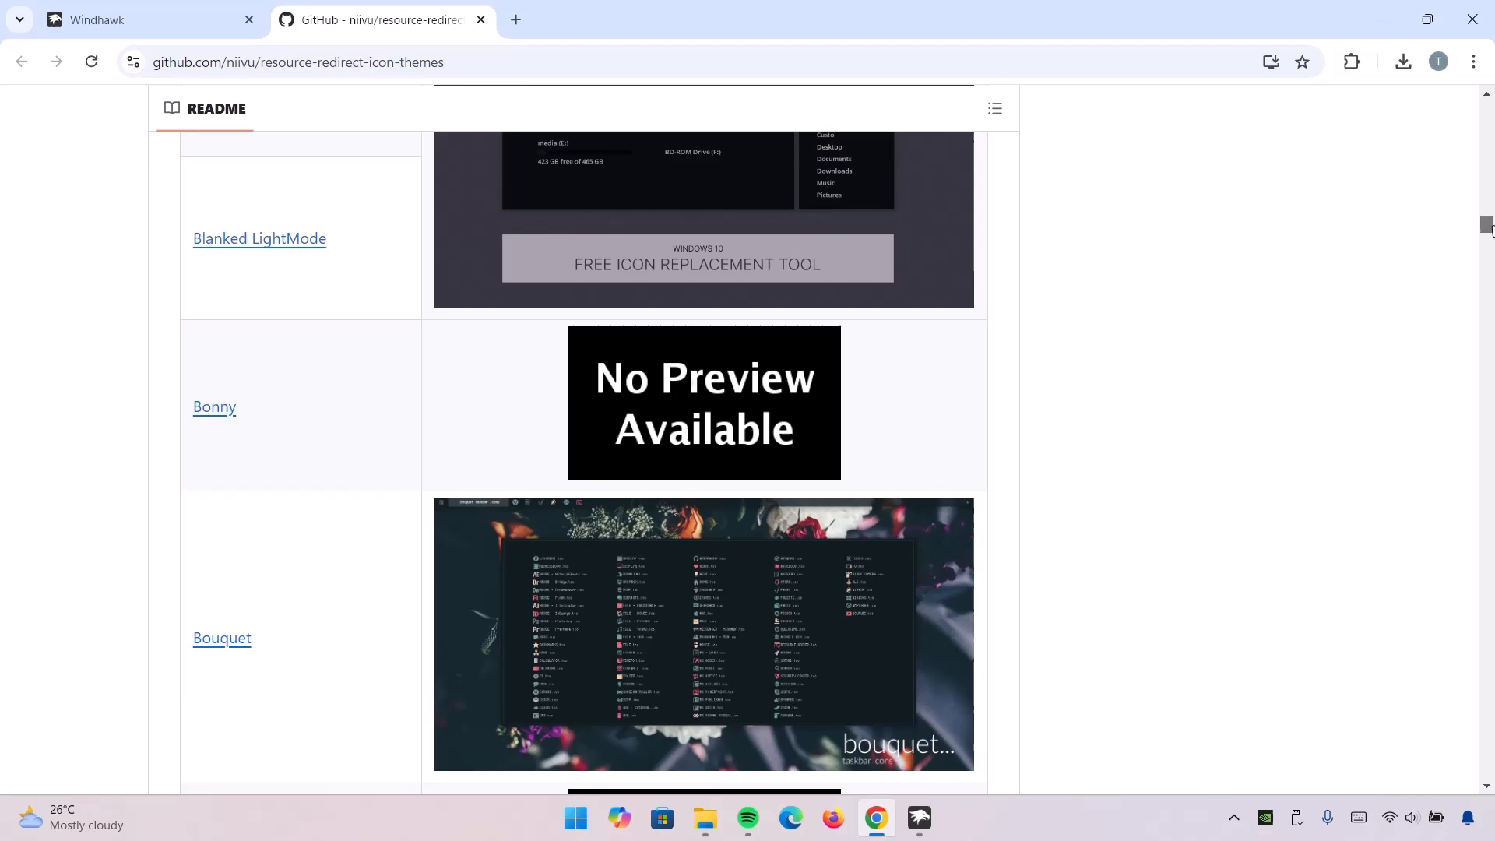
pyautogui.scroll(-3)
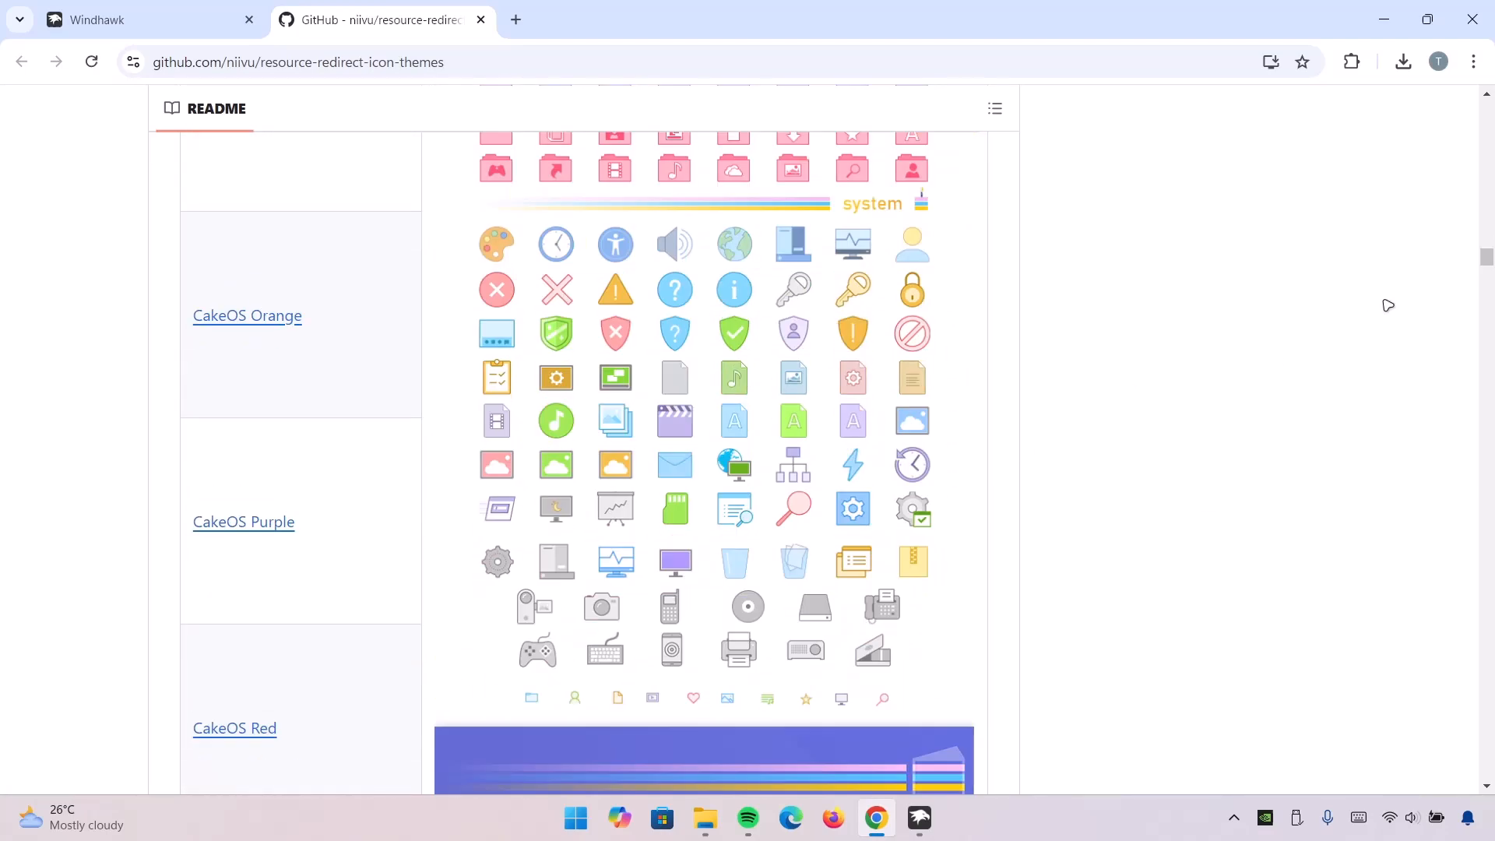
pyautogui.scroll(-3)
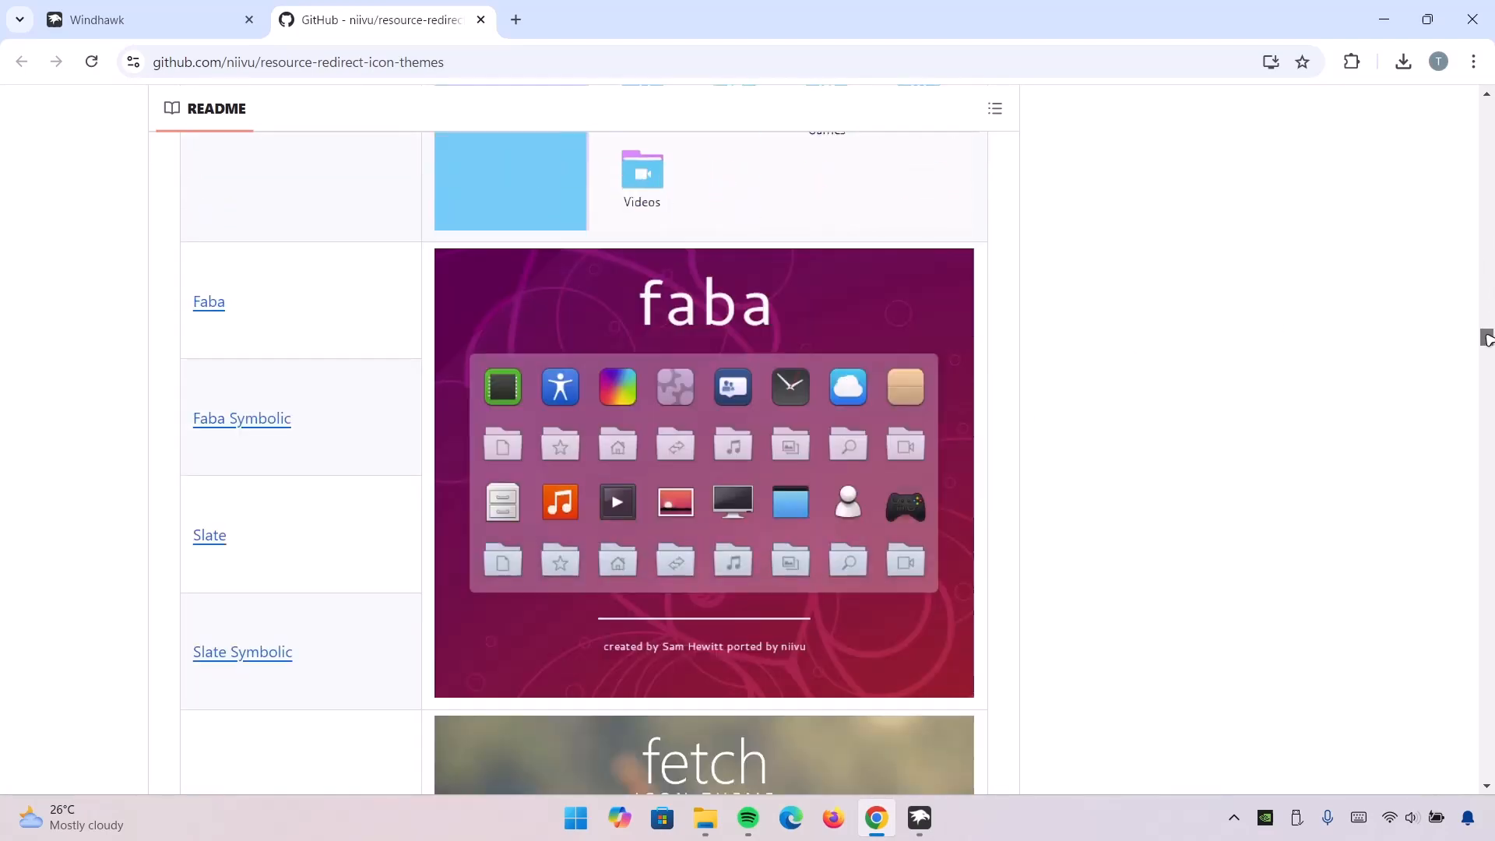
pyautogui.scroll(-3)
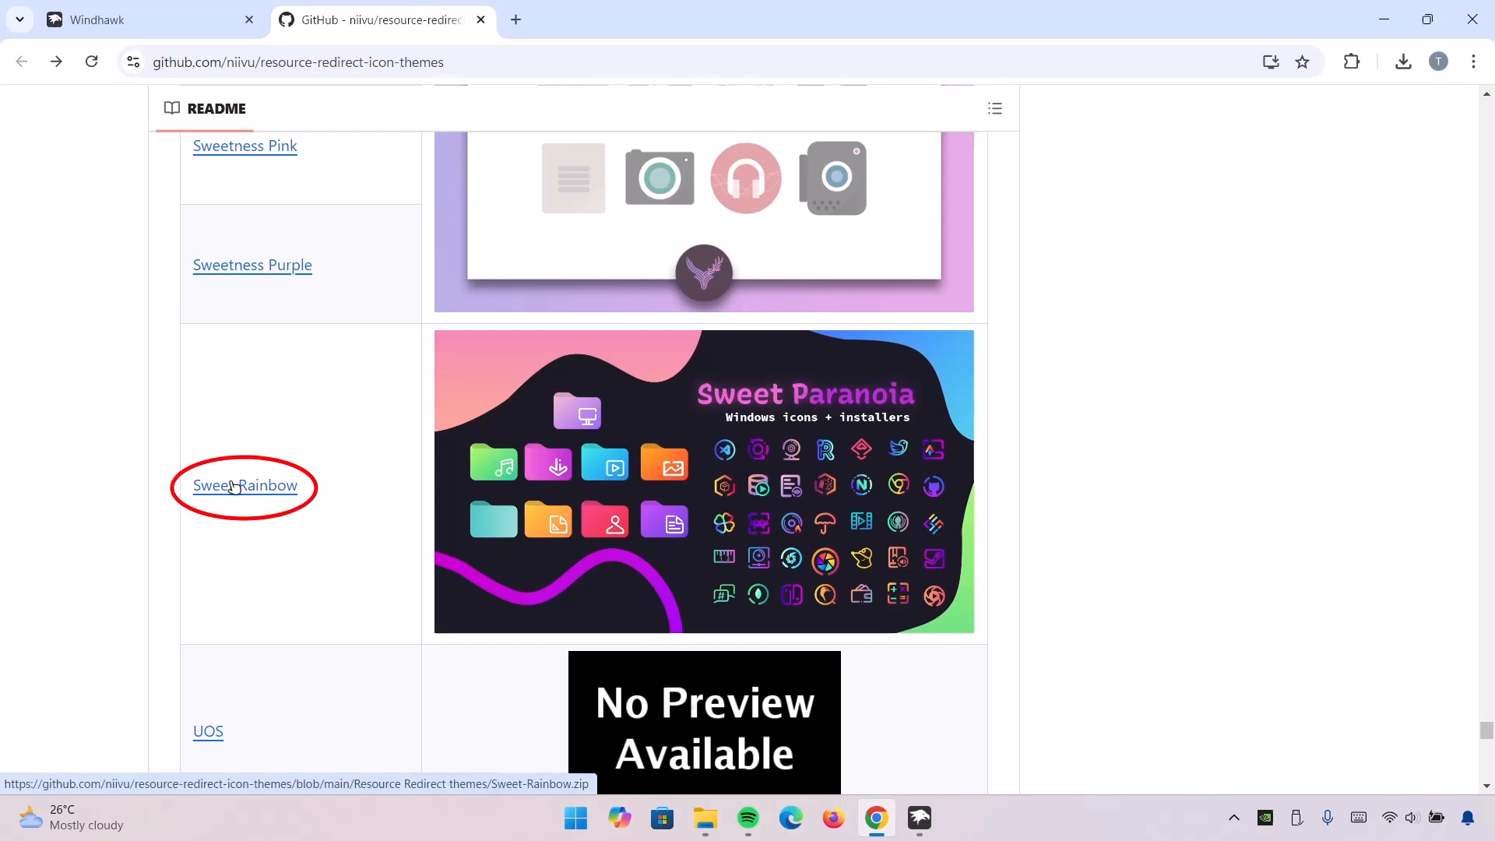
pyautogui.moveTo(548, 570)
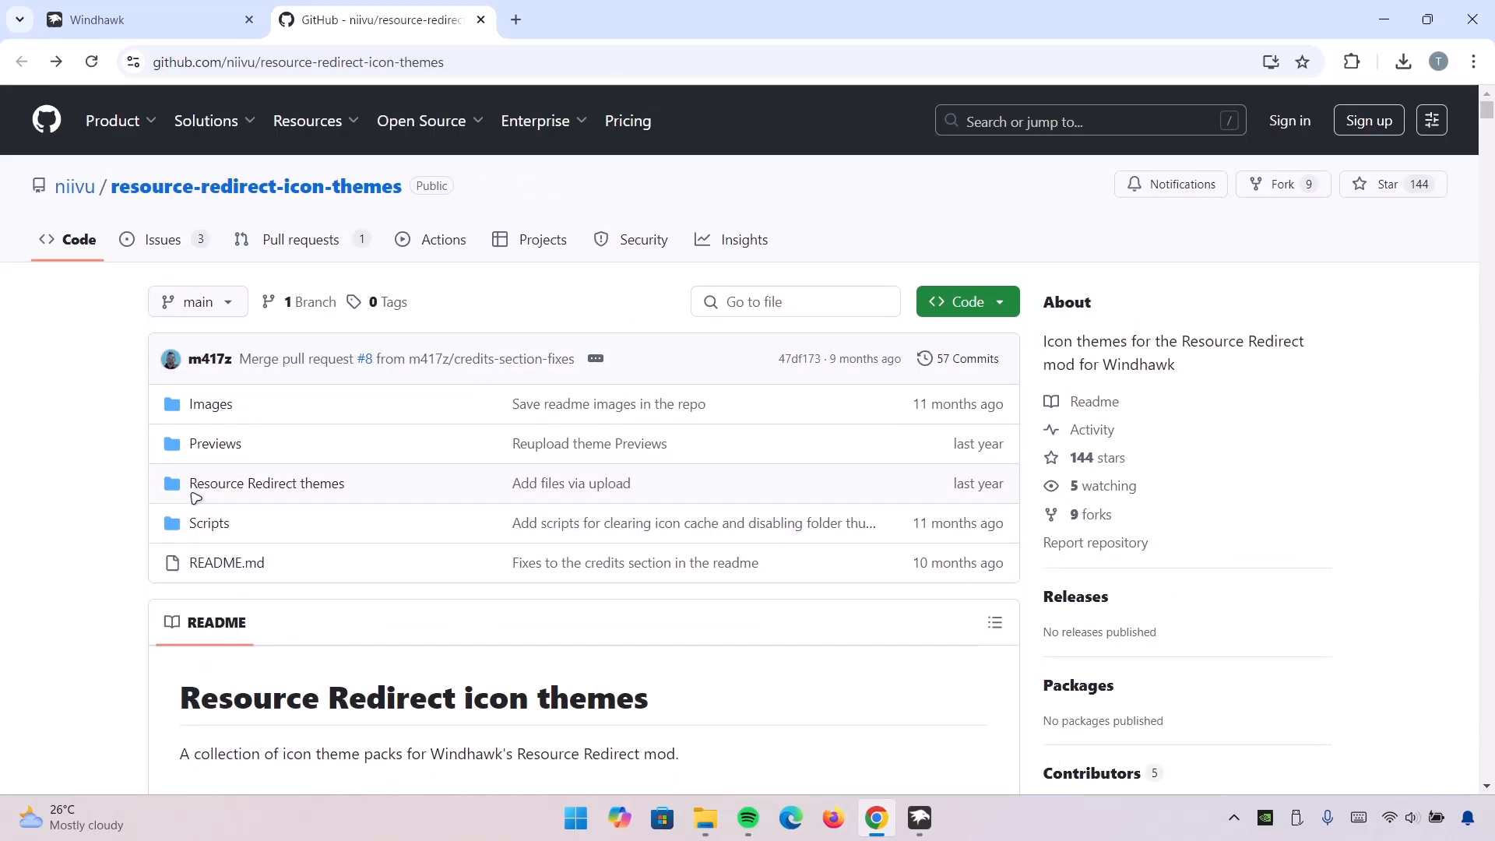
pyautogui.moveTo(221, 487)
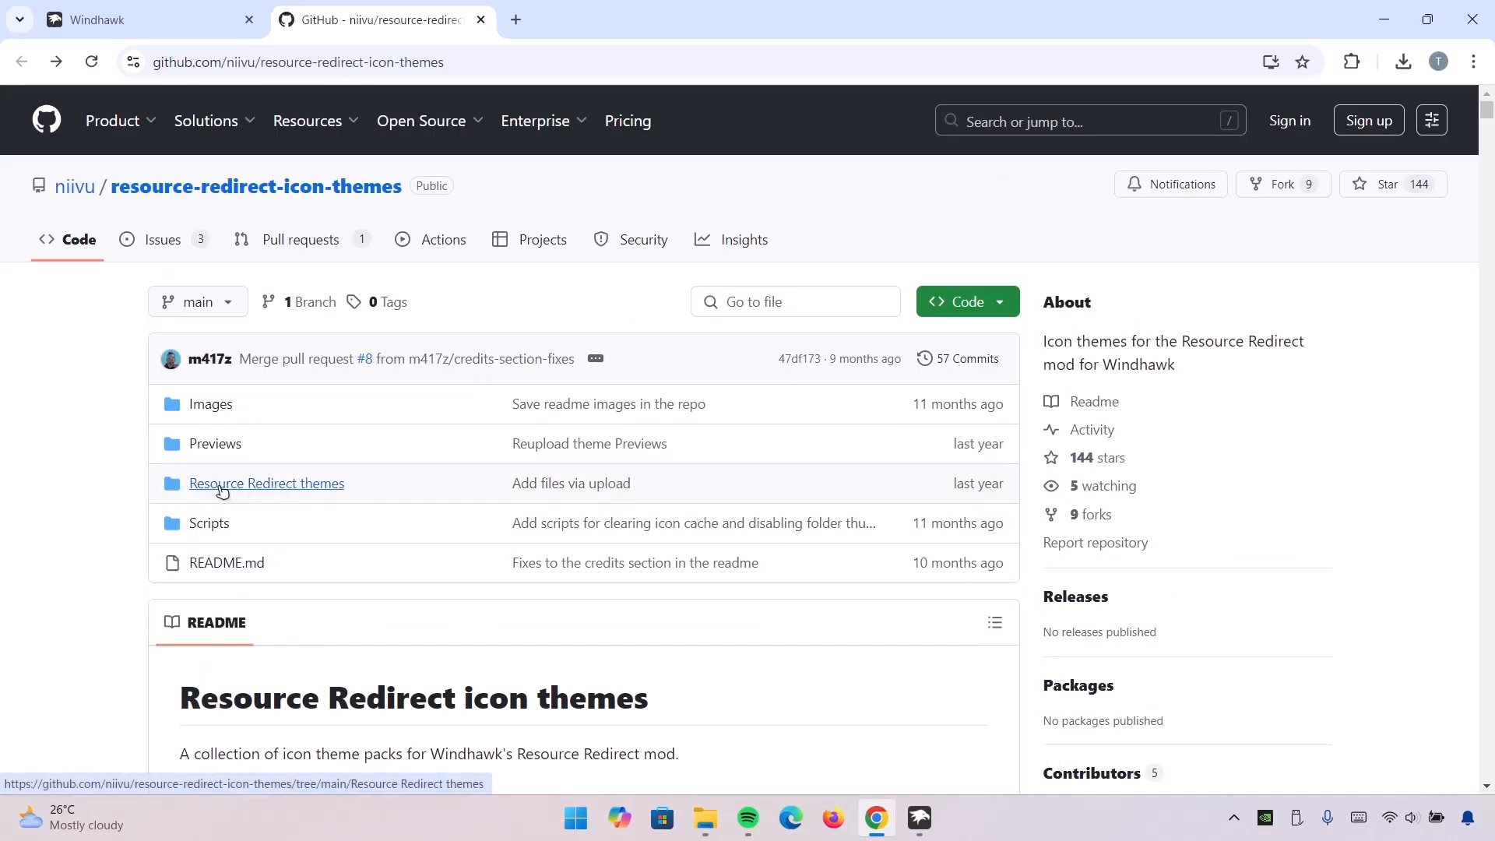
# Download Sweet-Rainbow.zip from the repository's Resource Redirect themes folder
pyautogui.click(266, 483)
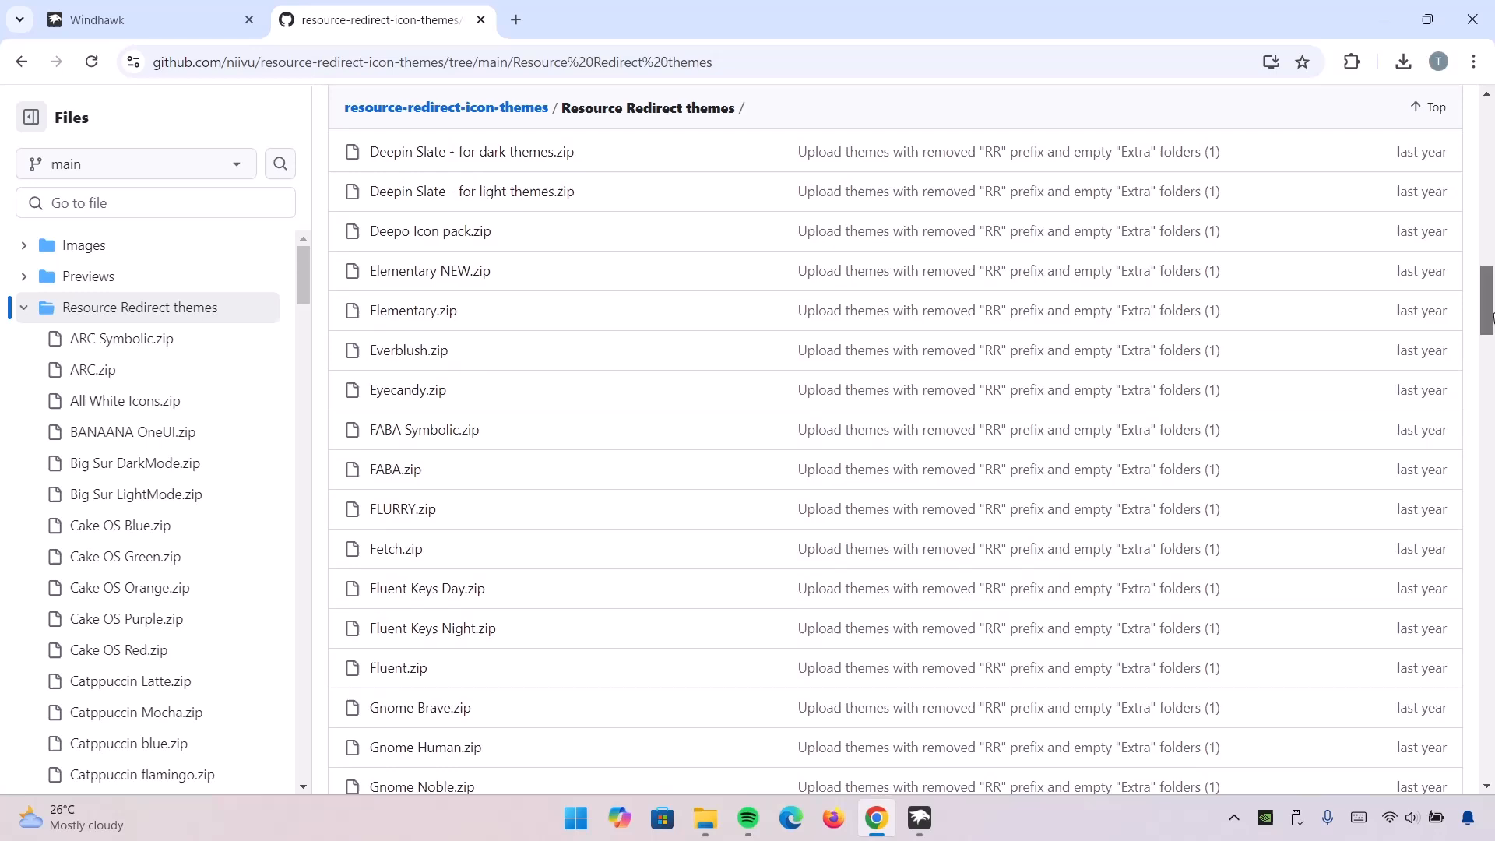
pyautogui.scroll(-3)
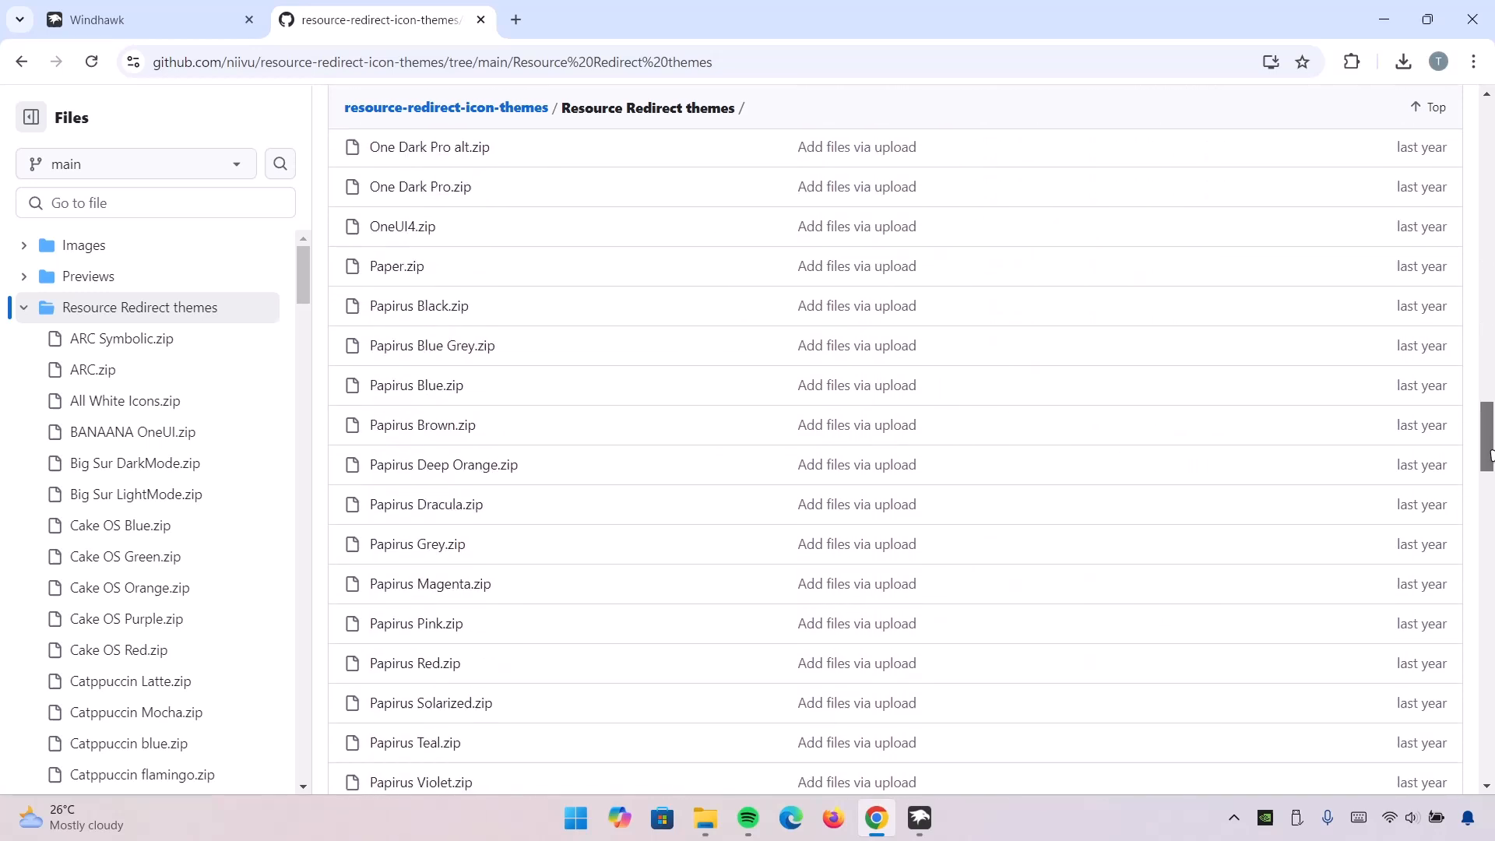
pyautogui.scroll(-3)
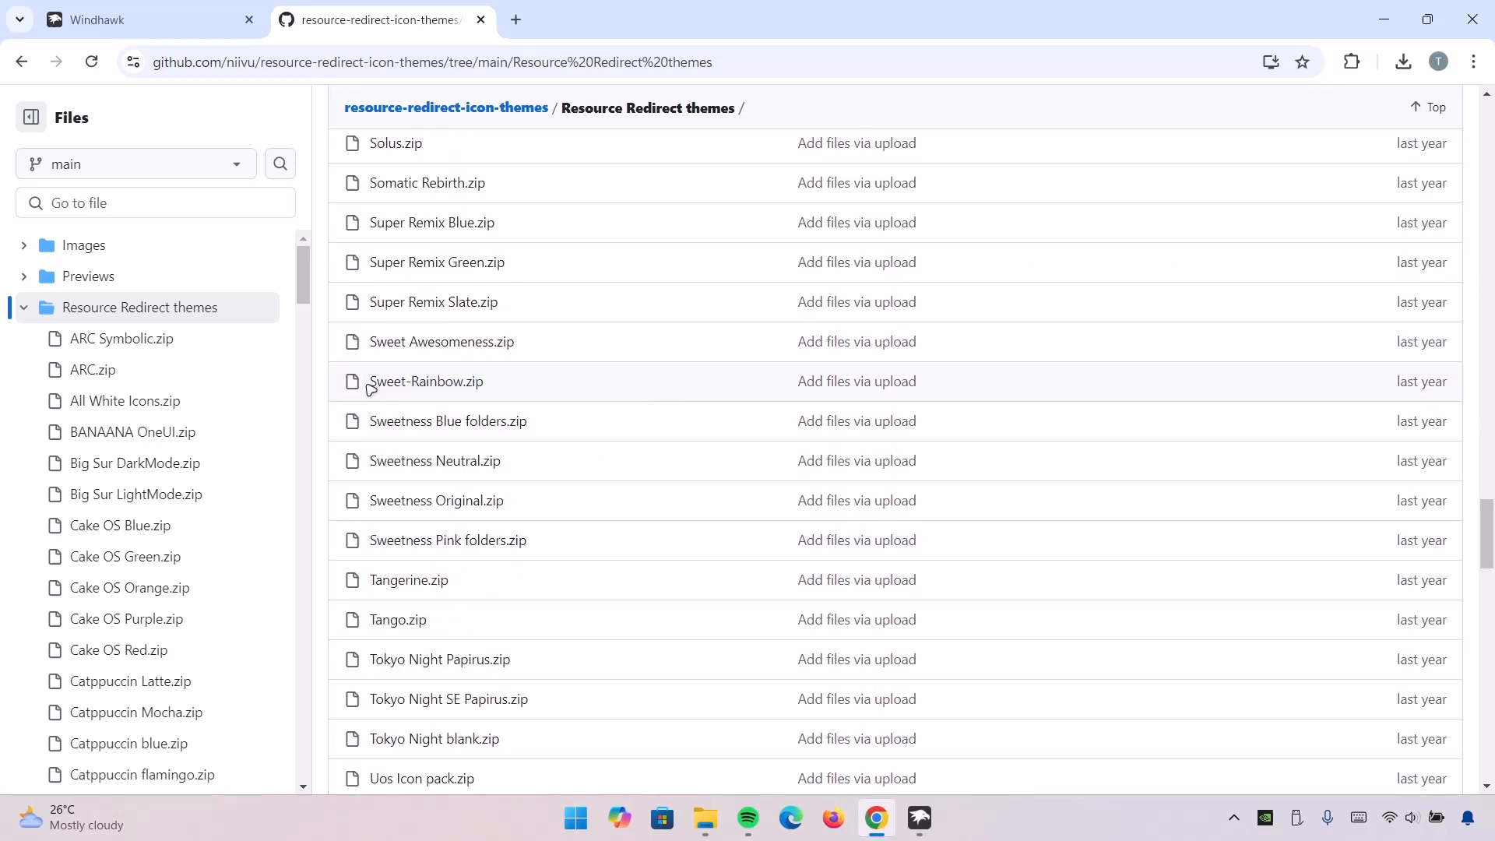
pyautogui.click(426, 382)
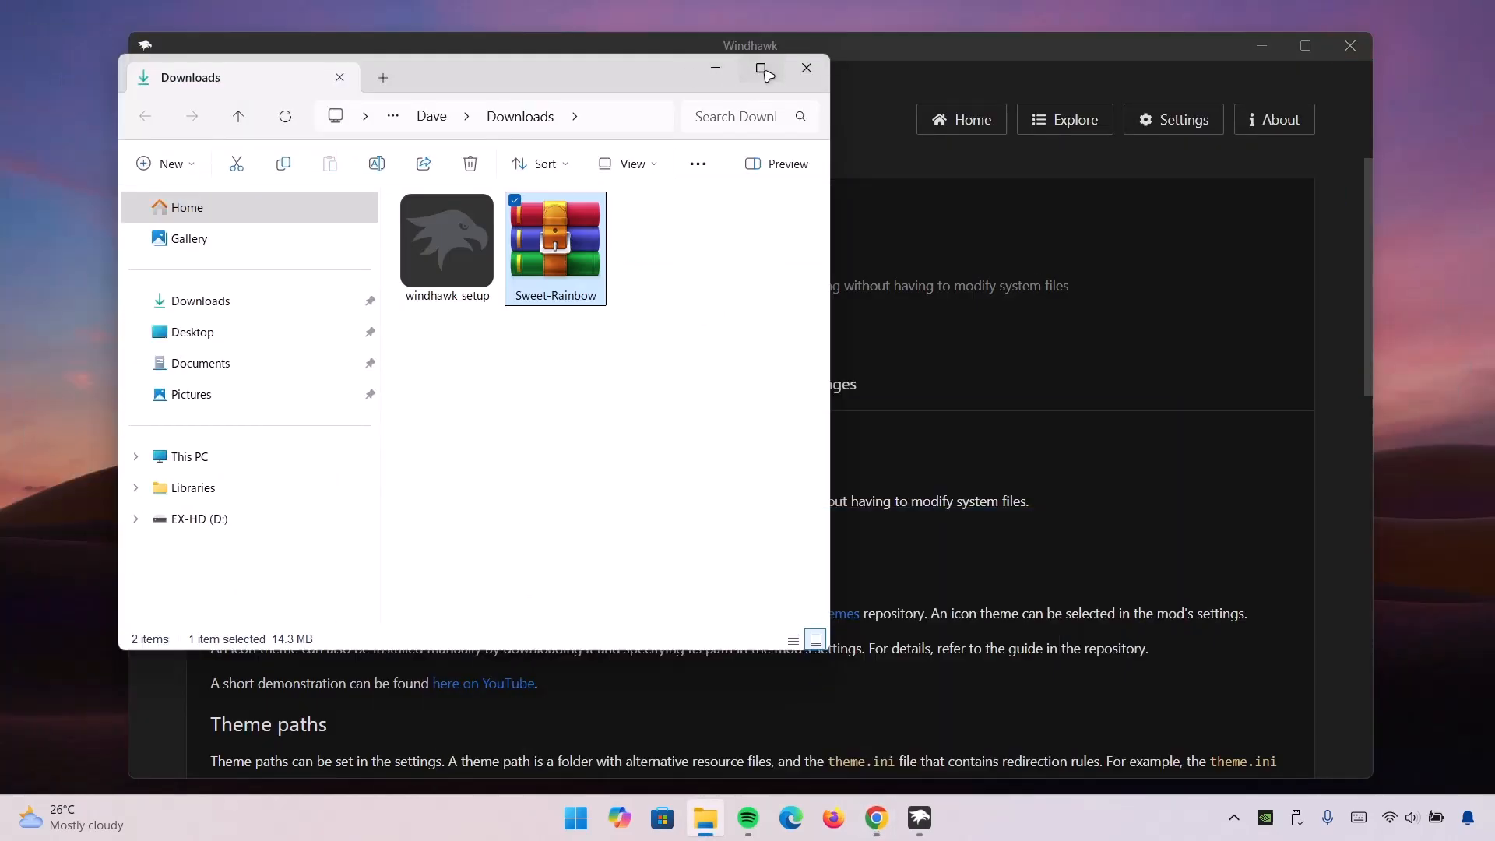
# Maximize Downloads and copy the Sweet-Rainbow archive to the clipboard
pyautogui.click(763, 68)
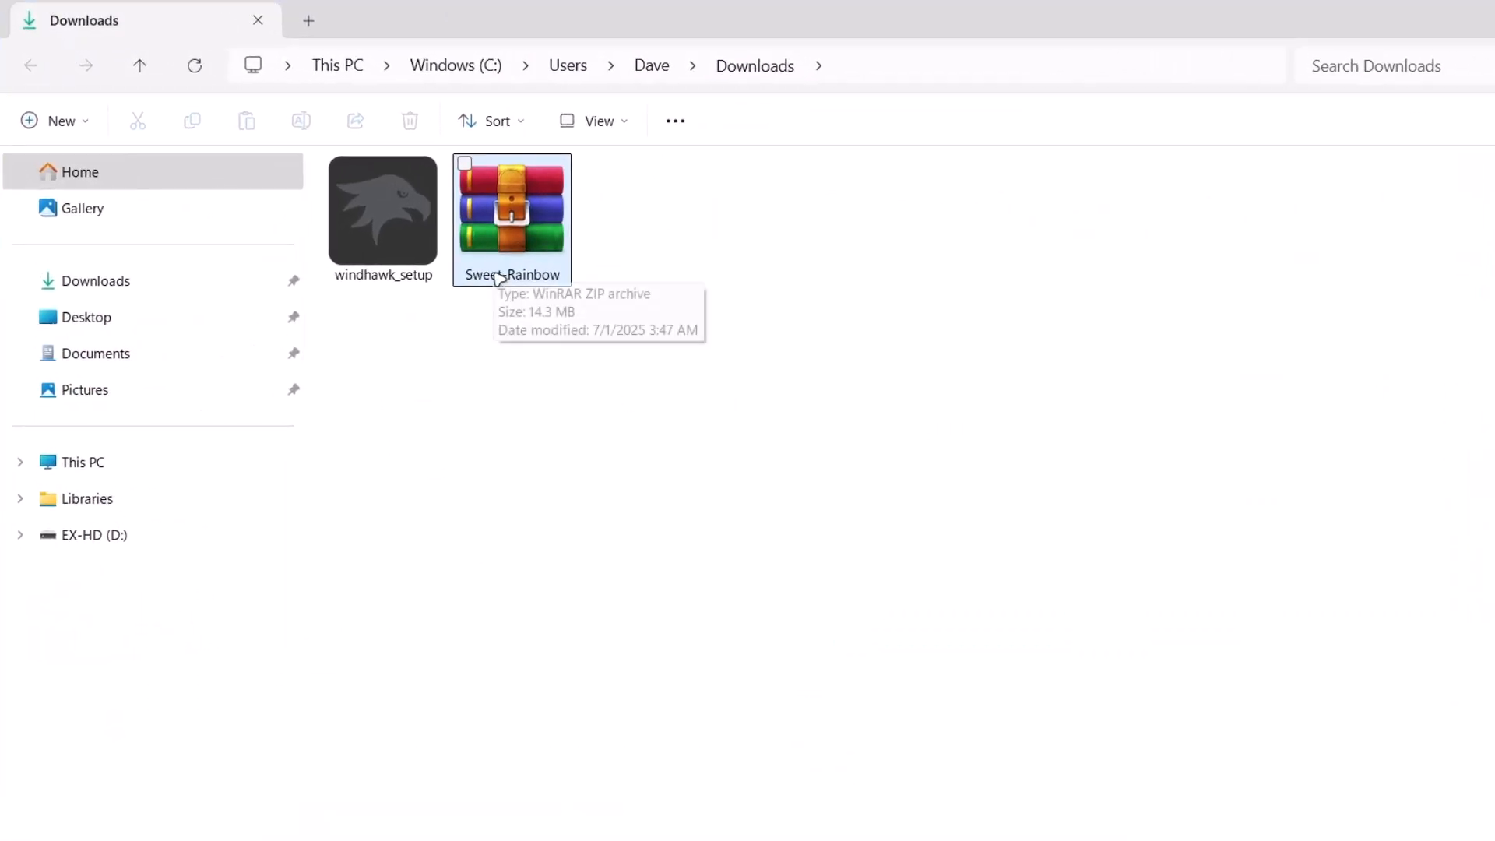
pyautogui.rightClick(511, 218)
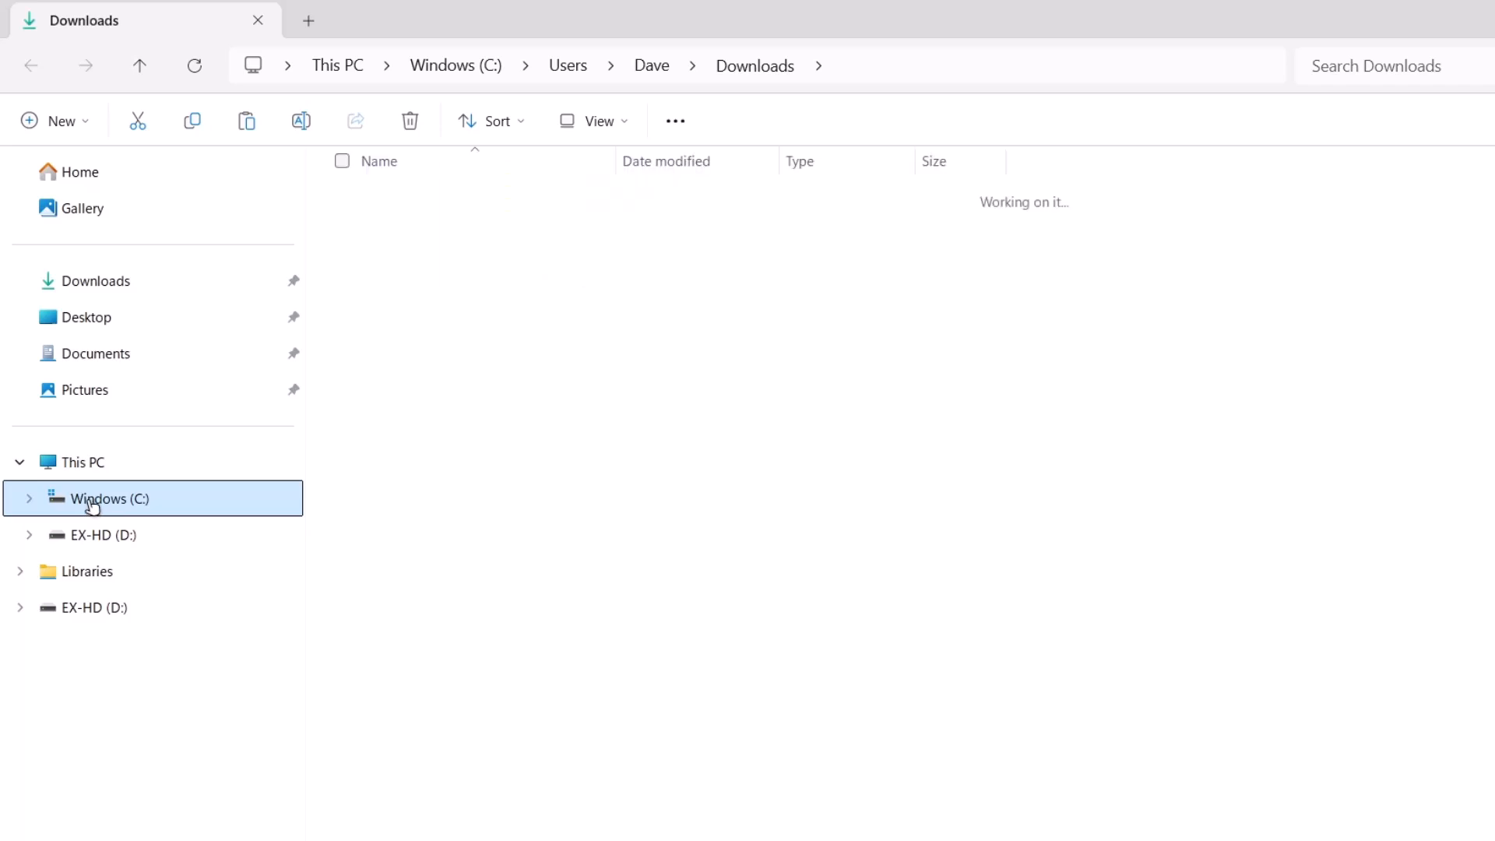
# Create a new folder named Mod at the root of the Windows (C:) drive
pyautogui.click(107, 499)
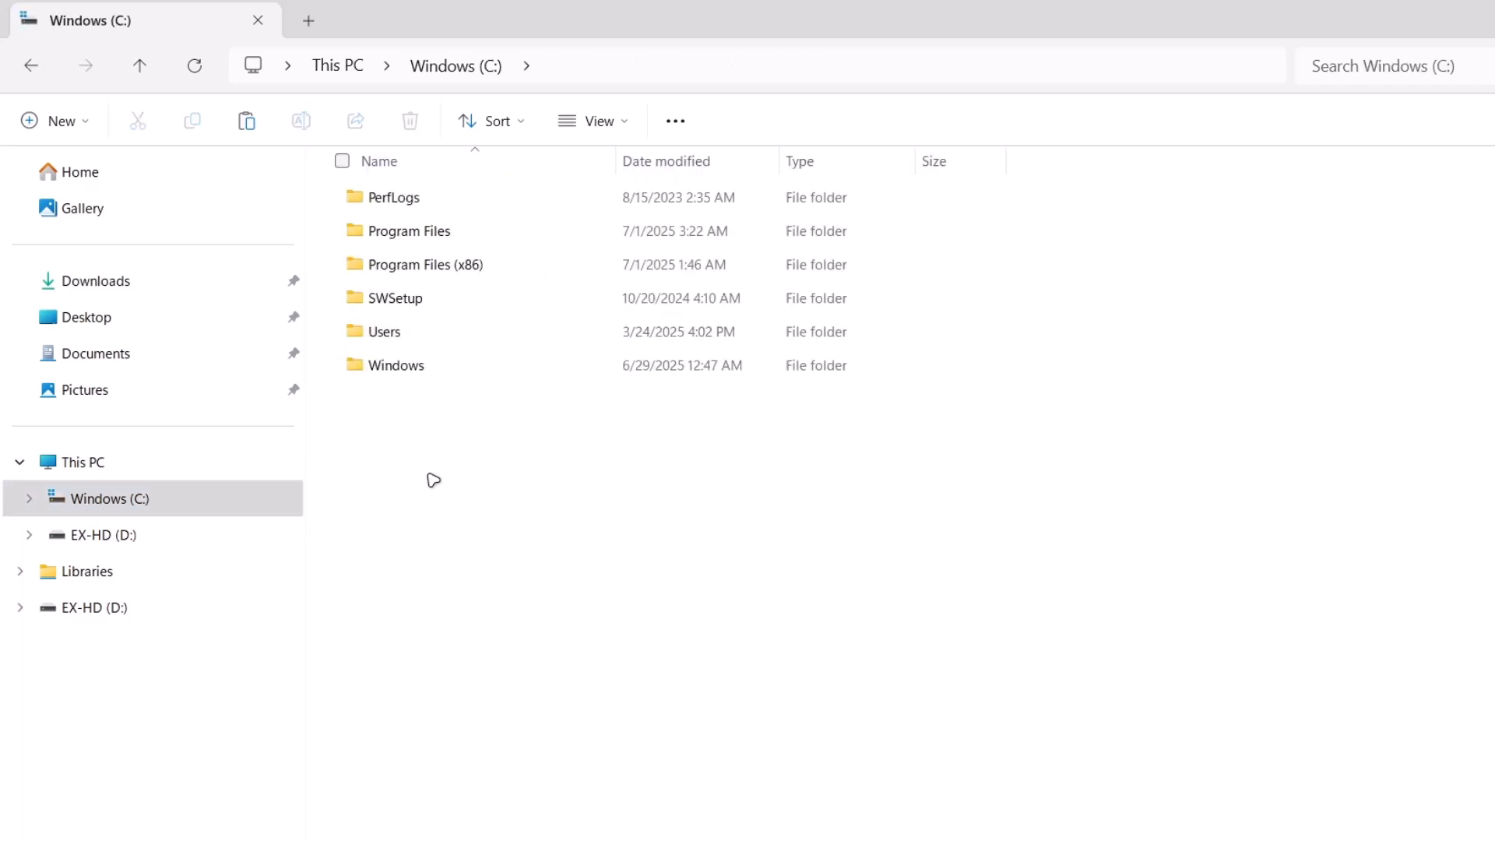
pyautogui.moveTo(70, 121)
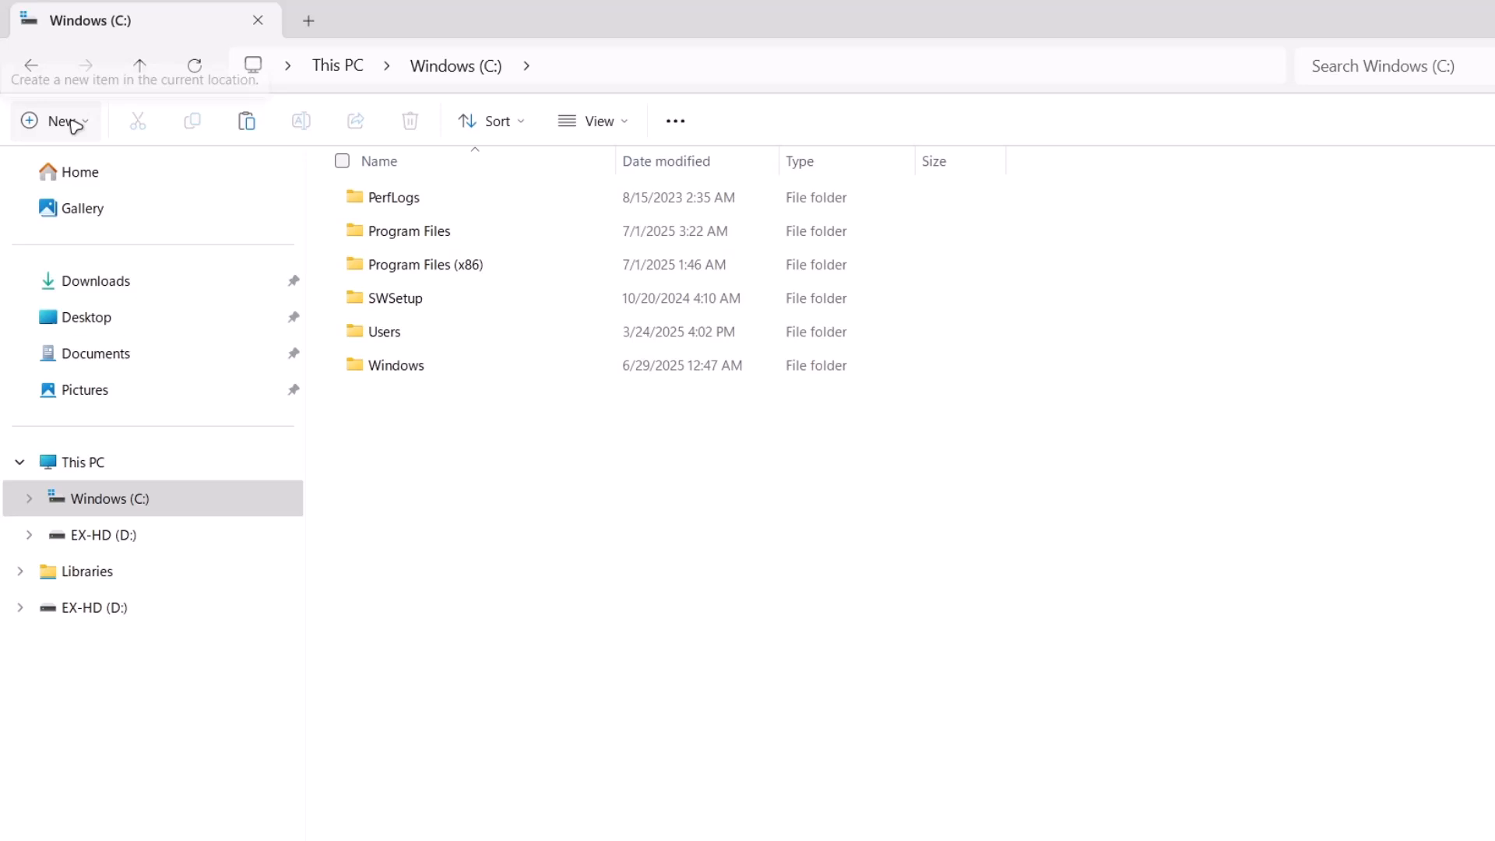
pyautogui.click(55, 121)
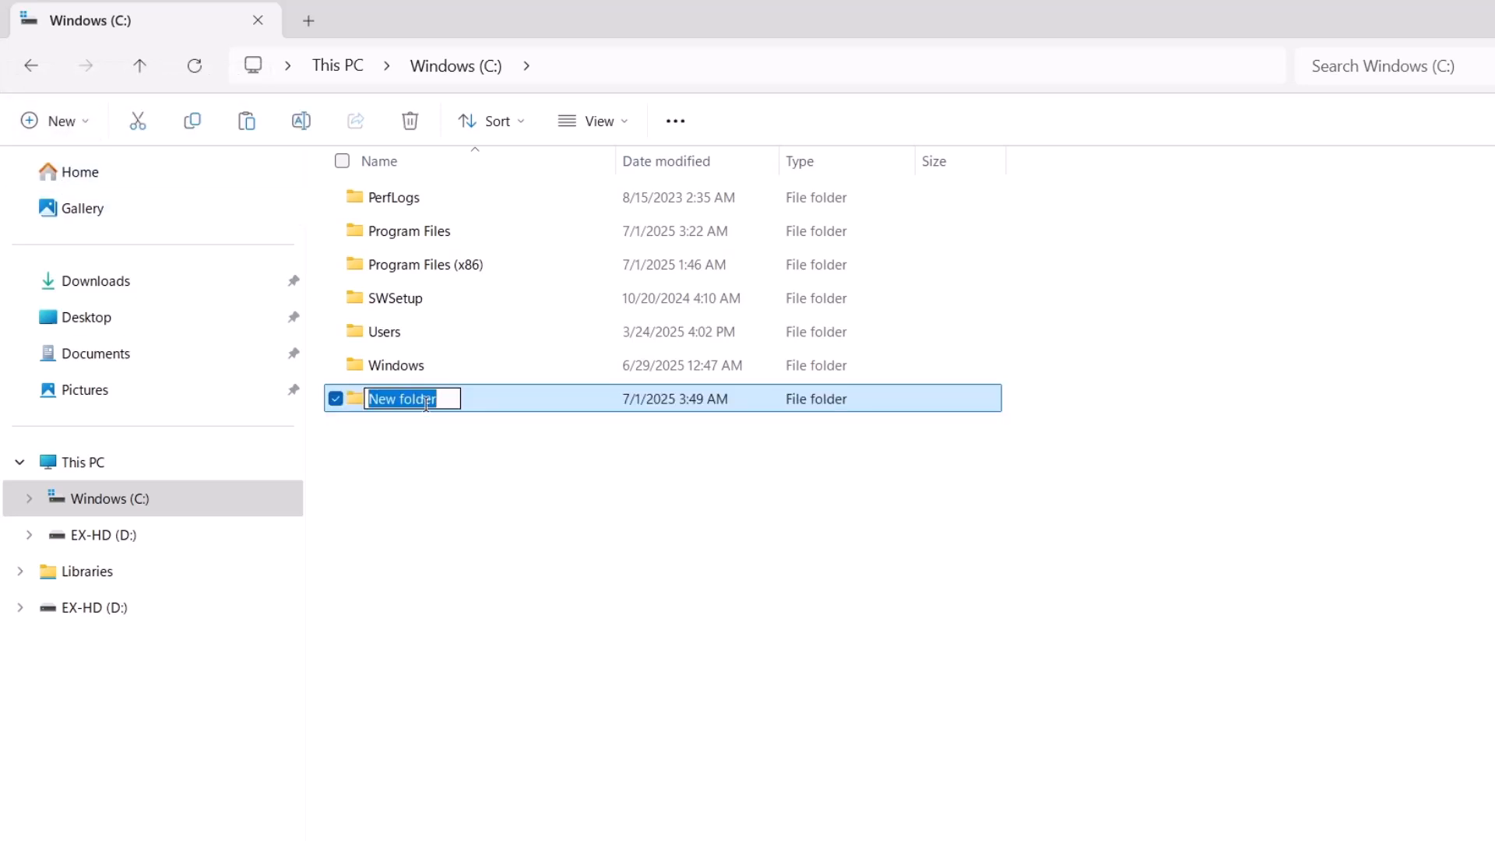
pyautogui.write('Mod')
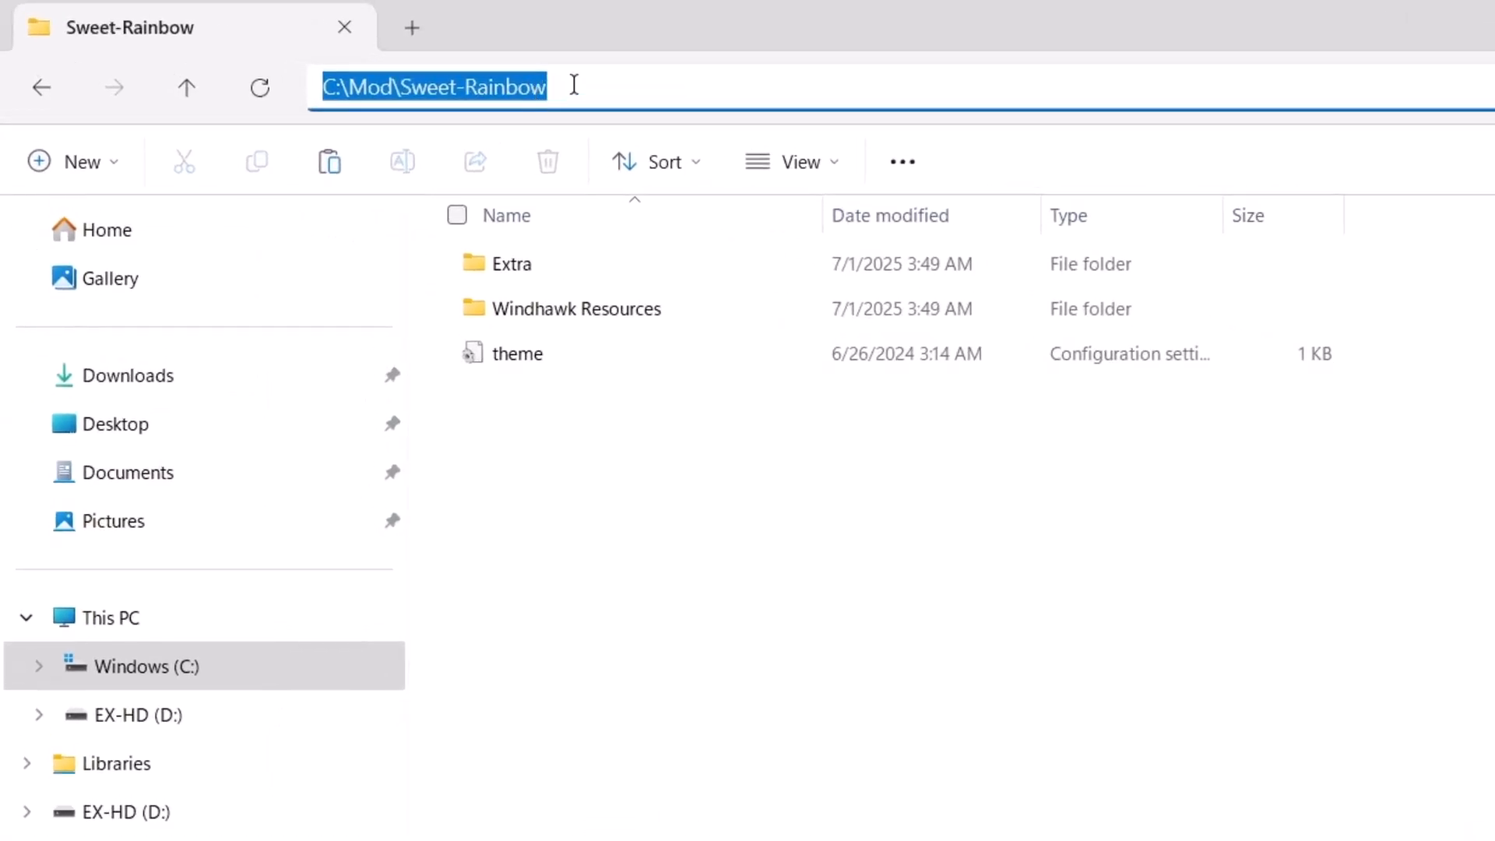
# Copy the C:\Mod\Sweet-Rainbow folder path from the address bar
pyautogui.rightClick(425, 88)
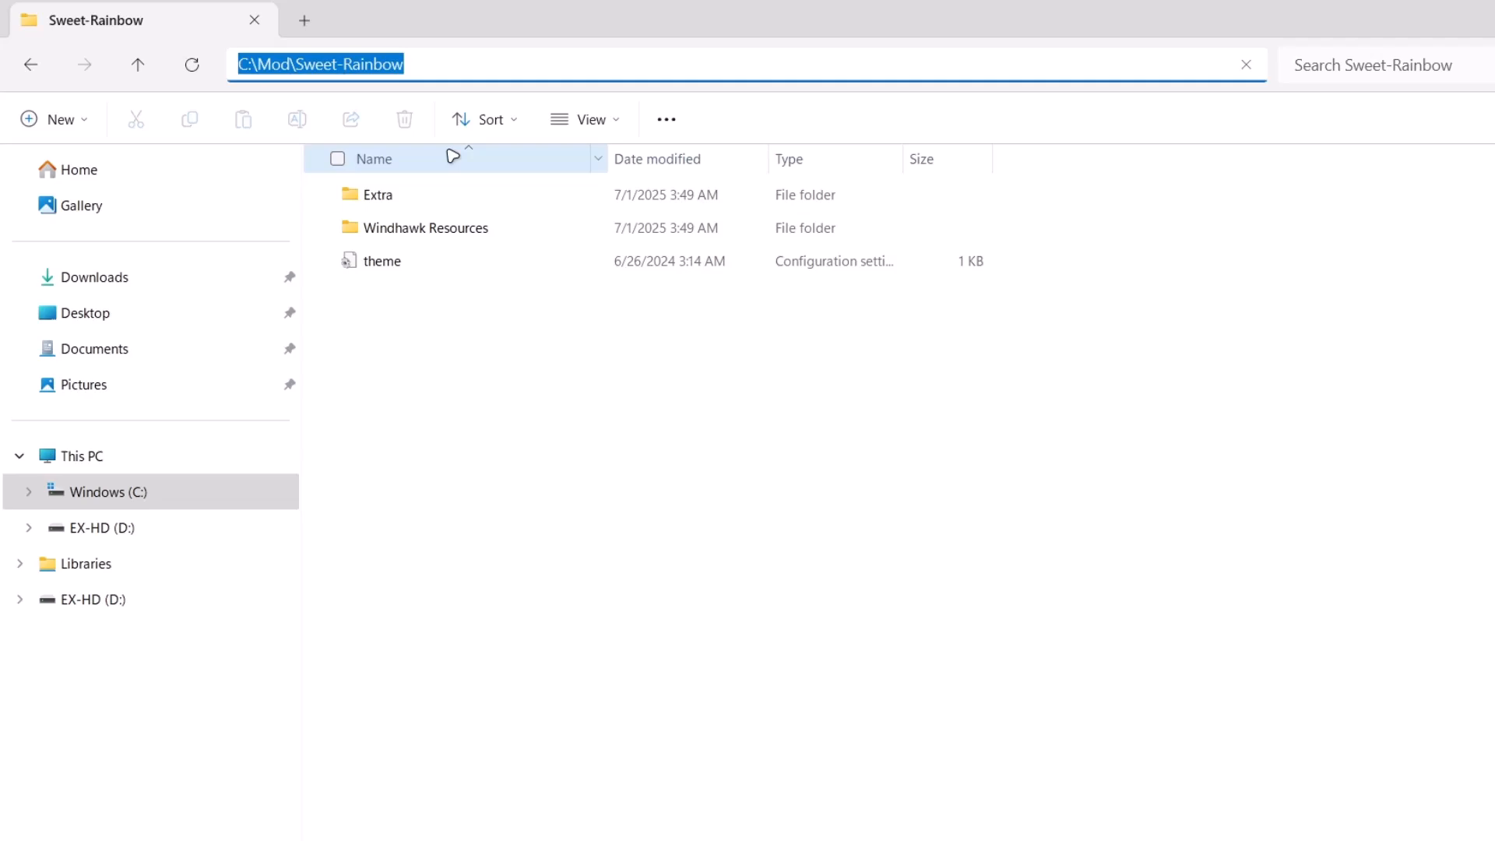
pyautogui.click(920, 820)
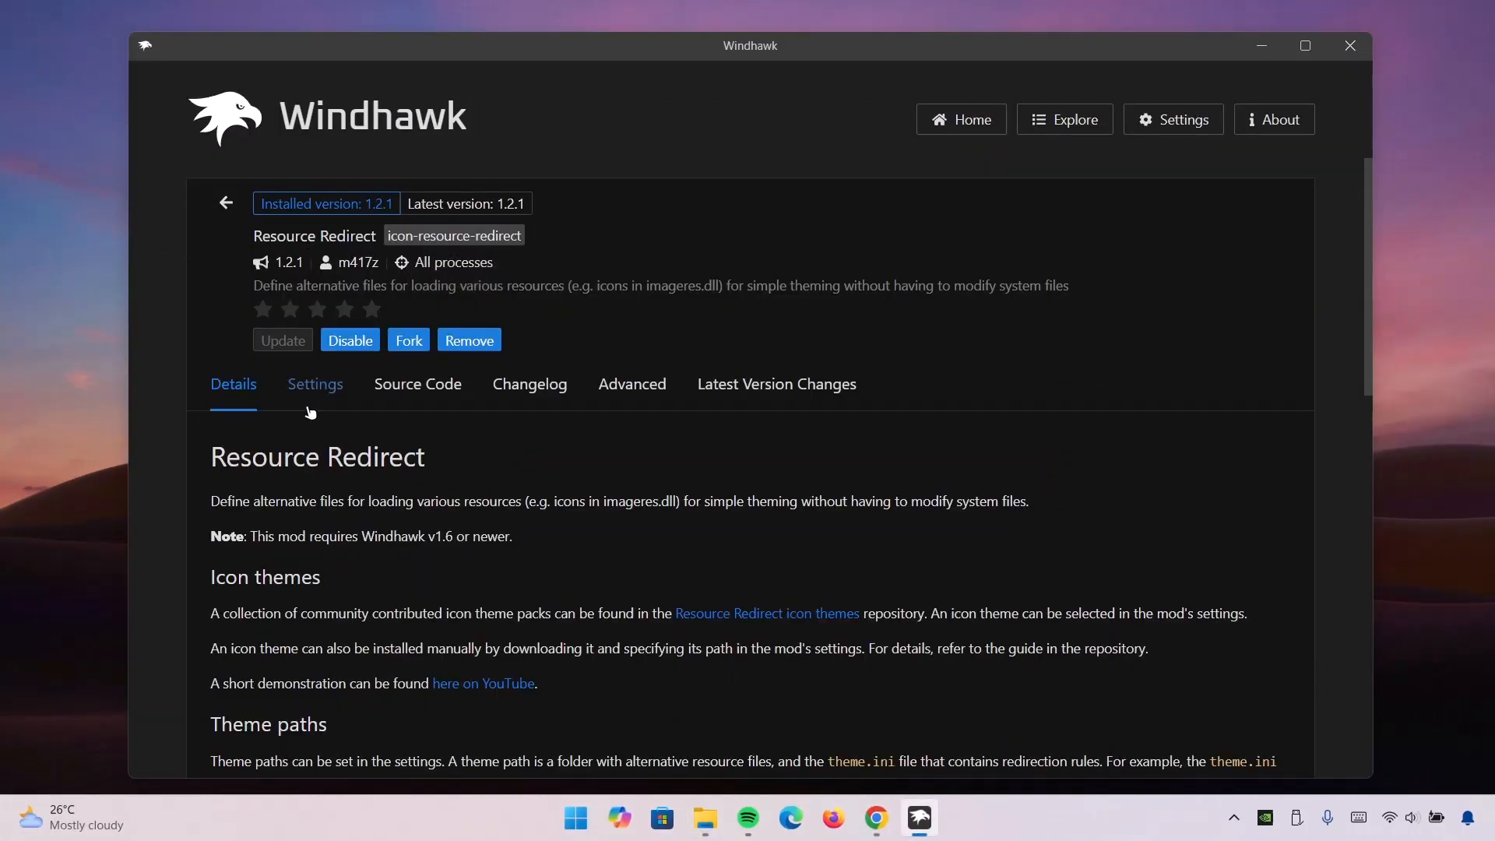
# Paste C:\Mod\Sweet-Rainbow into Resource Redirect's Theme paths setting
pyautogui.click(315, 383)
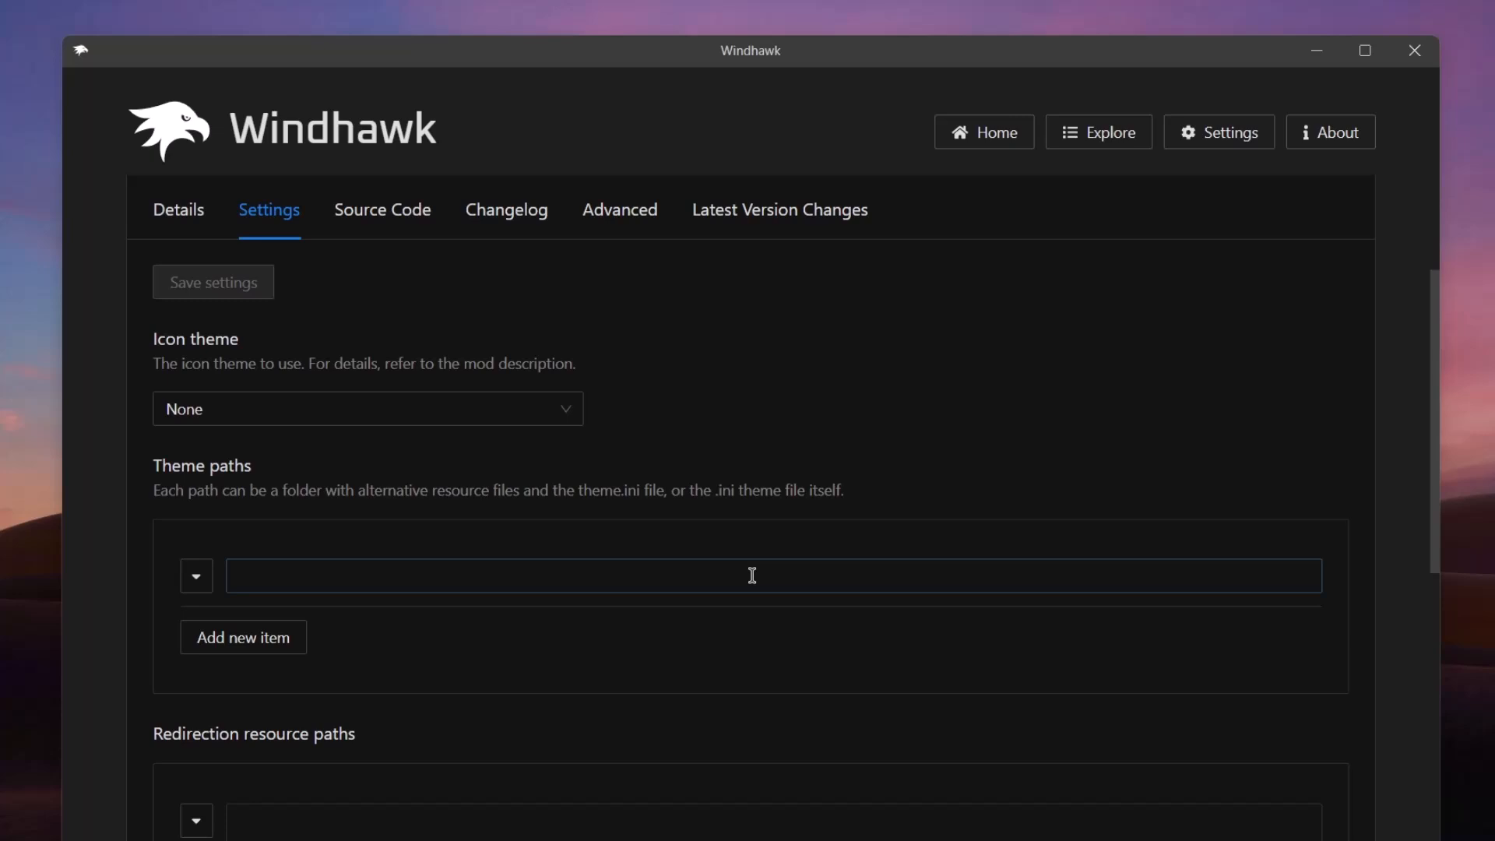
pyautogui.click(752, 576)
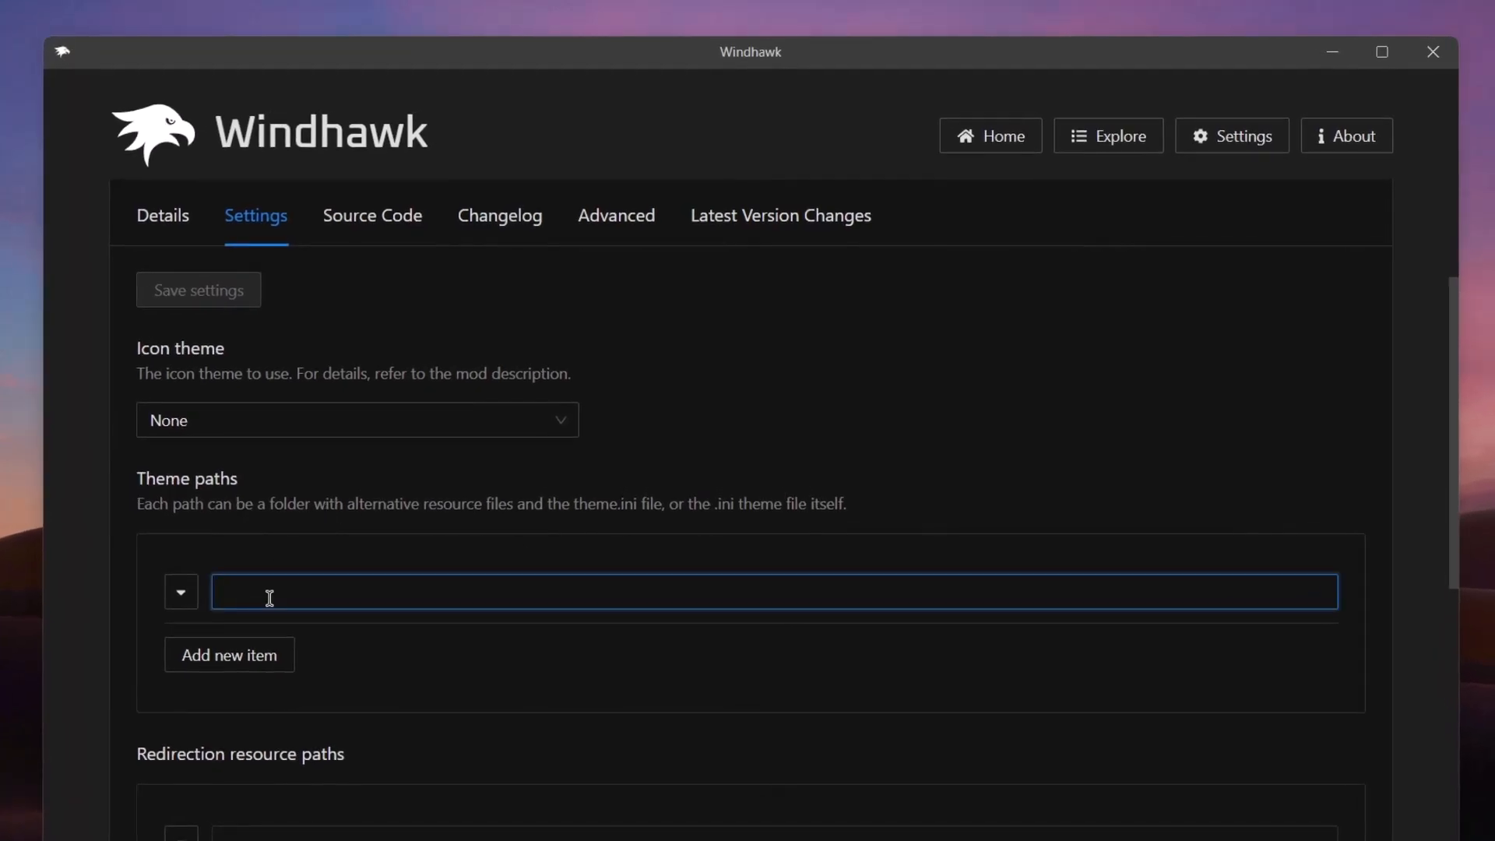
pyautogui.rightClick(268, 598)
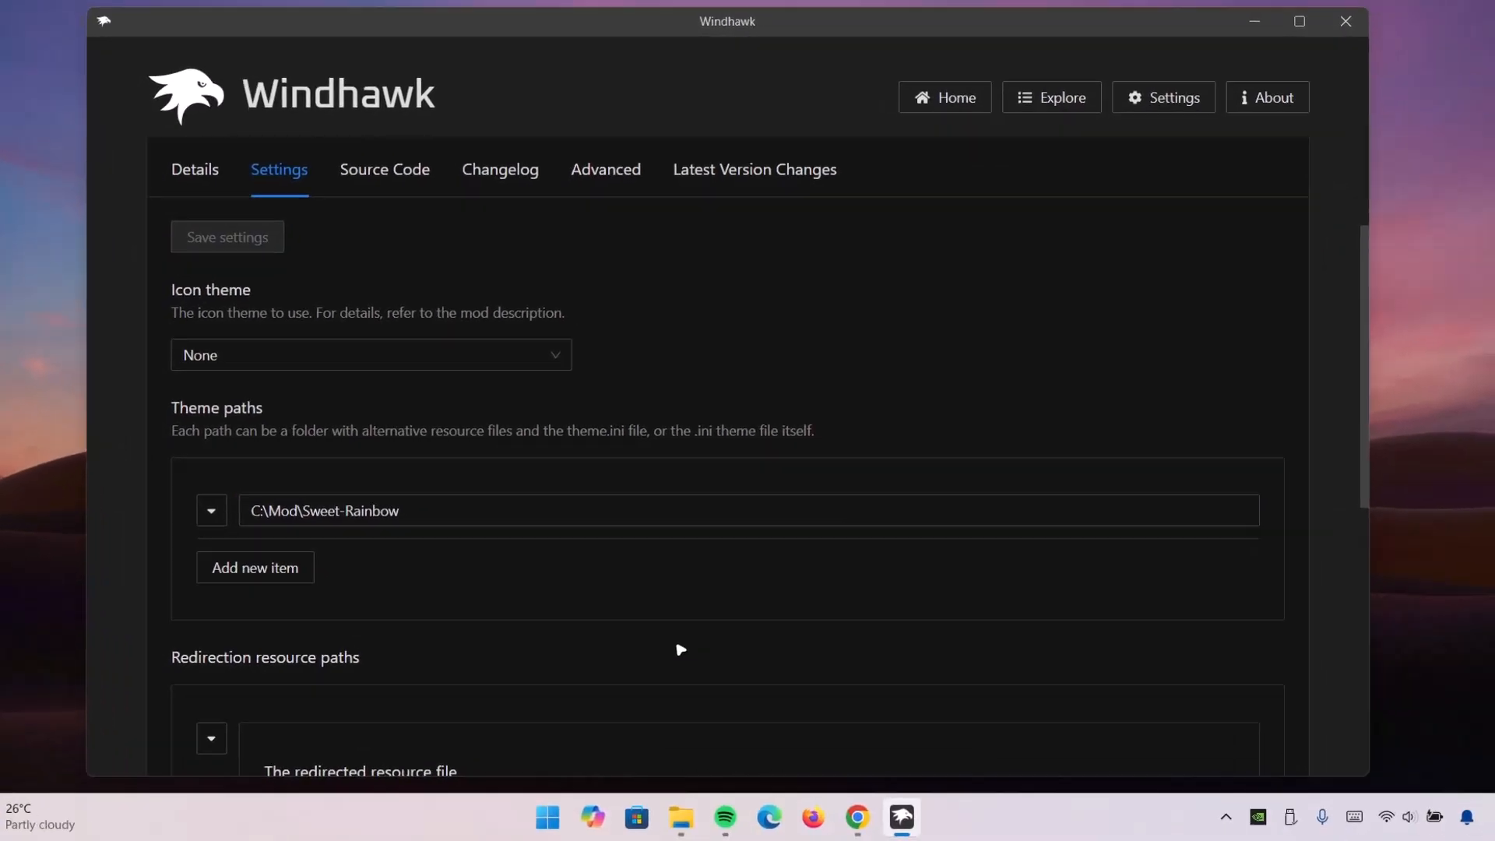
# Open Task Manager from the taskbar and restart the Windows Explorer process
pyautogui.rightClick(959, 828)
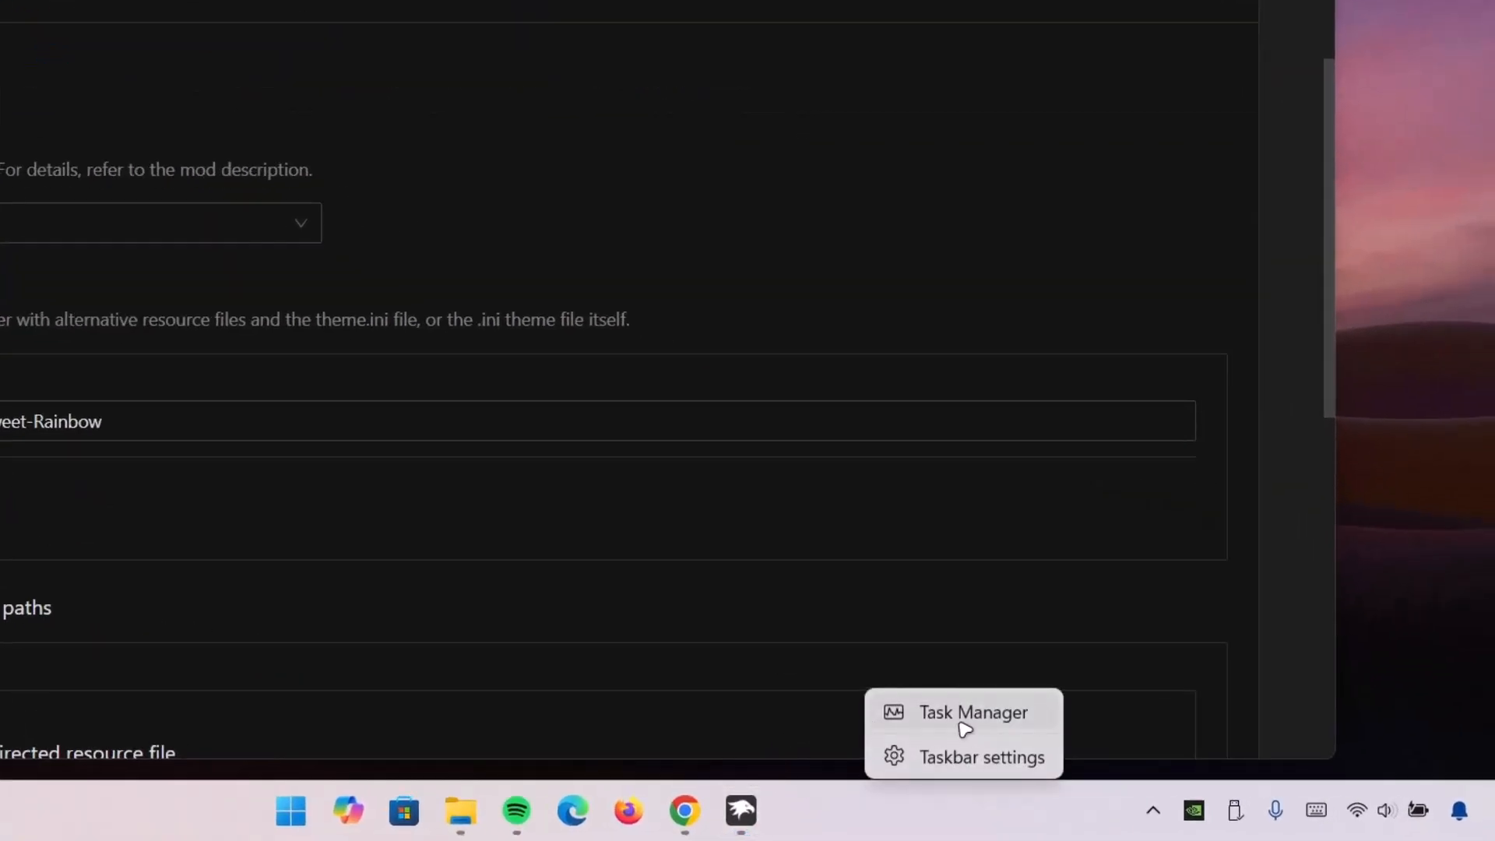
pyautogui.click(974, 713)
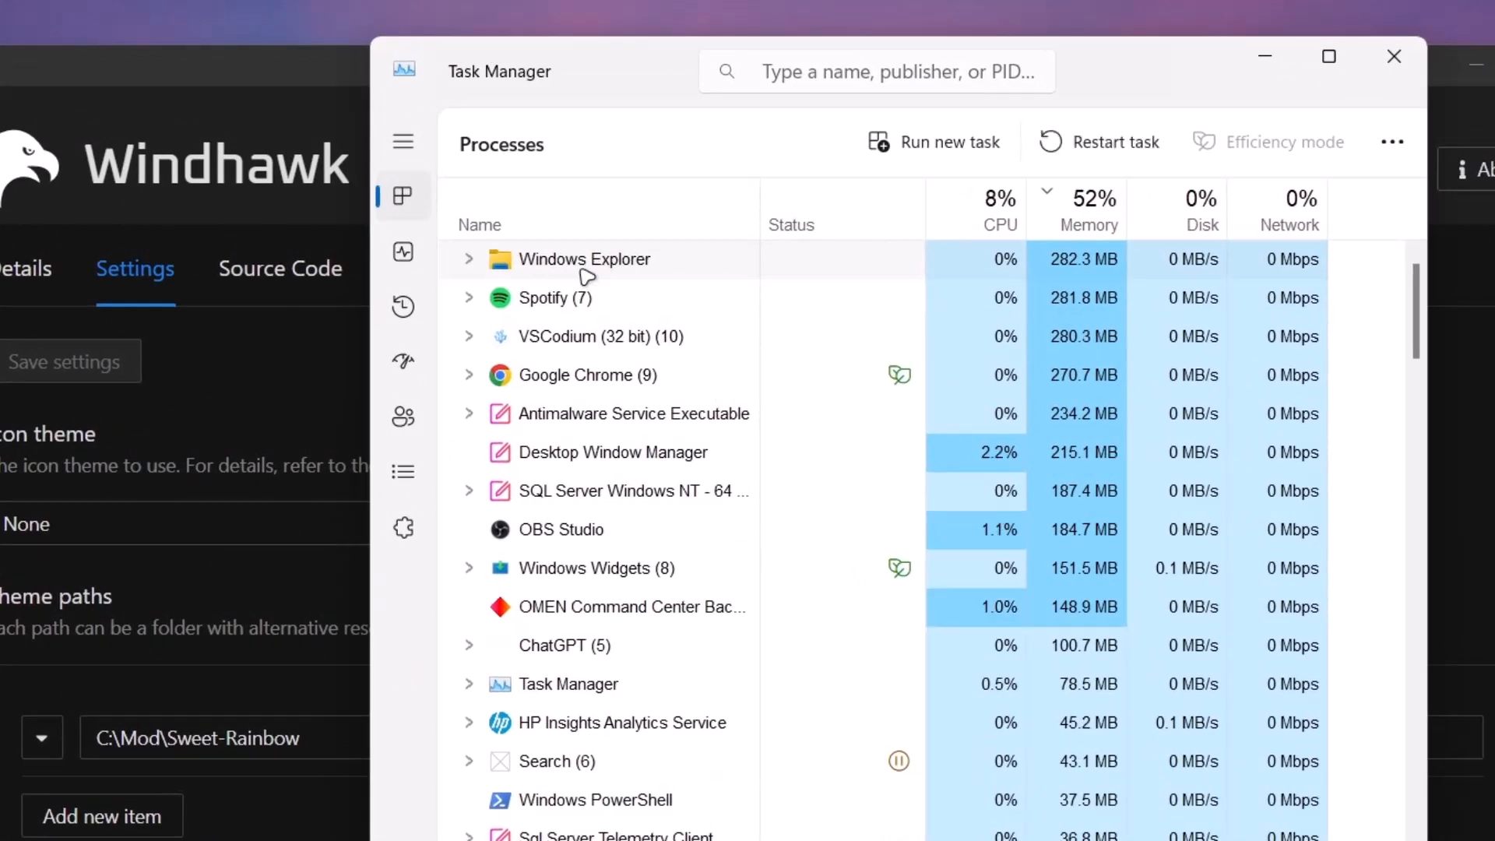
pyautogui.rightClick(586, 259)
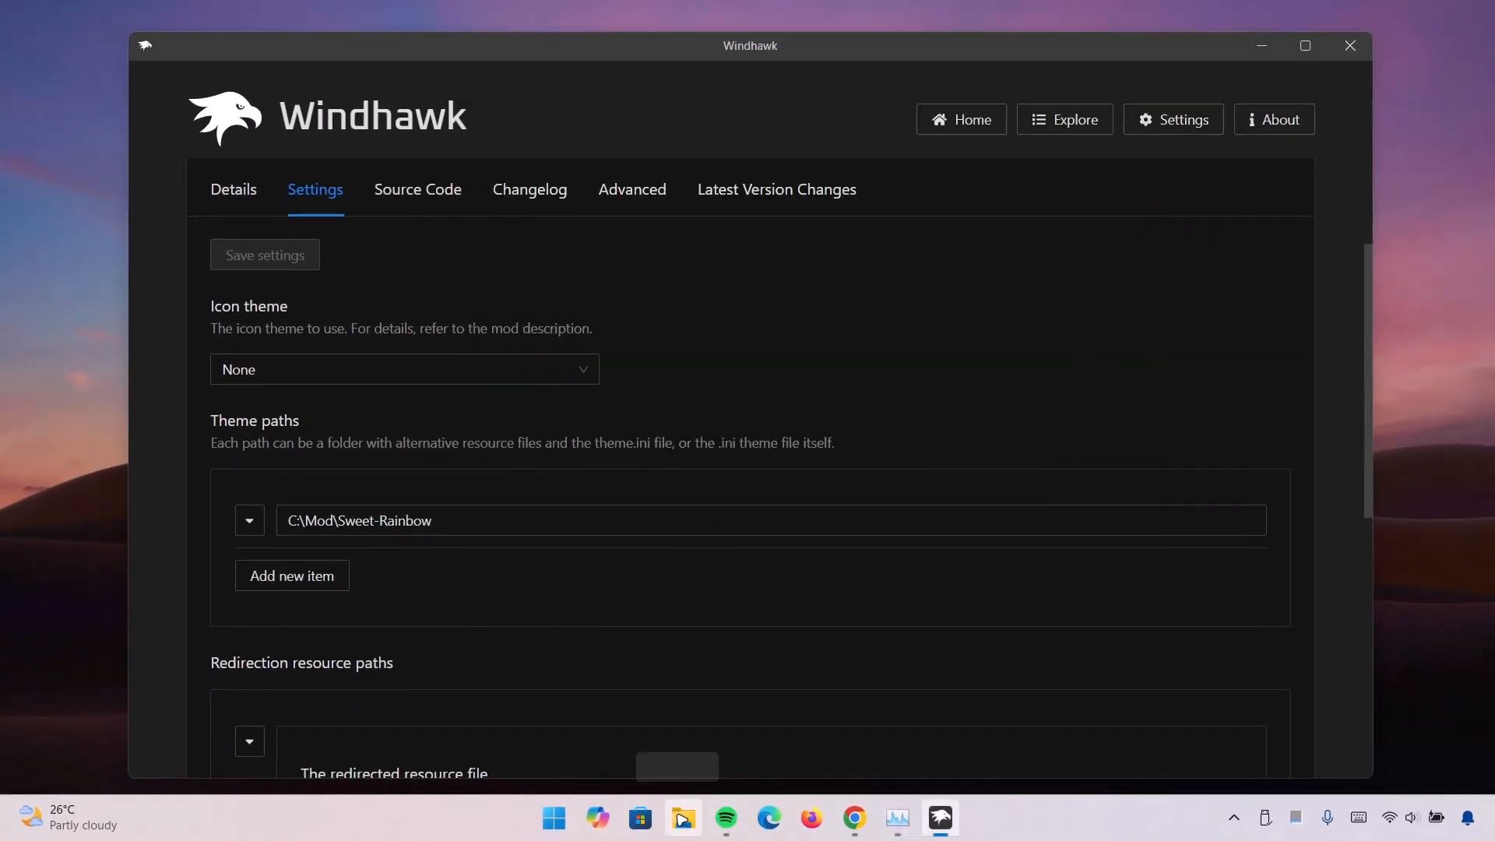
# Launch File Explorer, browse the EX-HD (D:) drive and return to This PC
pyautogui.click(685, 818)
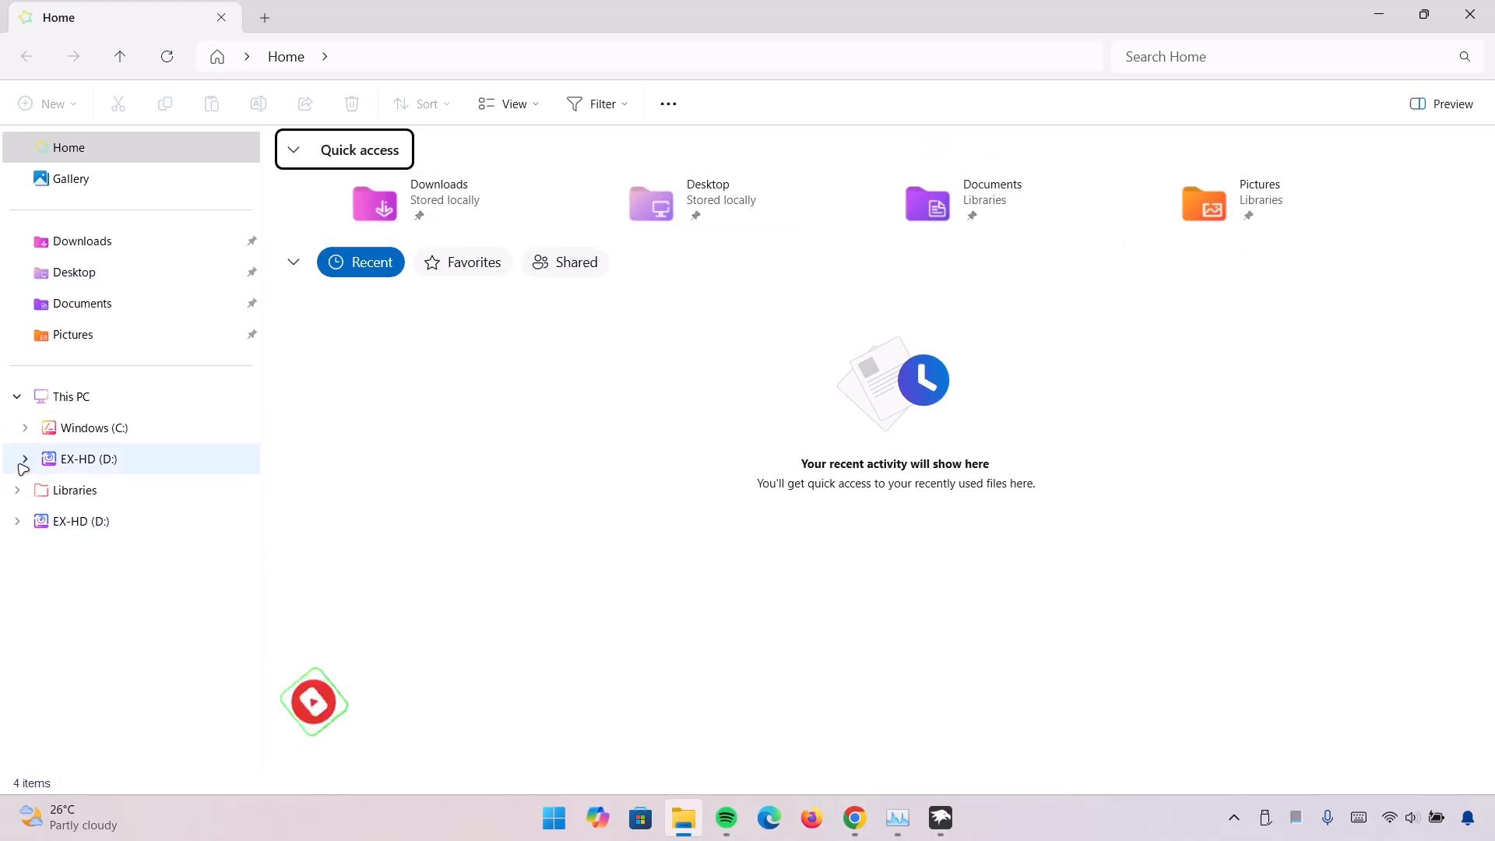
pyautogui.click(88, 458)
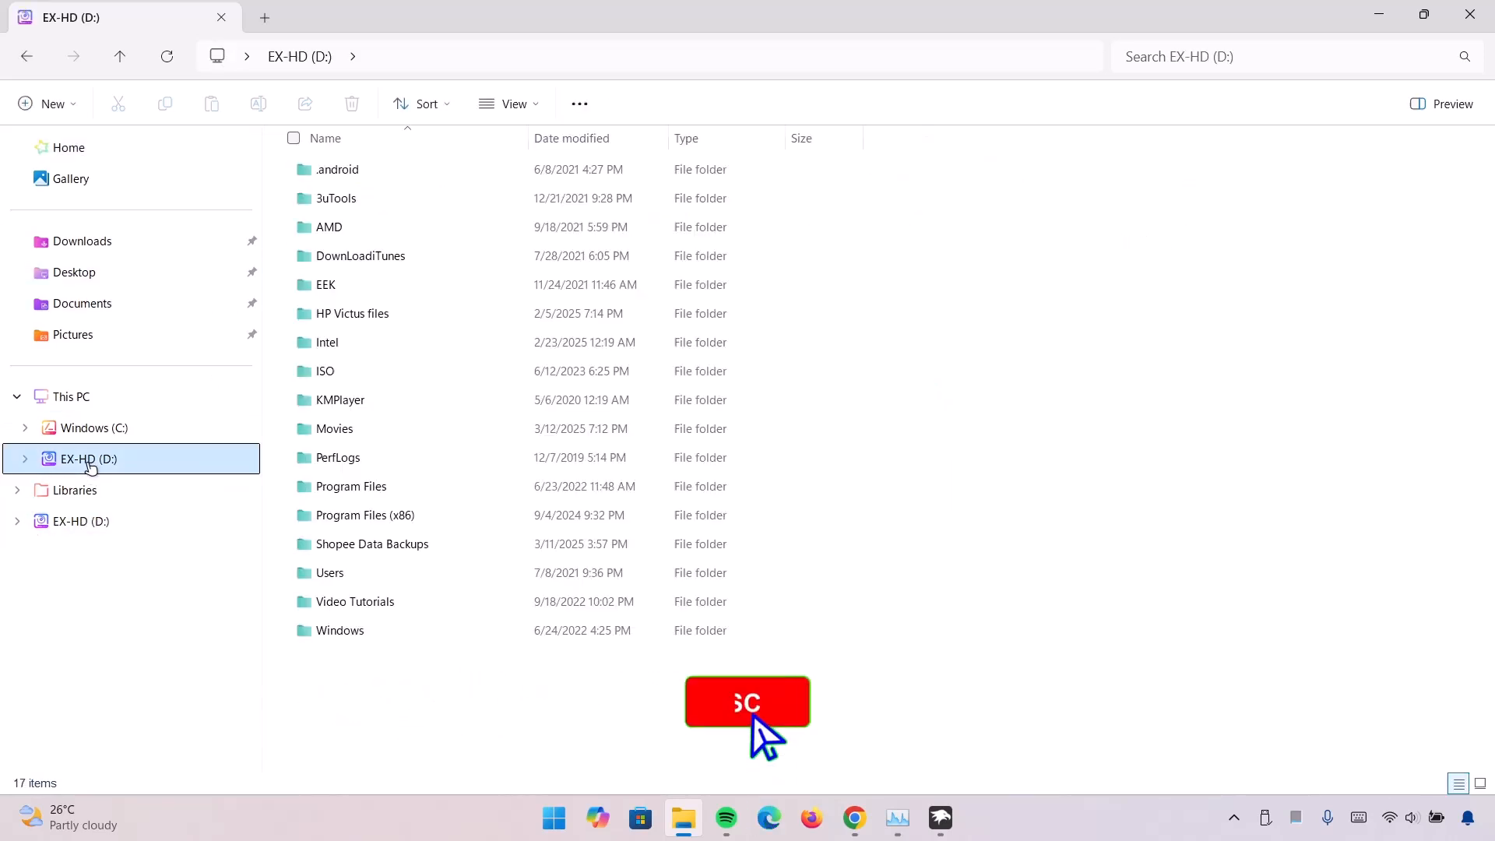
pyautogui.click(69, 397)
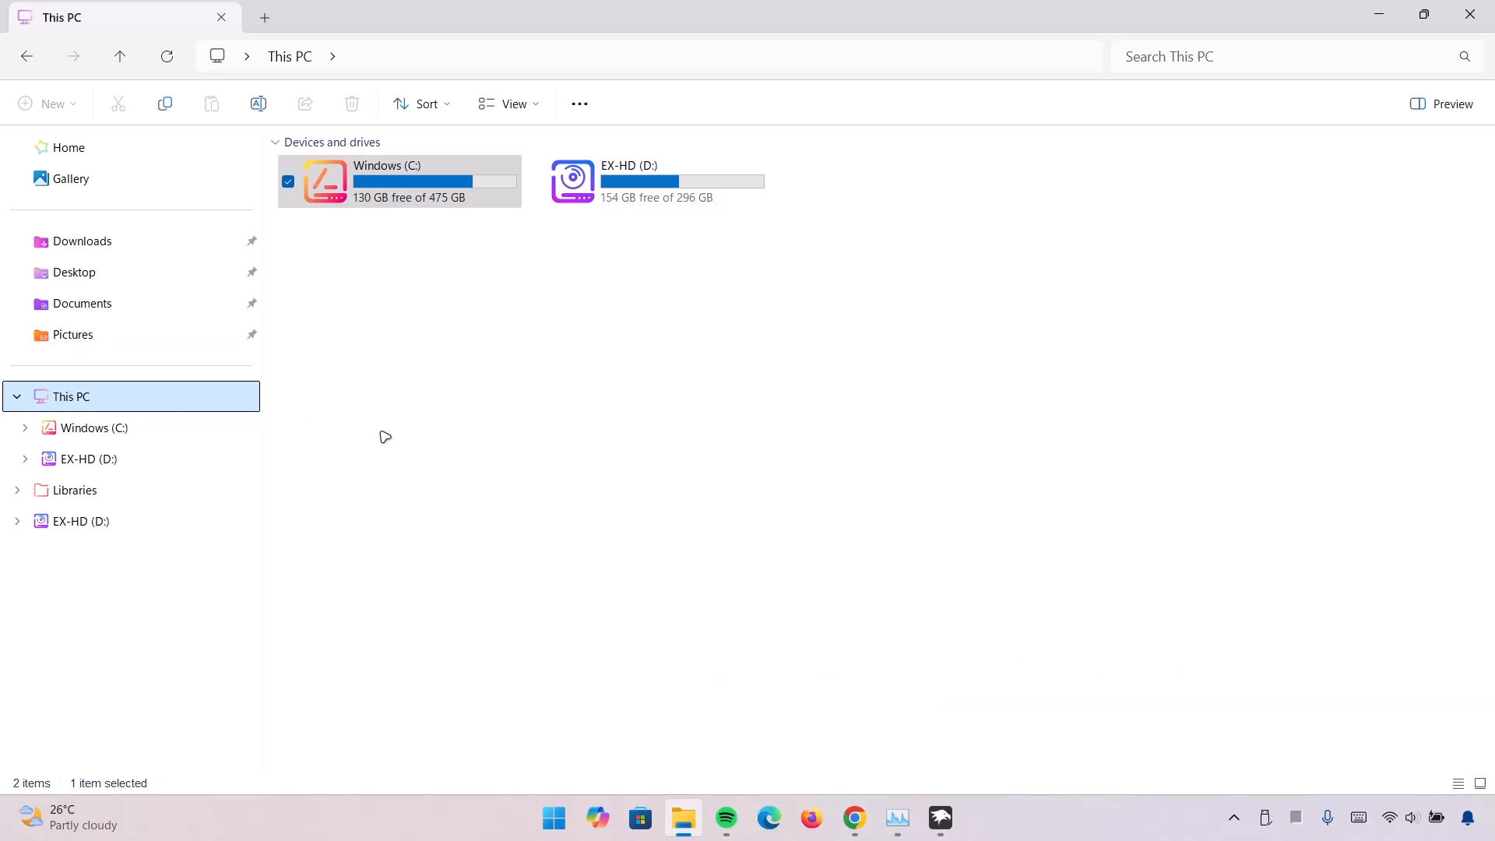
pyautogui.moveTo(64, 312)
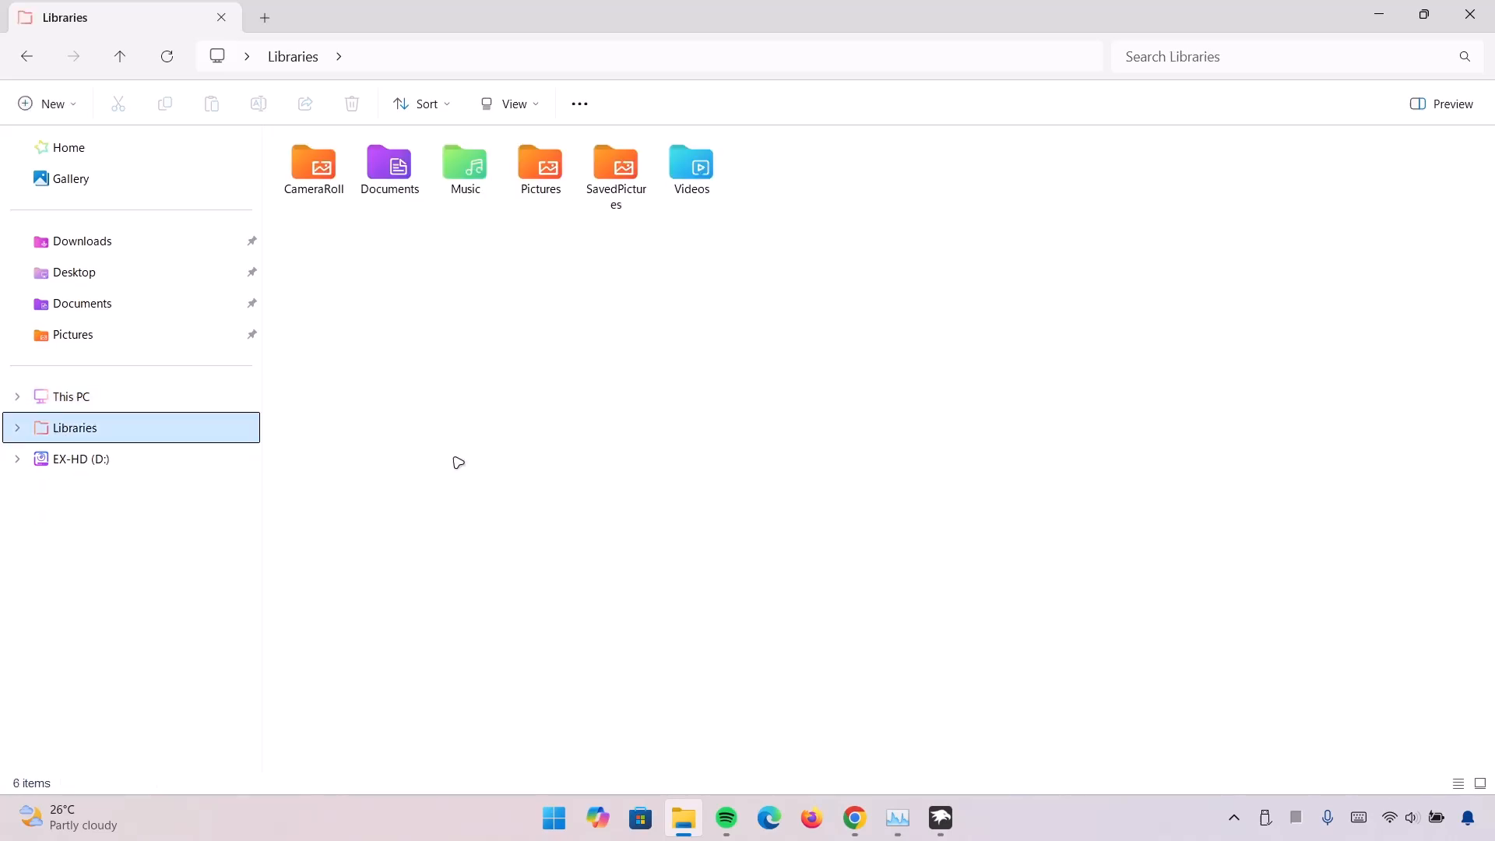
pyautogui.moveTo(357, 439)
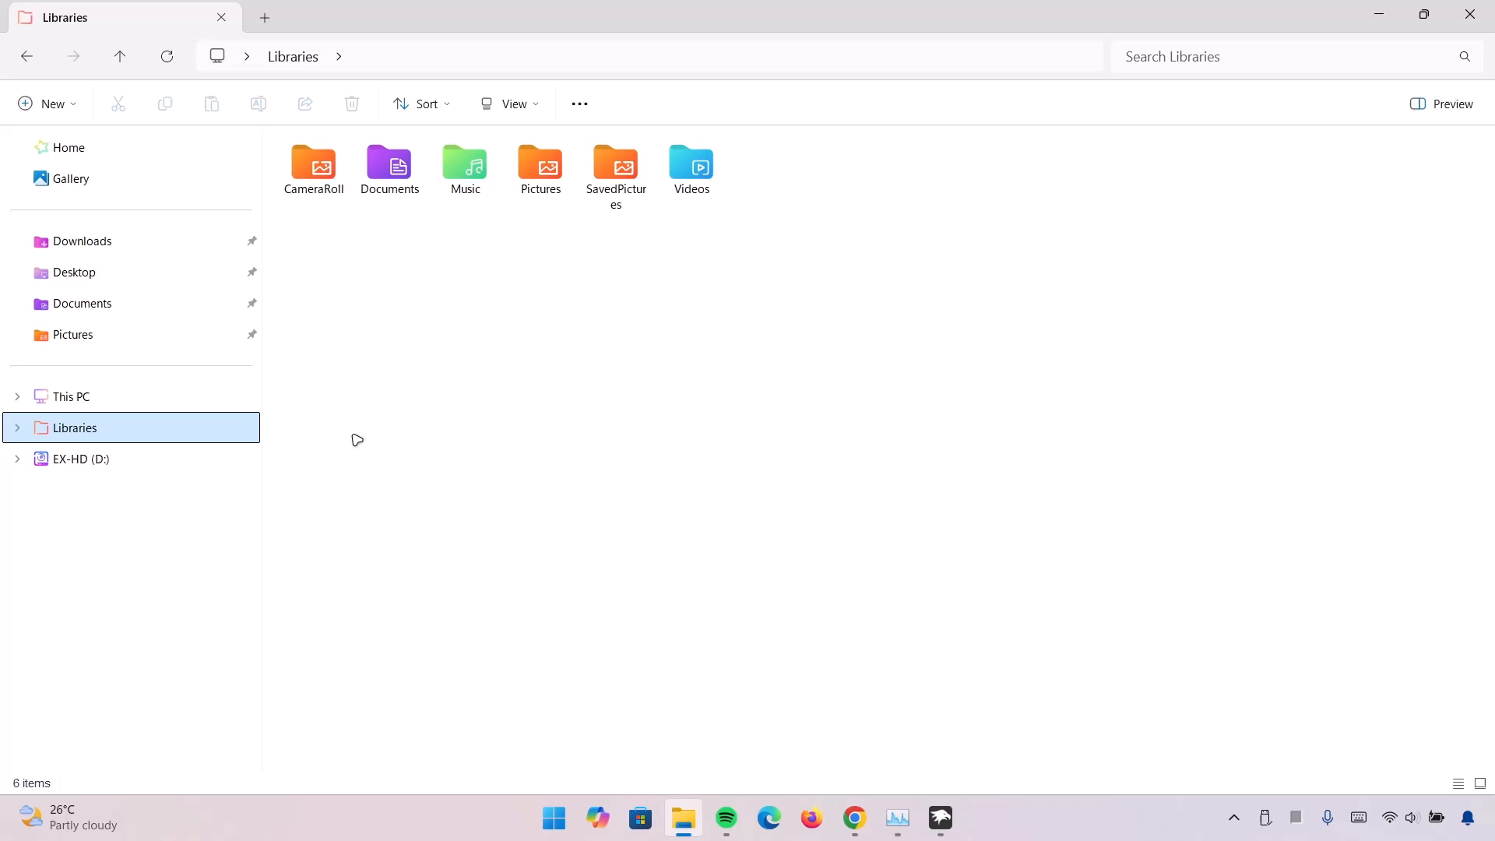
pyautogui.moveTo(873, 633)
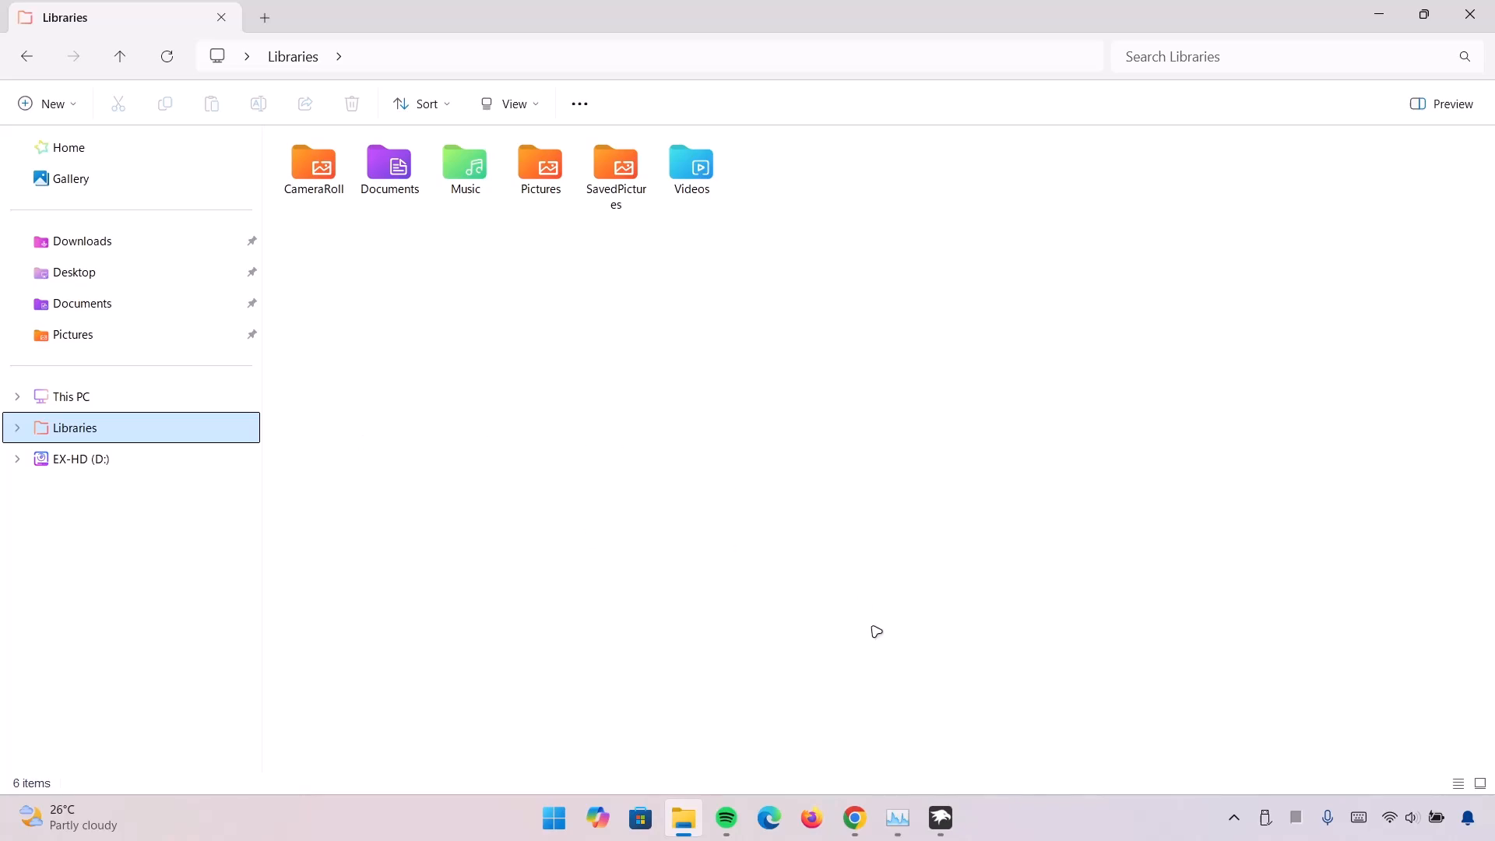
# View the Resource Redirect mod's Details page in Windhawk, then minimize it
pyautogui.click(941, 818)
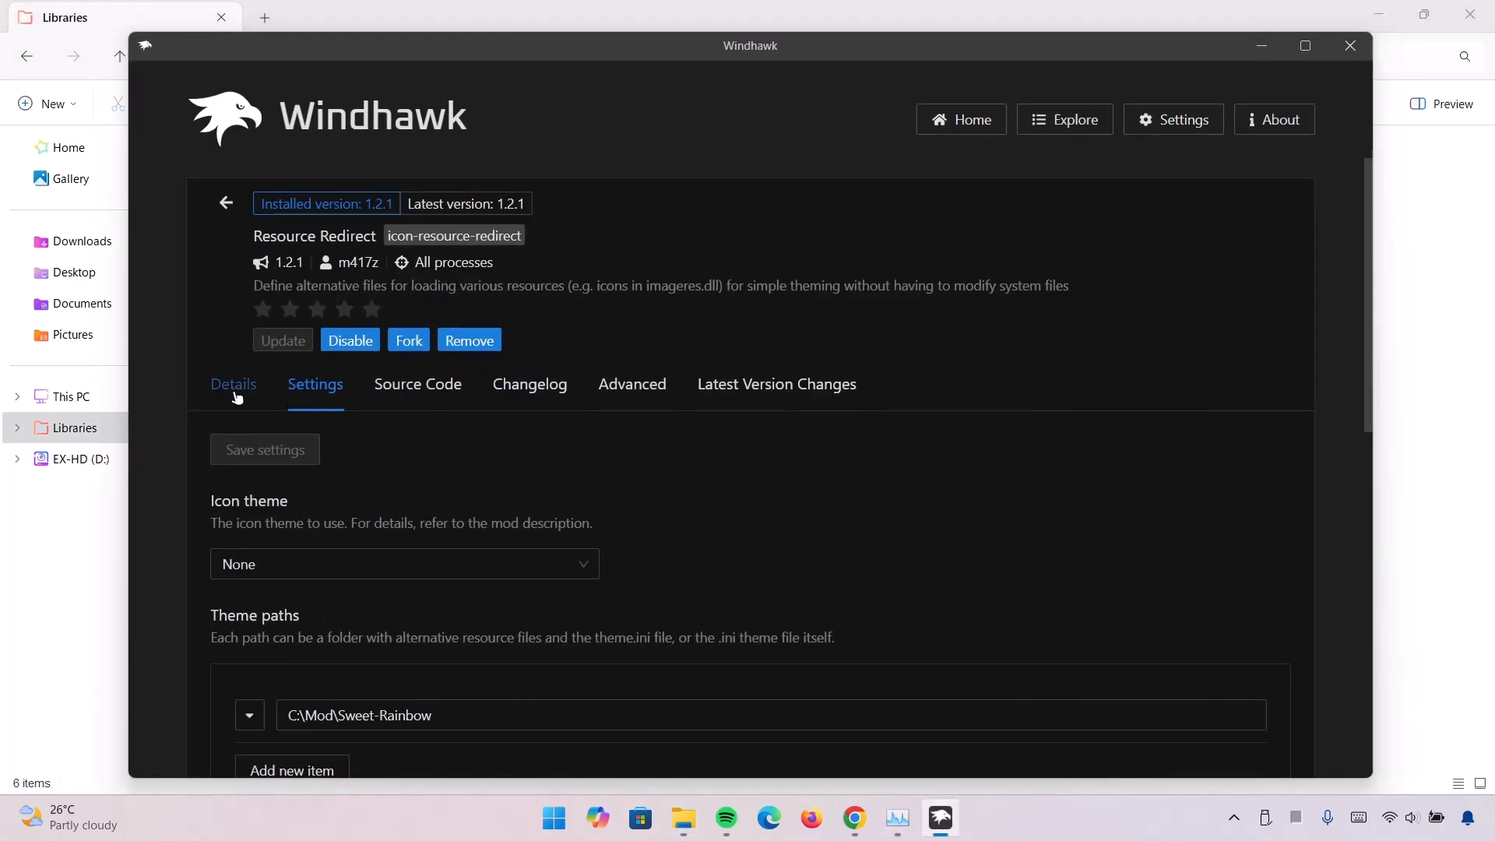
pyautogui.click(234, 383)
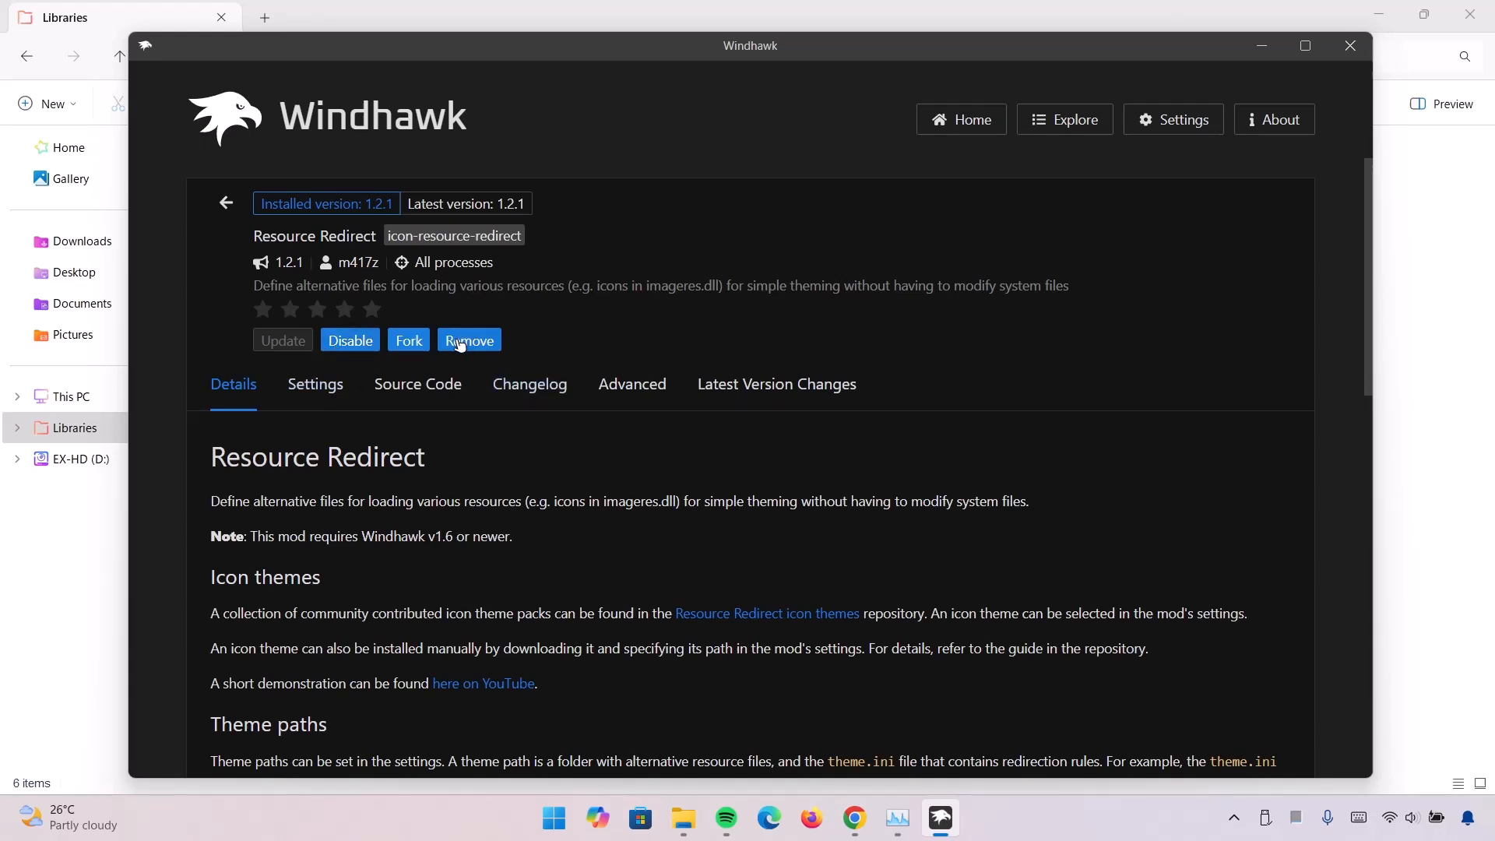
pyautogui.moveTo(475, 352)
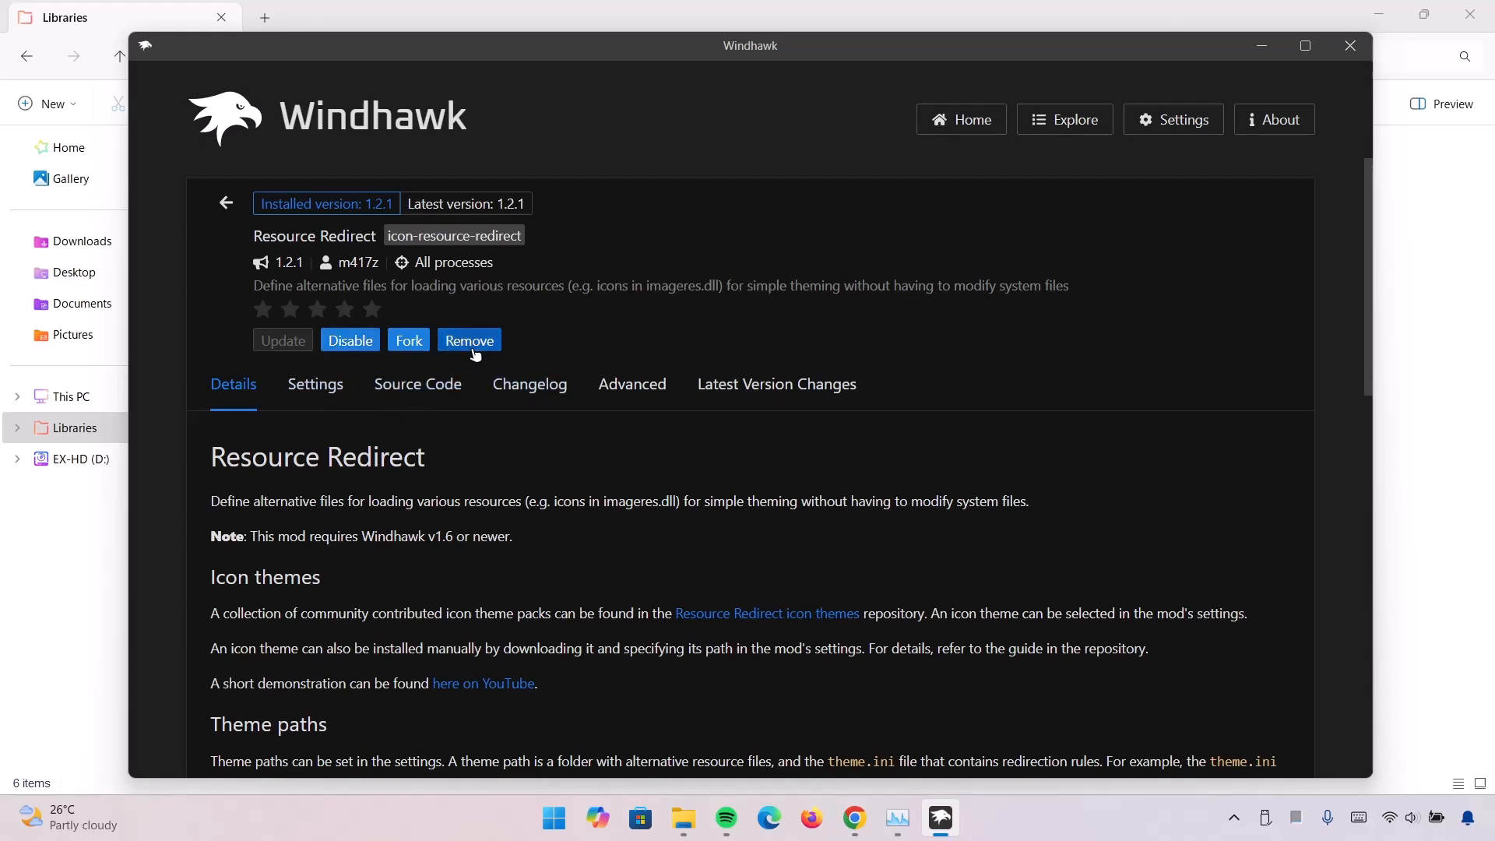
pyautogui.moveTo(600, 357)
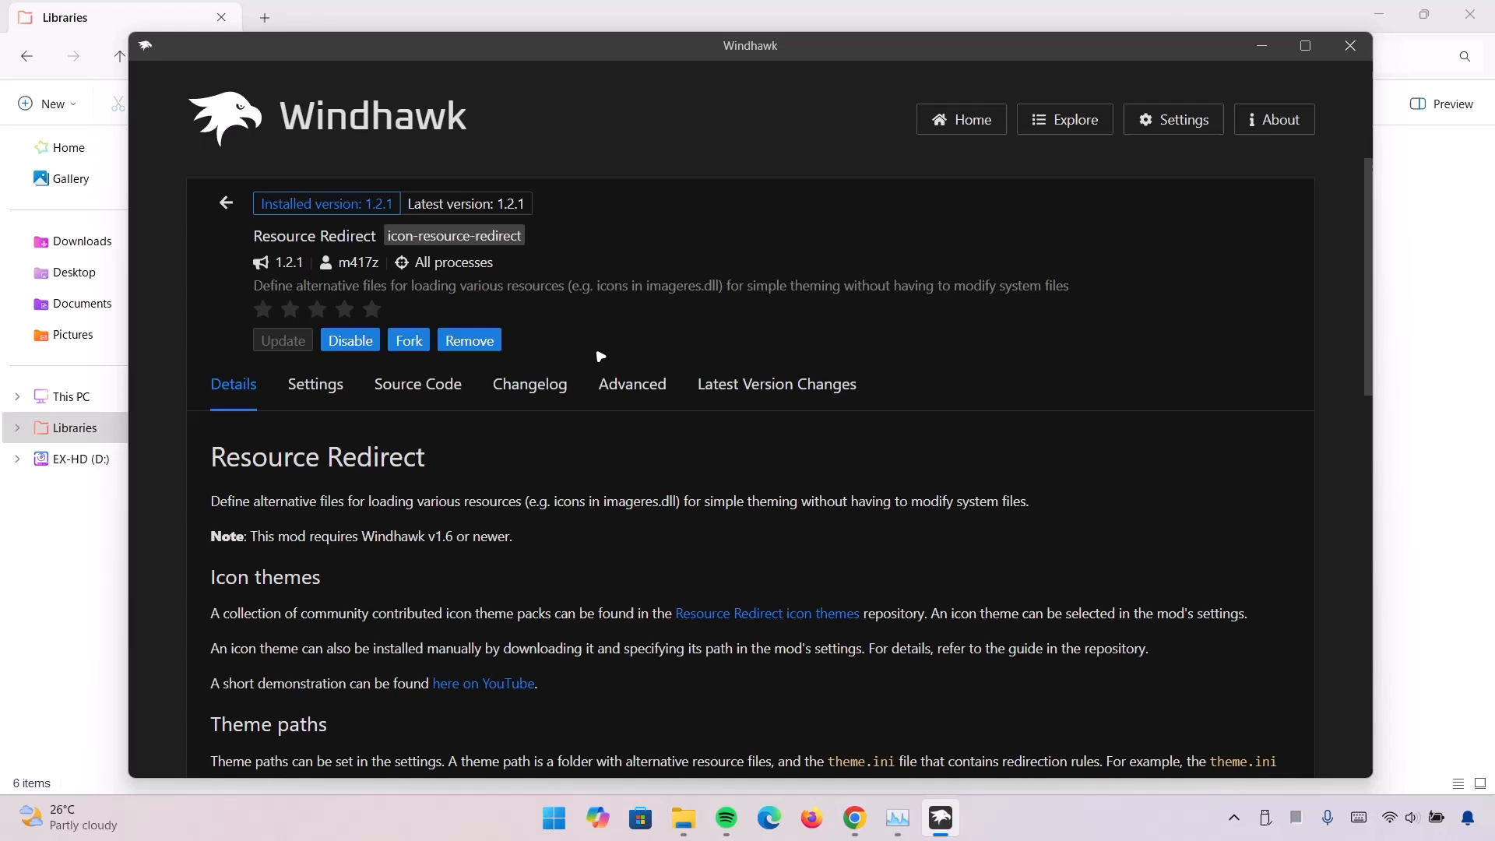
pyautogui.moveTo(1203, 81)
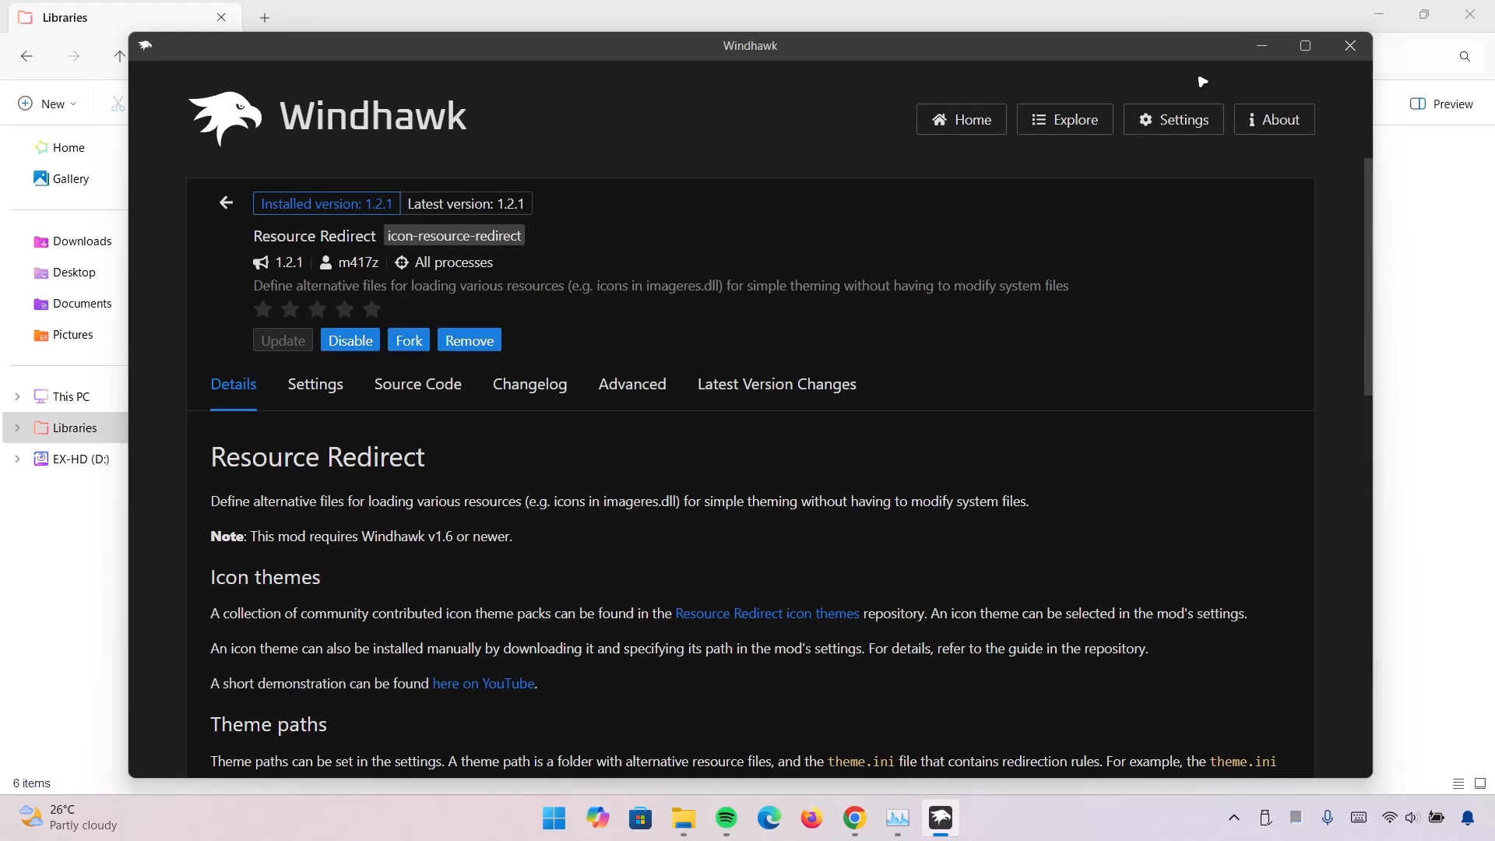
pyautogui.moveTo(1185, 181)
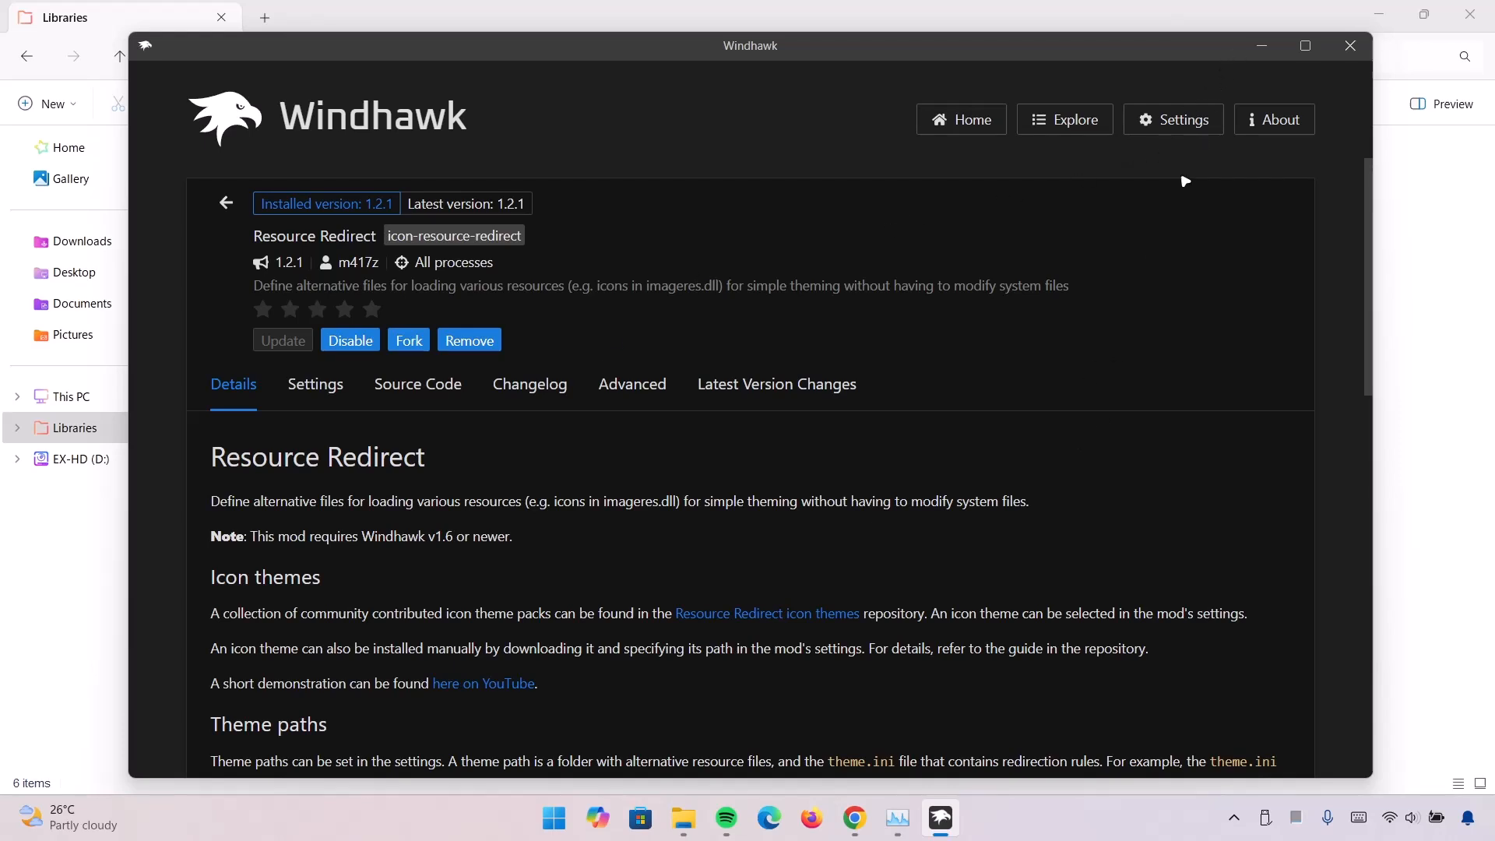
pyautogui.click(1351, 45)
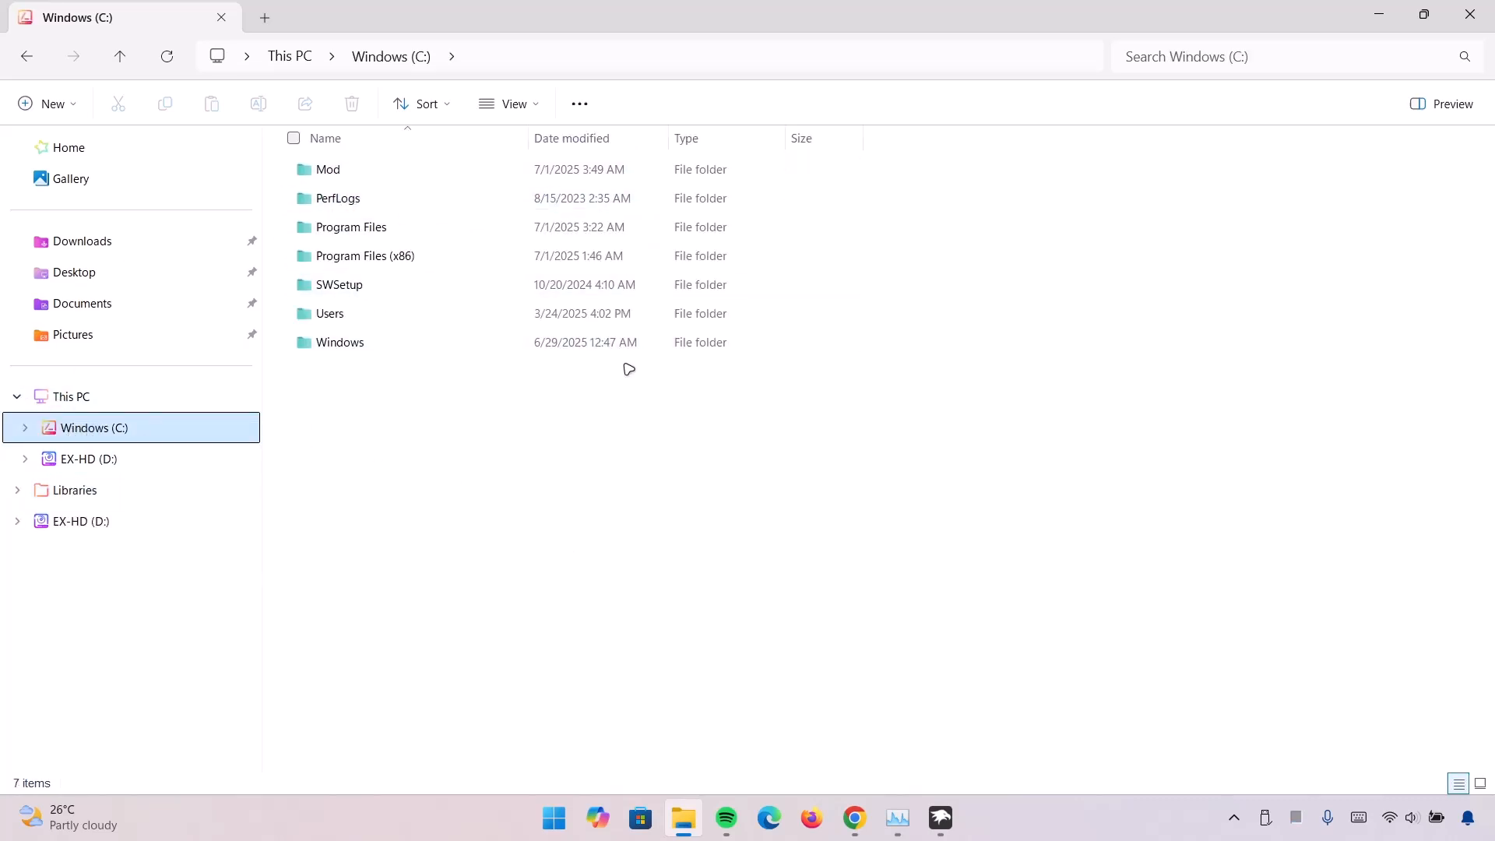
pyautogui.moveTo(623, 399)
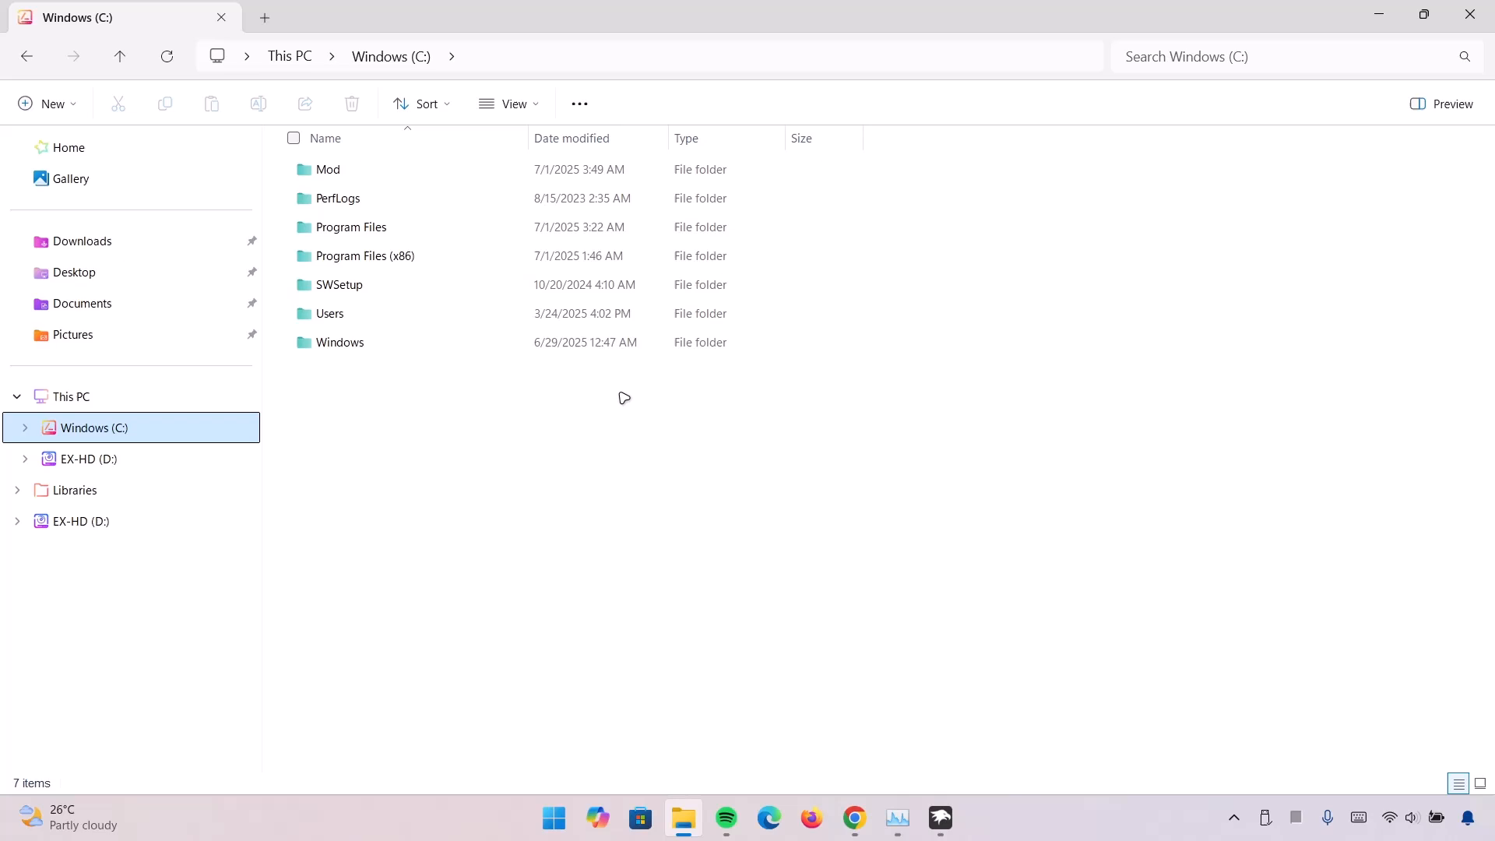
# Show Libraries, whose six folders carry the rainbow-coloured theme icons
pyautogui.click(75, 489)
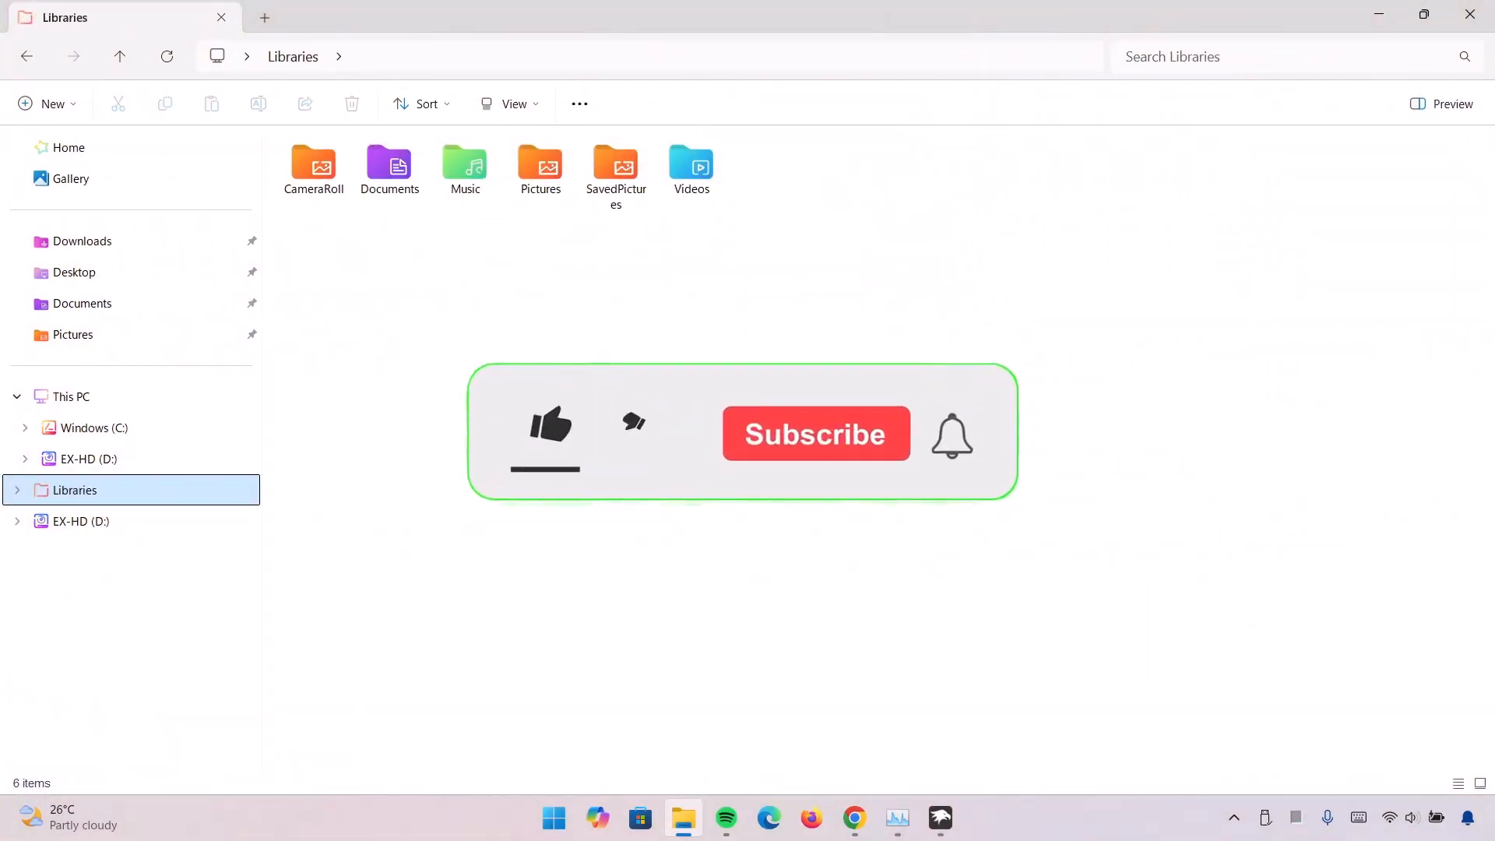
pyautogui.click(551, 433)
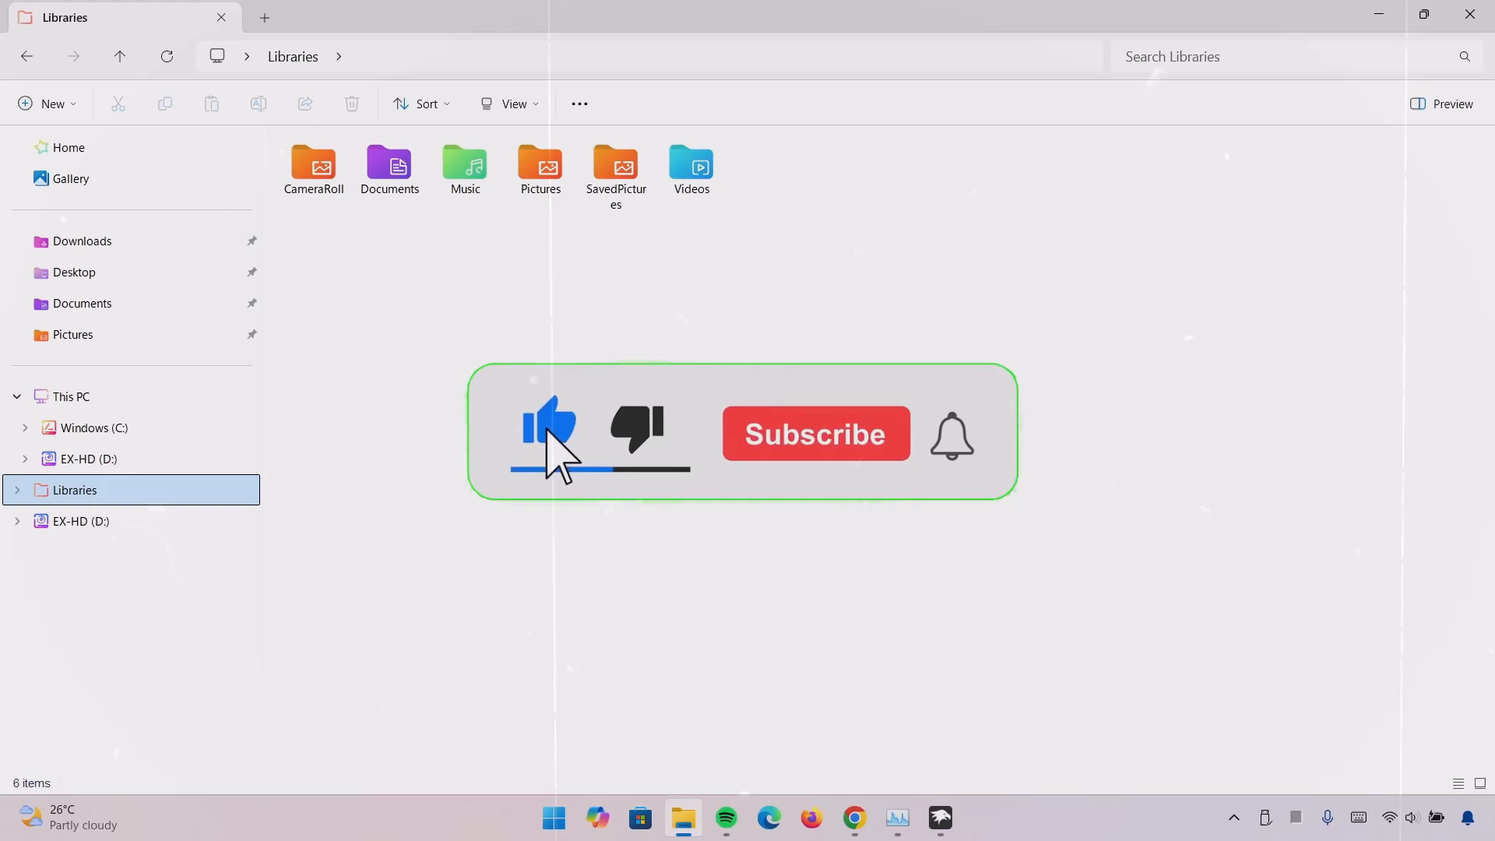
pyautogui.click(816, 433)
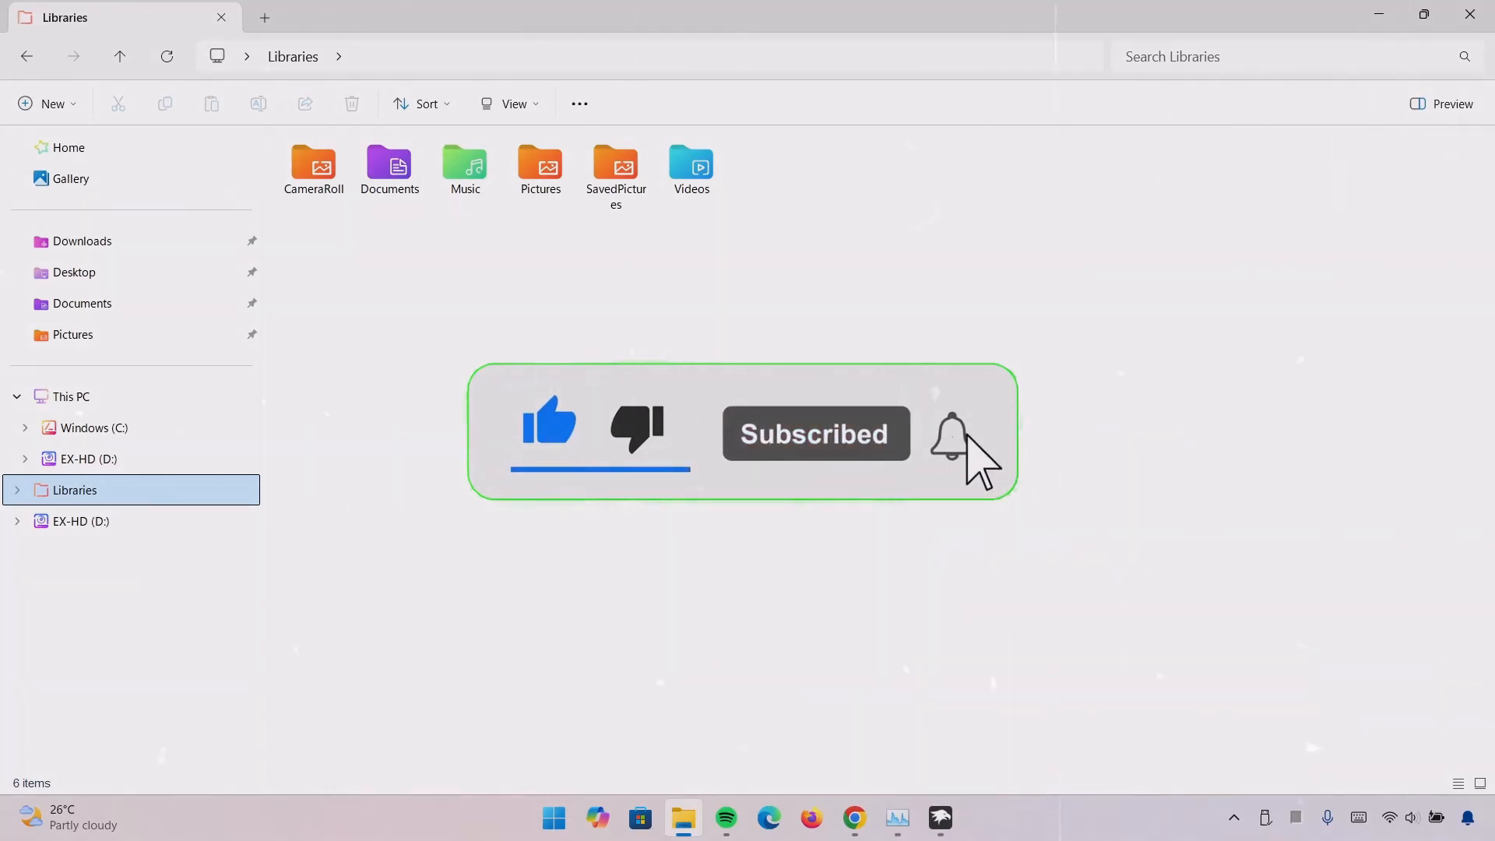